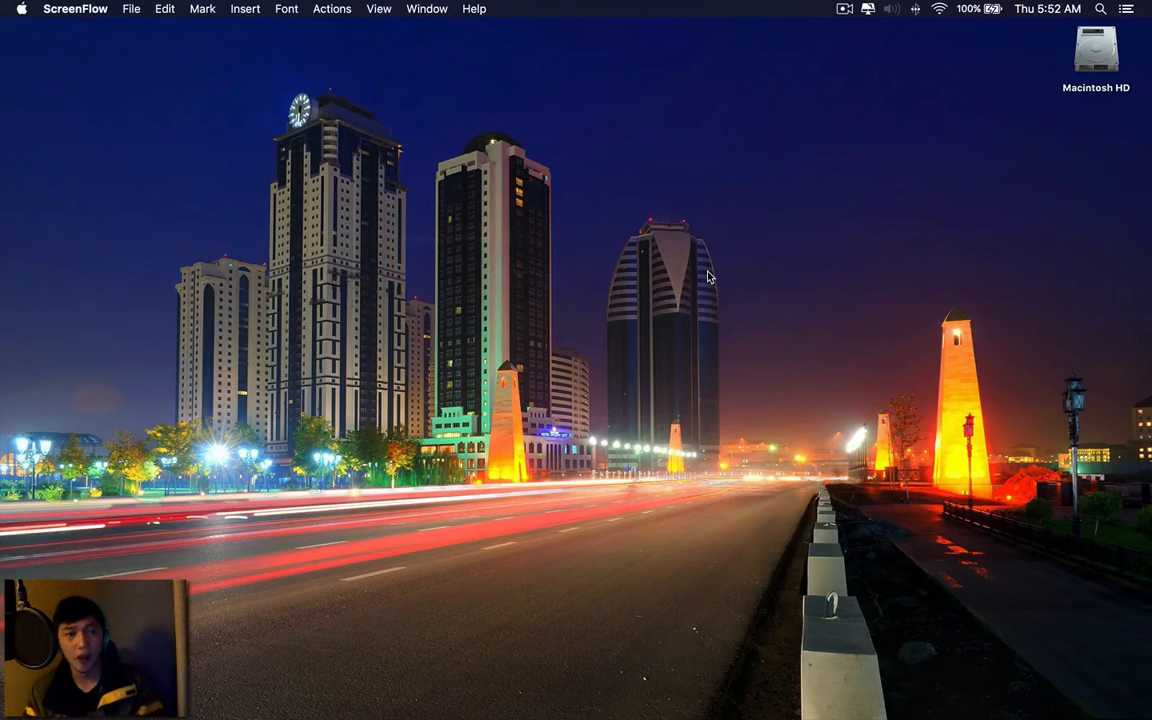
{"action": "mouse_move", "coordinate": [718, 277]}
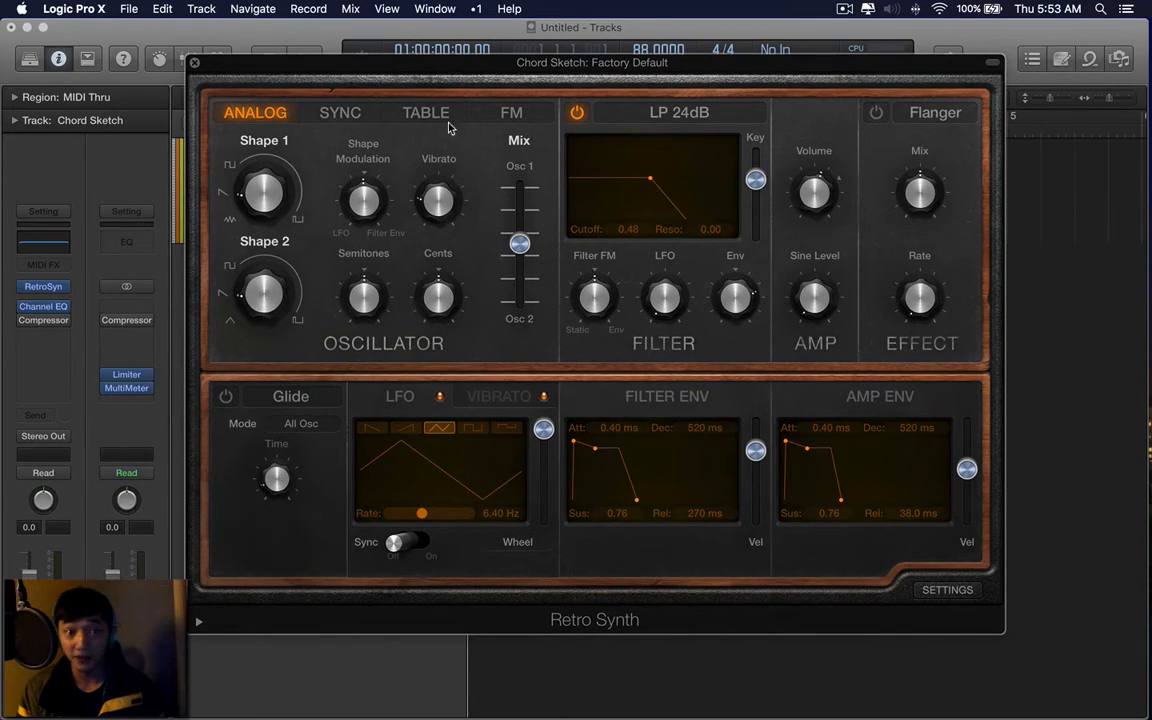
Turn on Retro Synth's effect section and change the effect from Flanger to Chorus
{"action": "left_click_drag", "start_coordinate": [591, 62], "coordinate": [627, 59]}
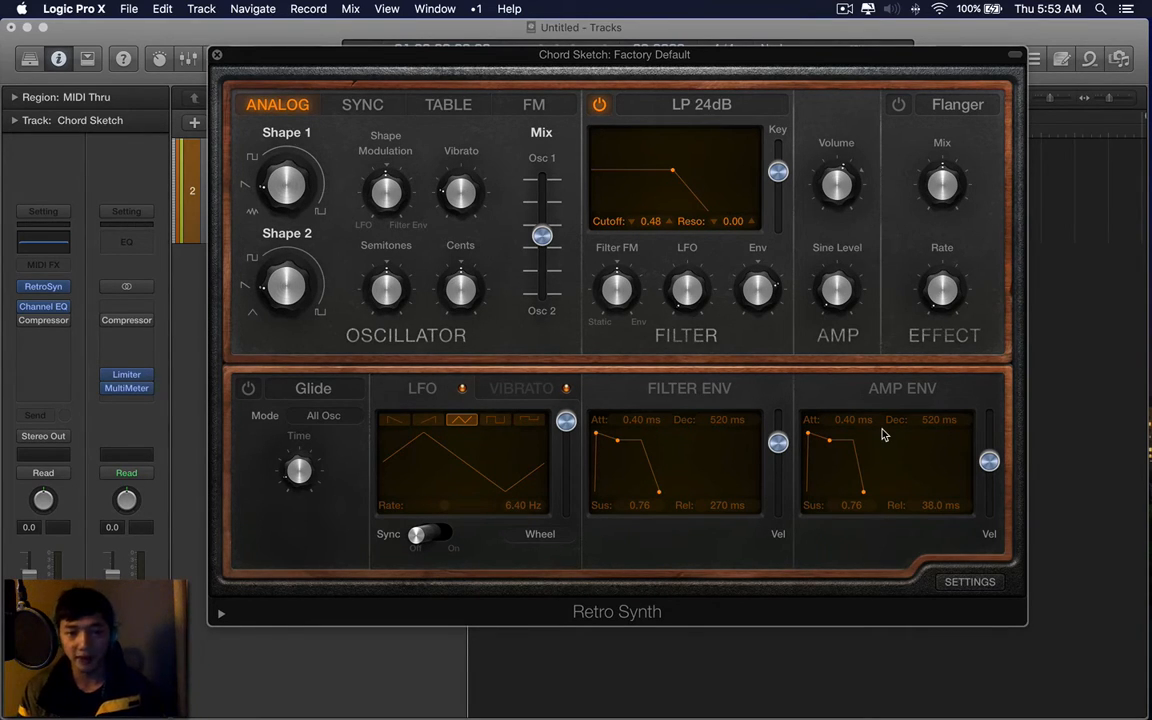
{"action": "mouse_move", "coordinate": [858, 401]}
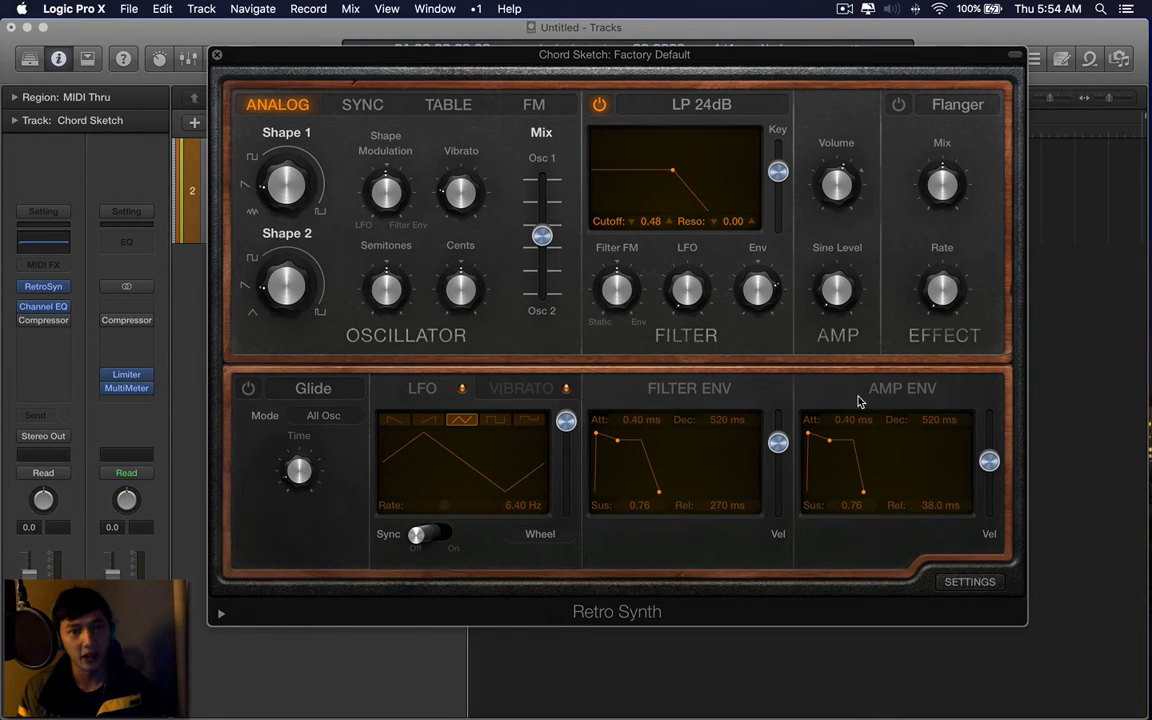
{"action": "left_click", "coordinate": [898, 104]}
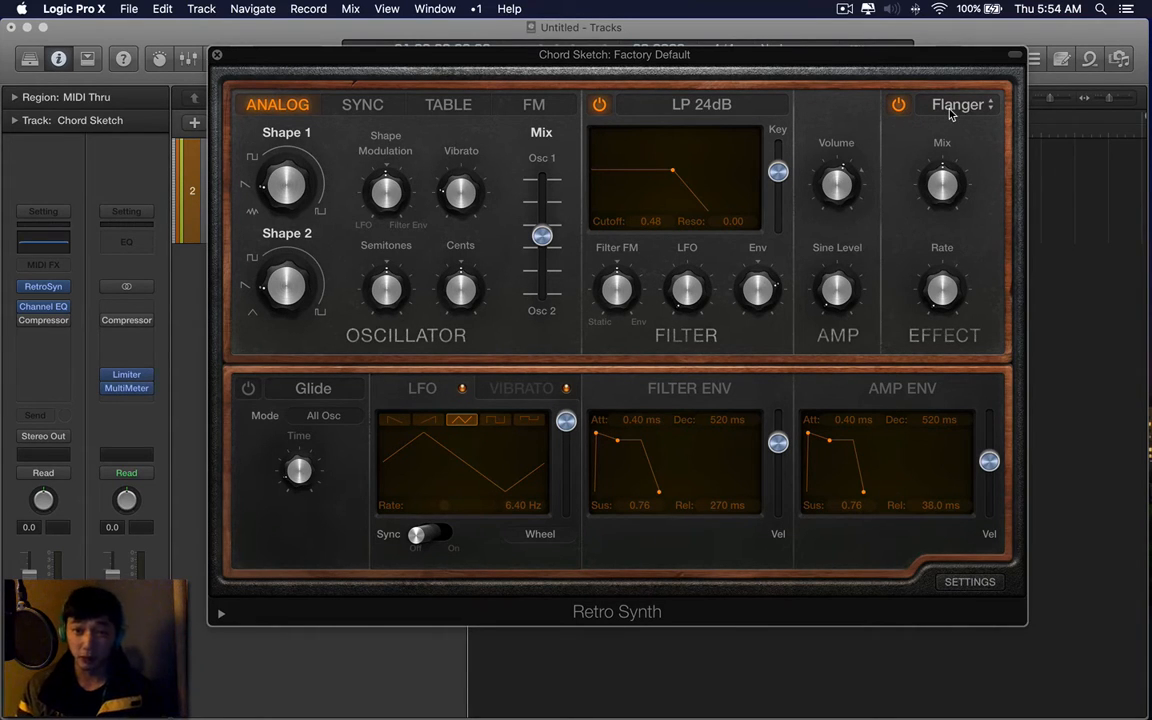
{"action": "left_click", "coordinate": [958, 104]}
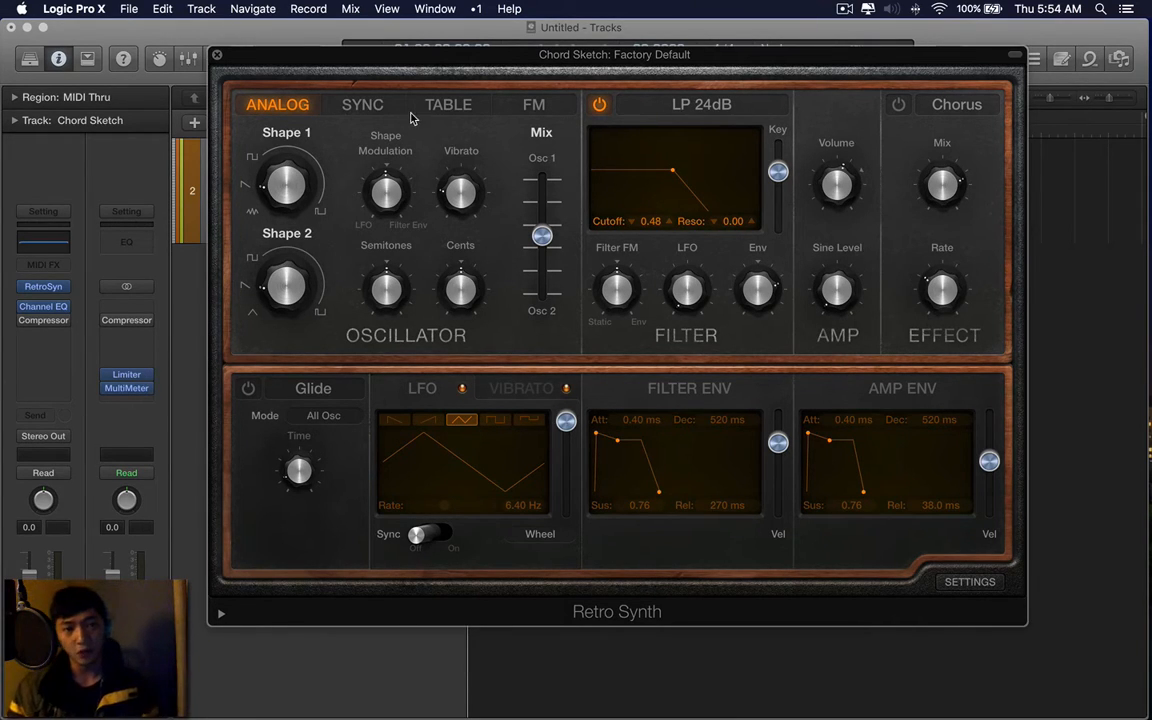
{"action": "left_click", "coordinate": [362, 104]}
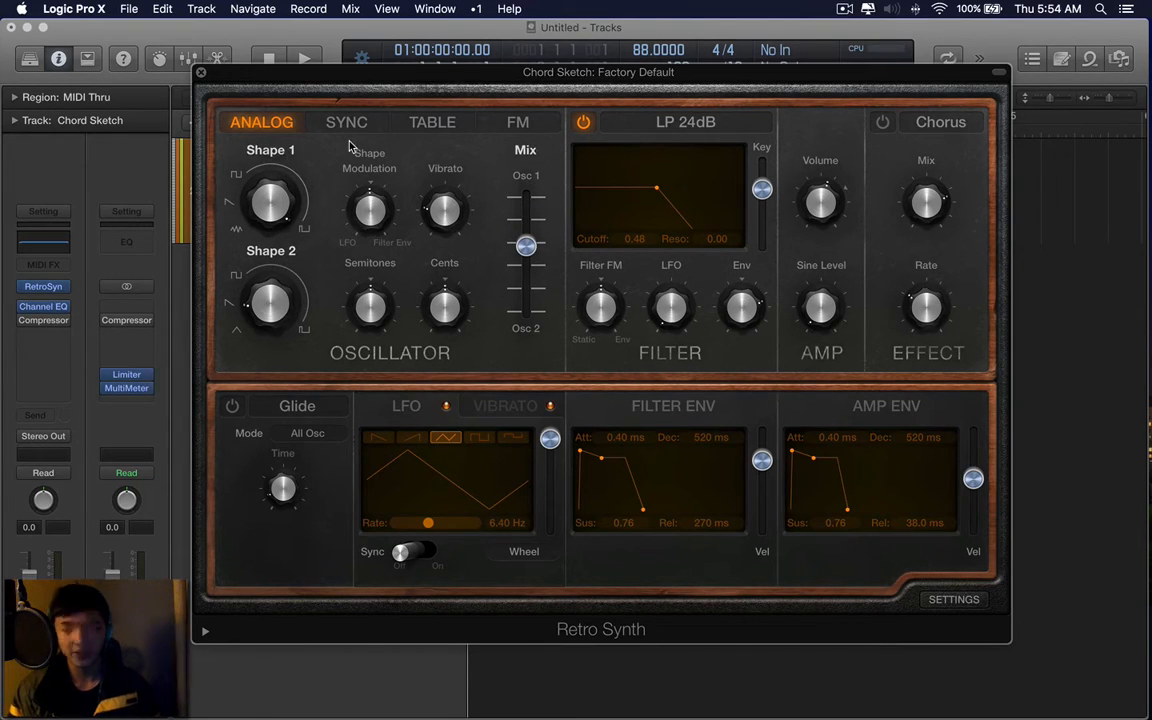
Audition Retro Synth's FM and Table modes, returning to Analog mode after each
{"action": "left_click_drag", "start_coordinate": [270, 200], "coordinate": [270, 185]}
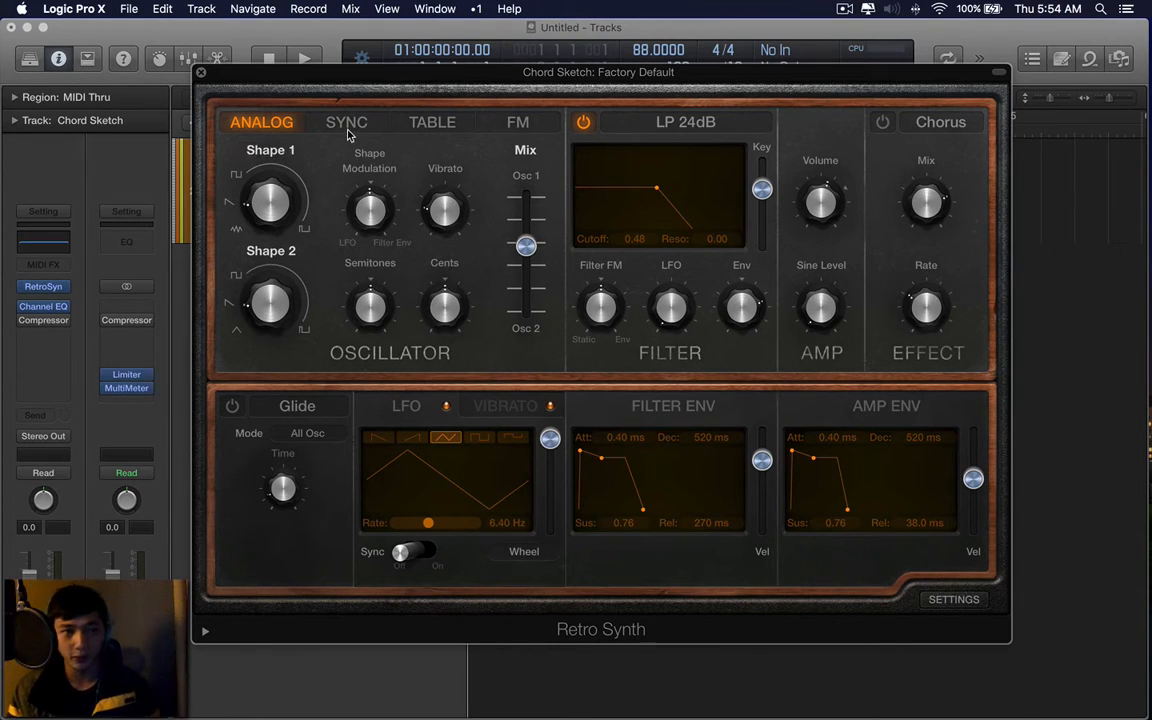
{"action": "mouse_move", "coordinate": [315, 134]}
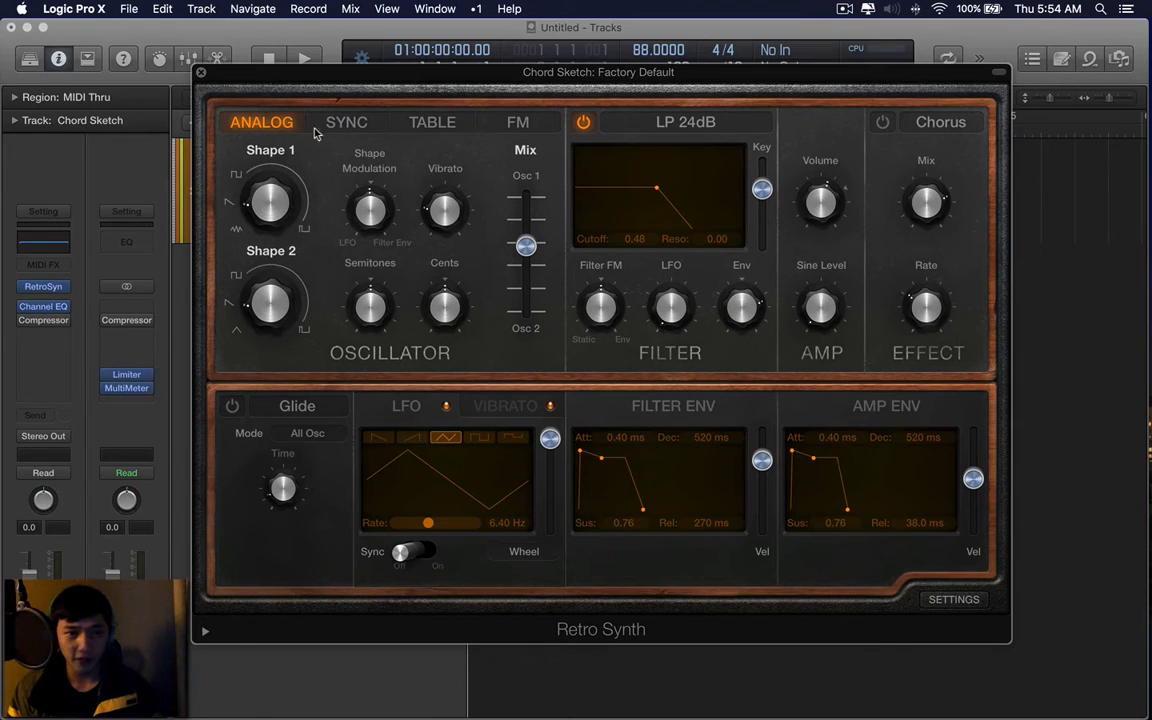
{"action": "left_click", "coordinate": [517, 121]}
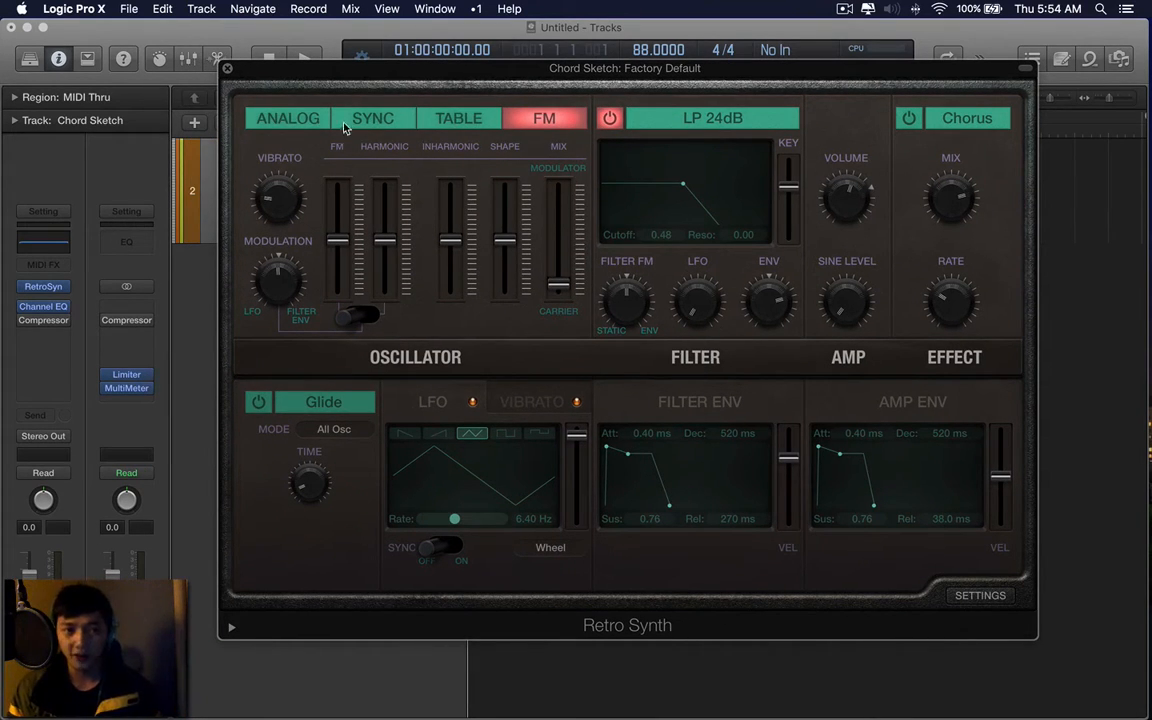
{"action": "left_click", "coordinate": [288, 118]}
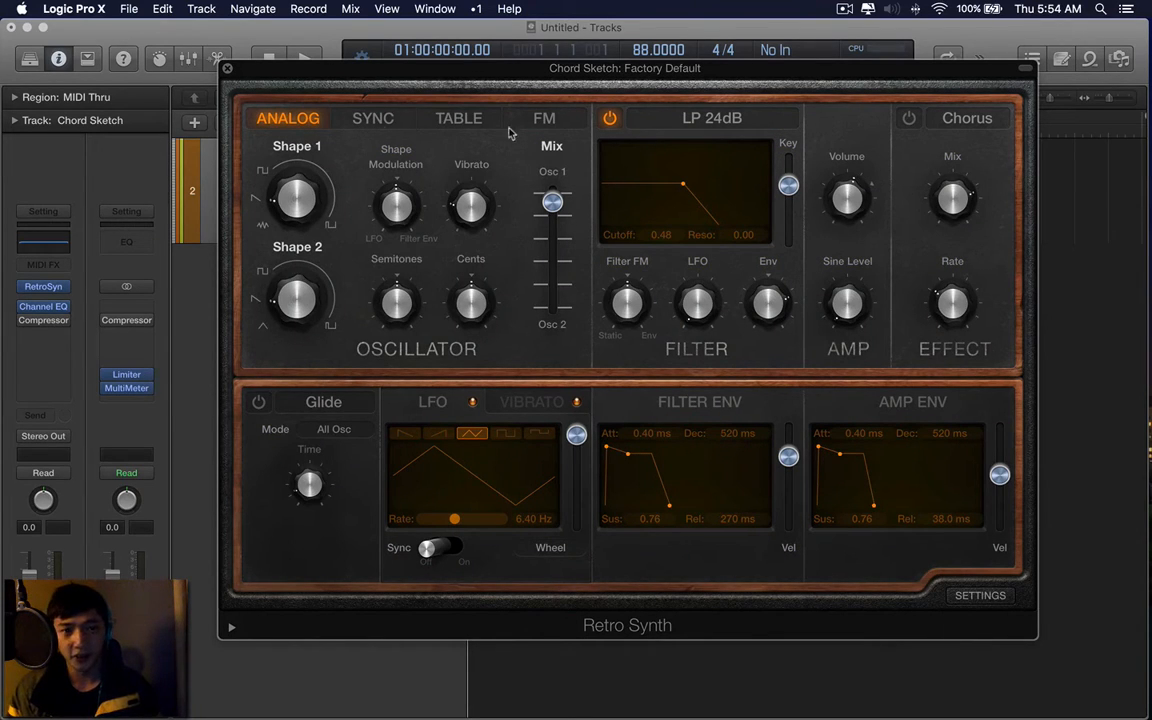
{"action": "left_click", "coordinate": [458, 118]}
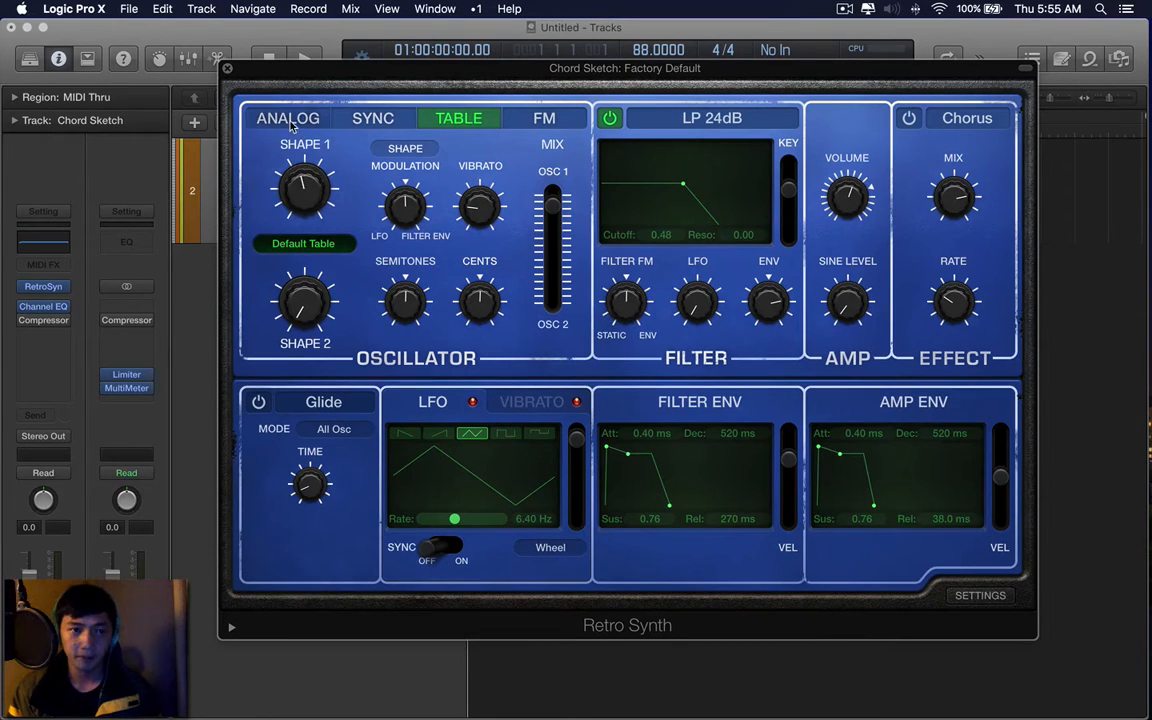
{"action": "left_click", "coordinate": [288, 118]}
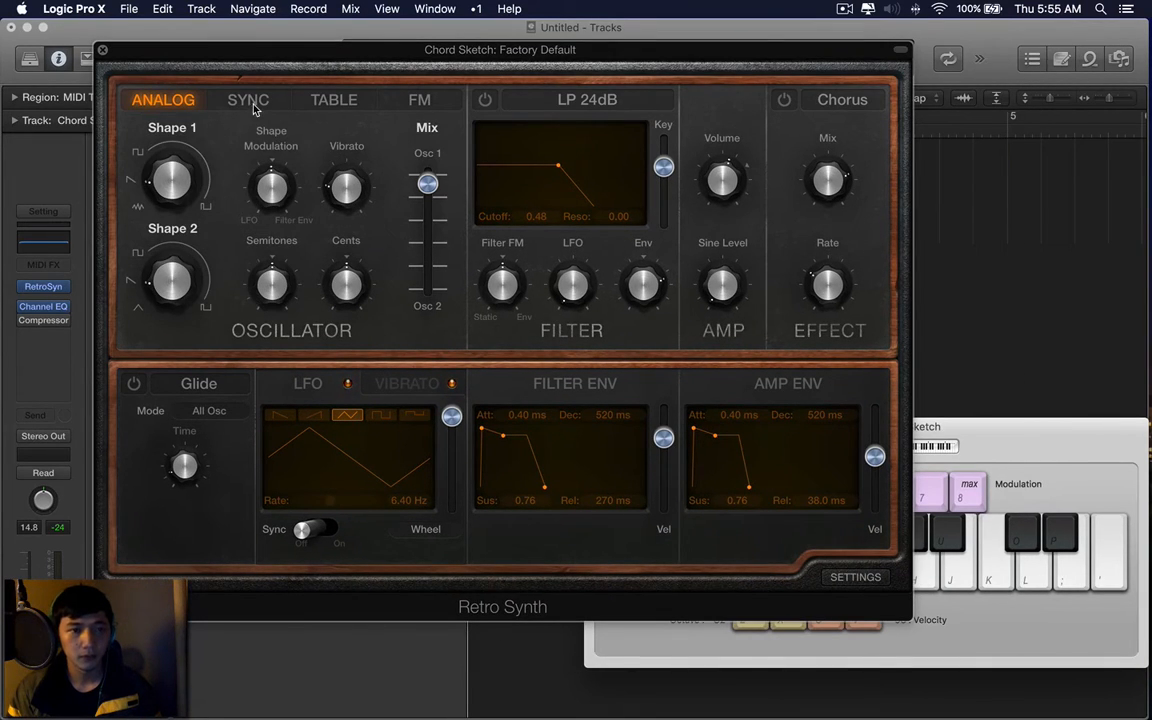
In Sync mode, set the Sync amount to about 0.32, then switch to Table mode
{"action": "left_click", "coordinate": [247, 99]}
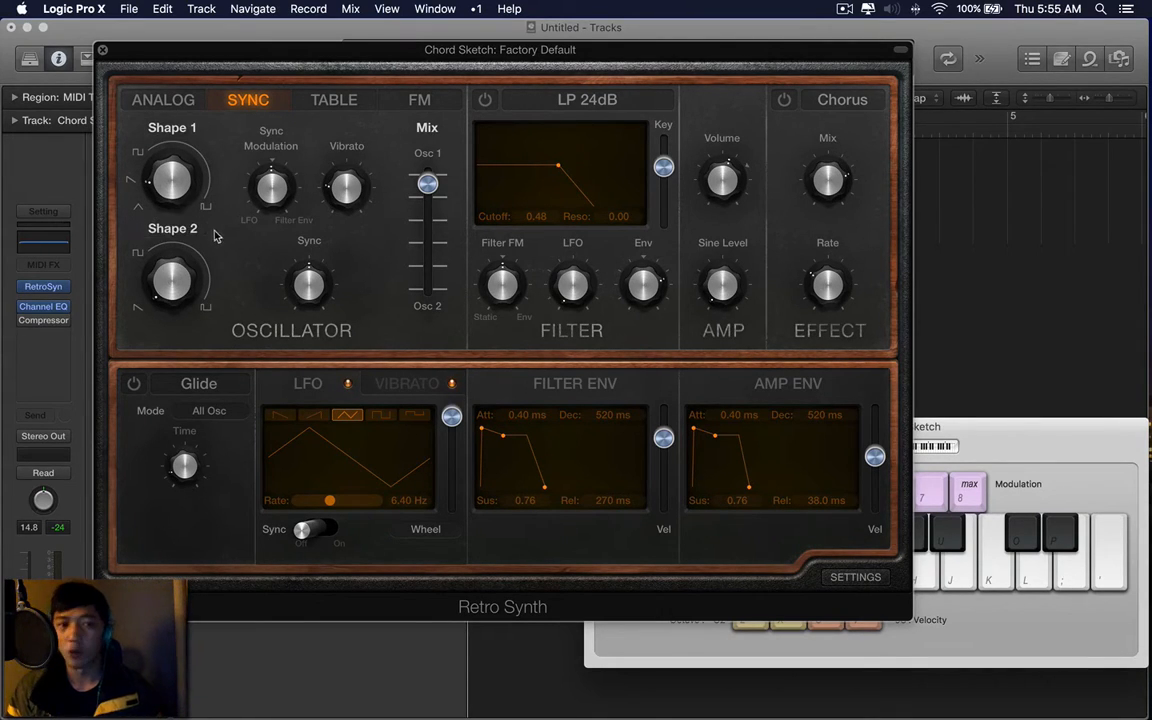
{"action": "left_click_drag", "start_coordinate": [500, 49], "coordinate": [599, 39]}
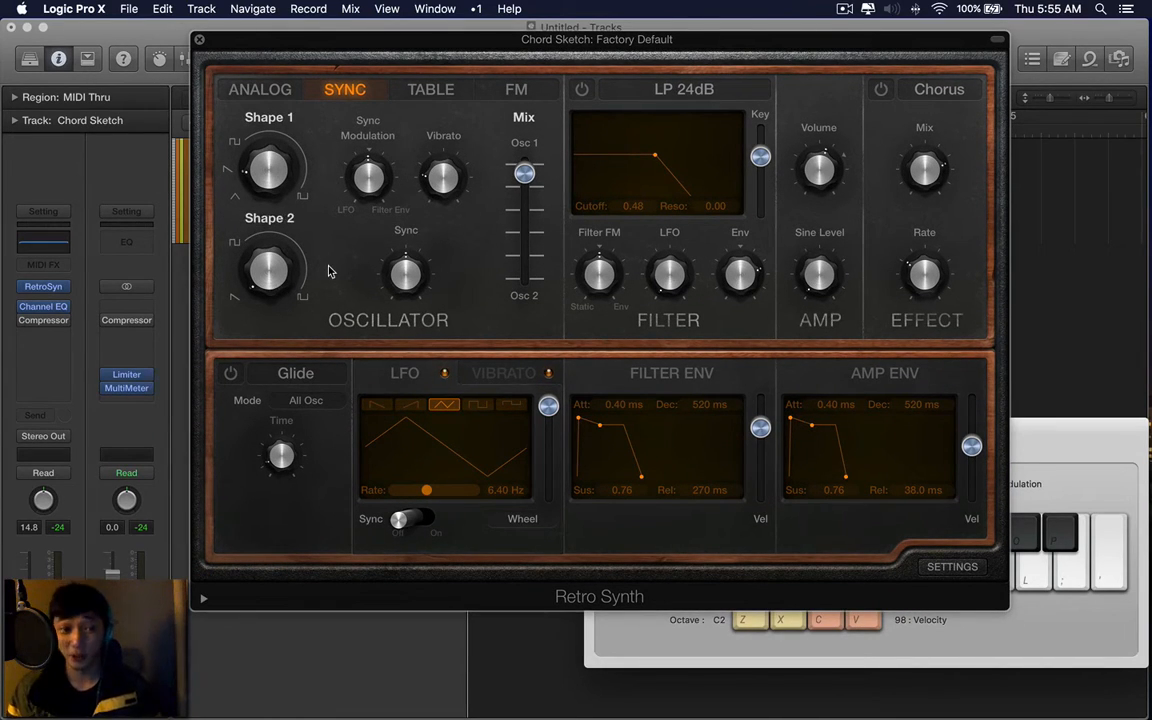
{"action": "left_click_drag", "start_coordinate": [405, 275], "coordinate": [408, 285]}
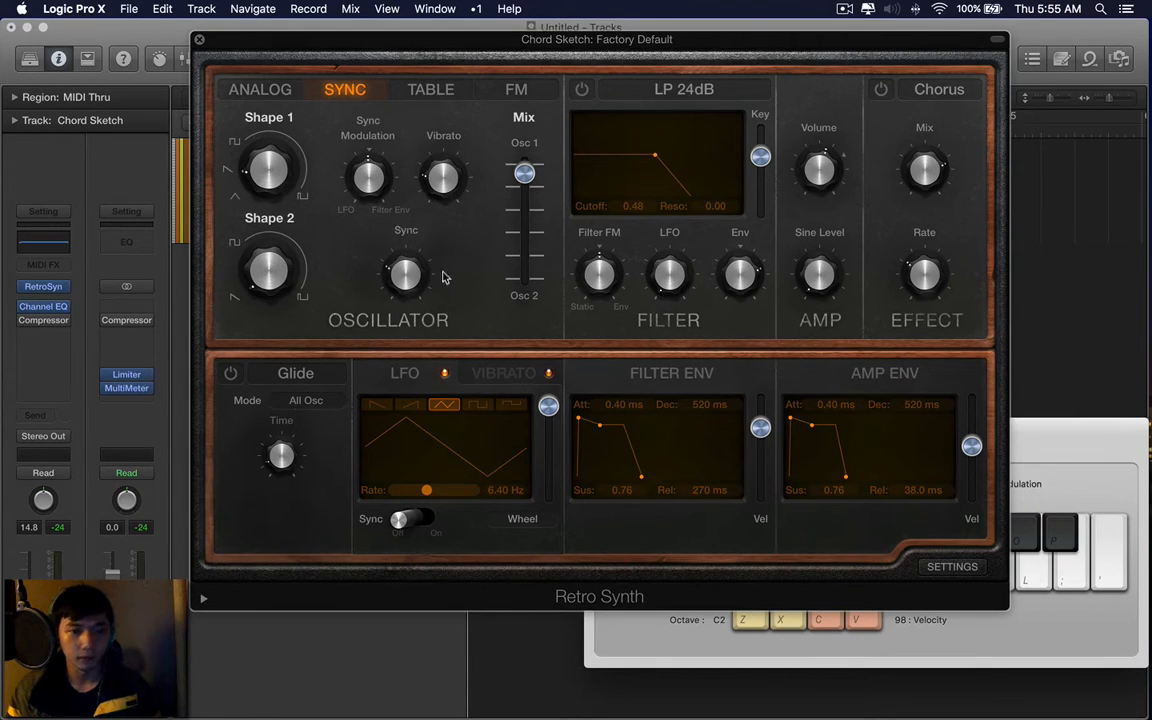
{"action": "left_click_drag", "start_coordinate": [405, 275], "coordinate": [410, 255]}
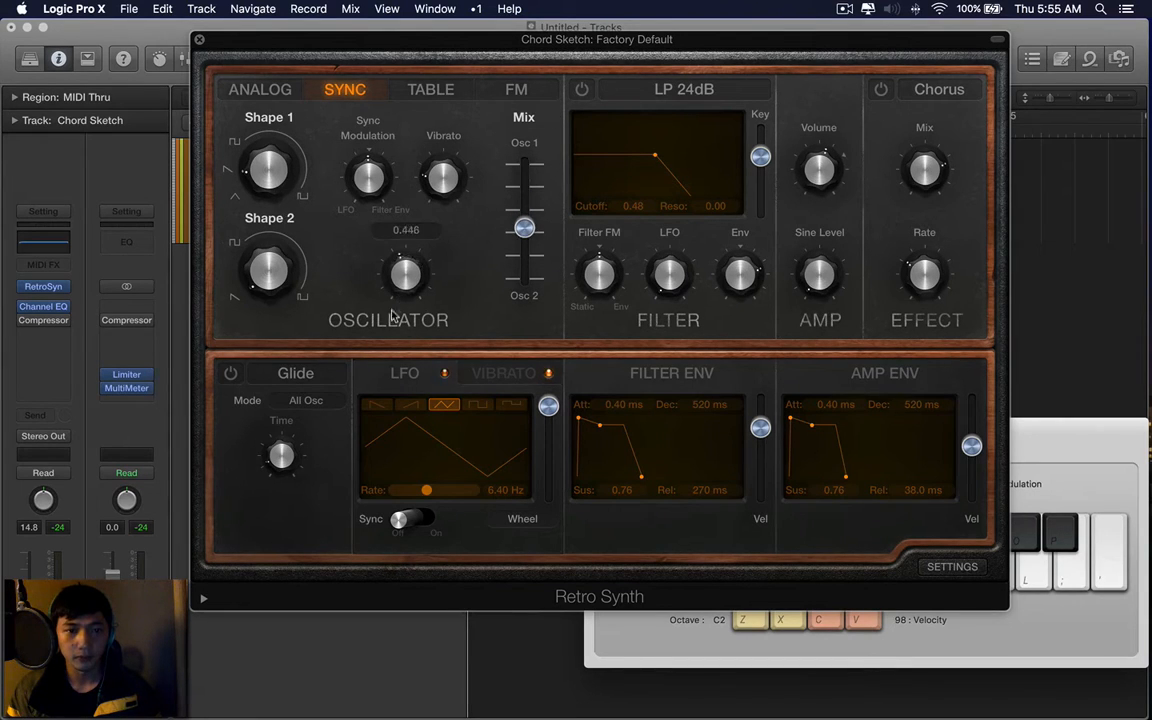
{"action": "left_click_drag", "start_coordinate": [405, 275], "coordinate": [405, 310]}
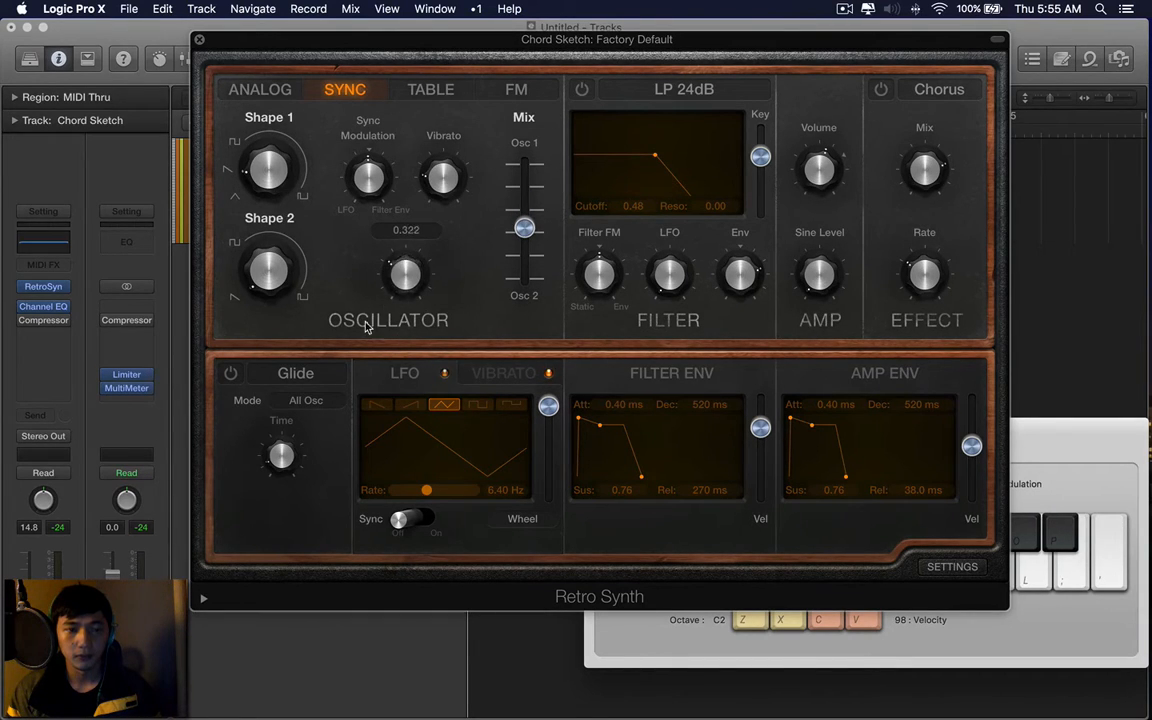
{"action": "left_click", "coordinate": [430, 89]}
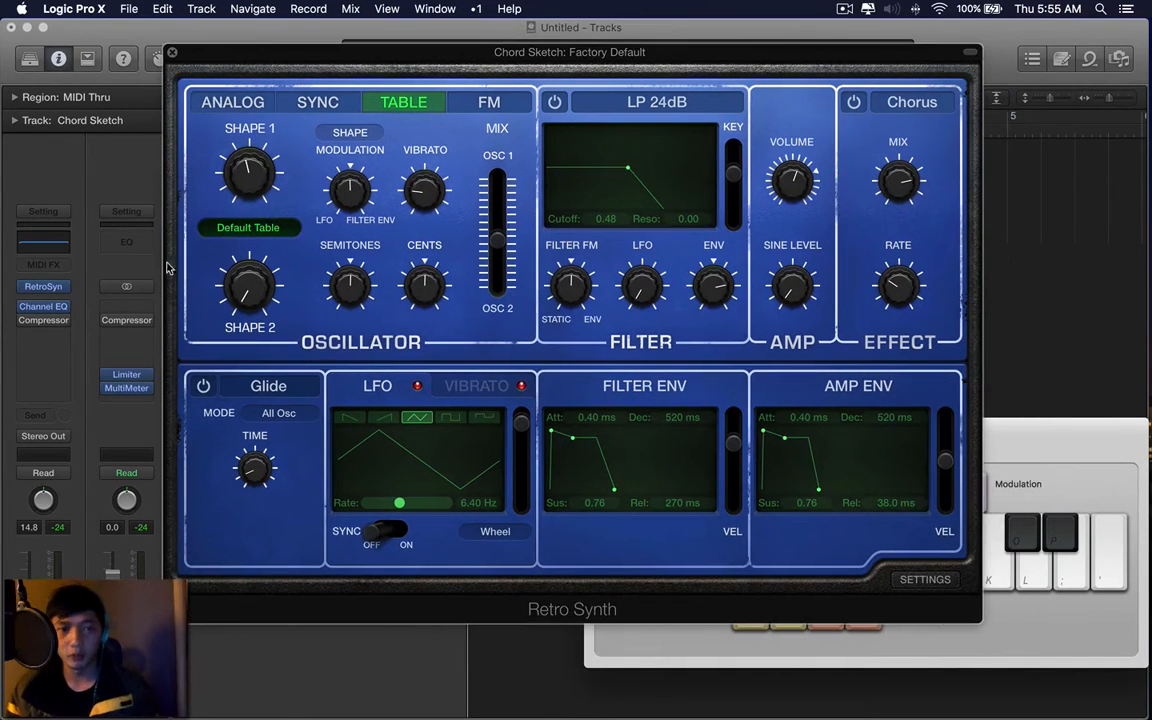
{"action": "mouse_move", "coordinate": [212, 203]}
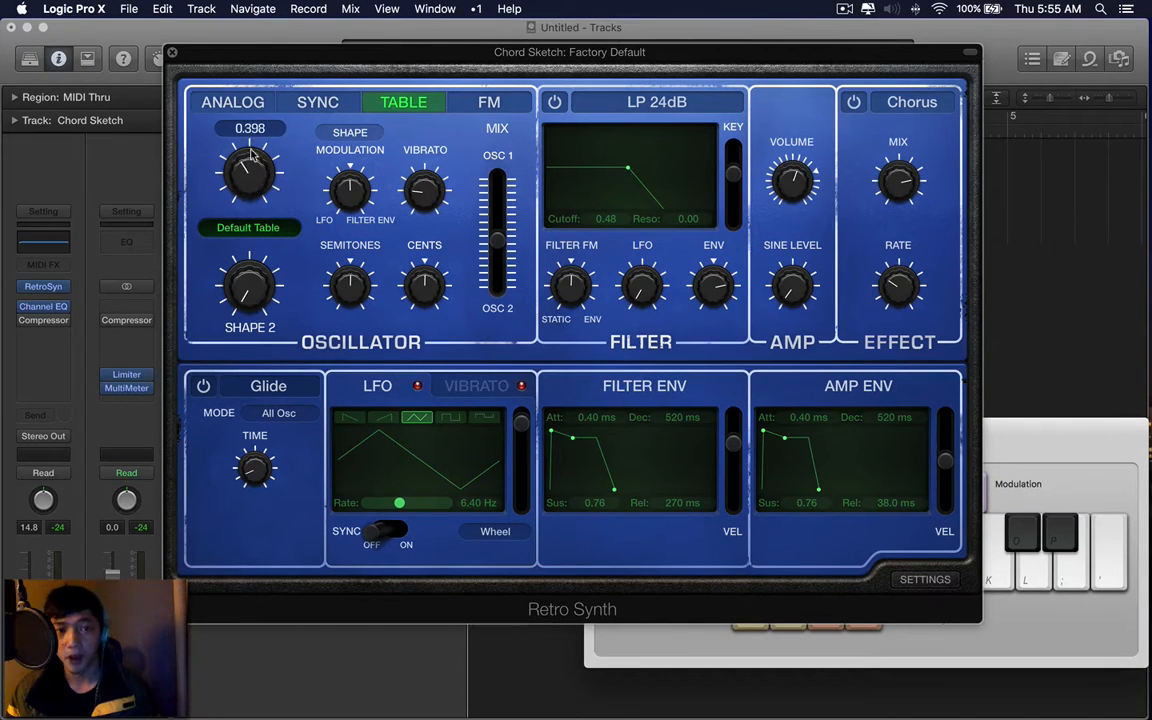
Try the Shade of Dirt wavetable with Shape 1 near 0.49, then load Sync Rocket
{"action": "left_click", "coordinate": [248, 227]}
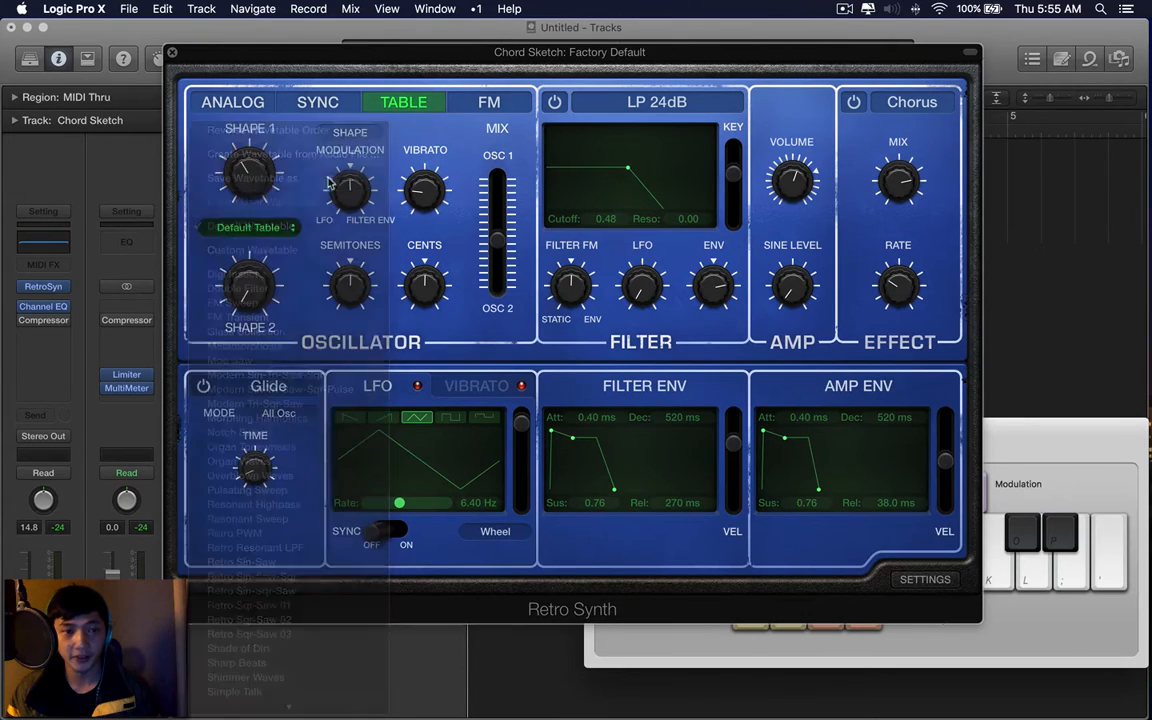
{"action": "left_click", "coordinate": [255, 227]}
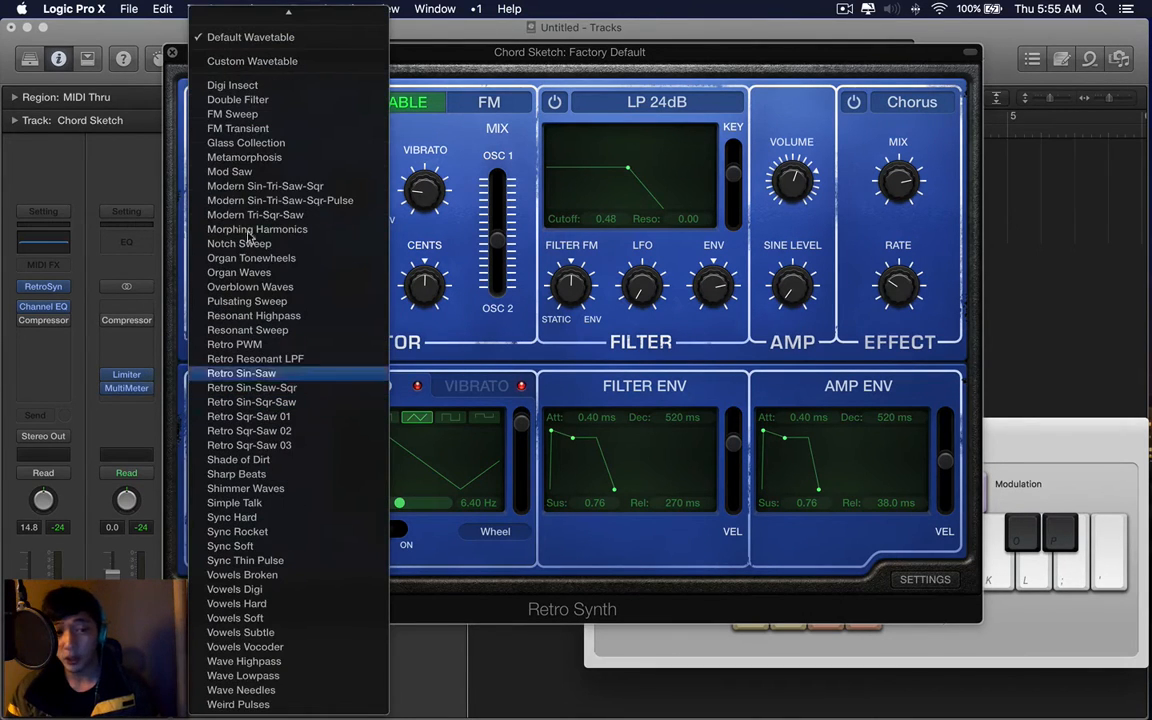
{"action": "left_click", "coordinate": [238, 459]}
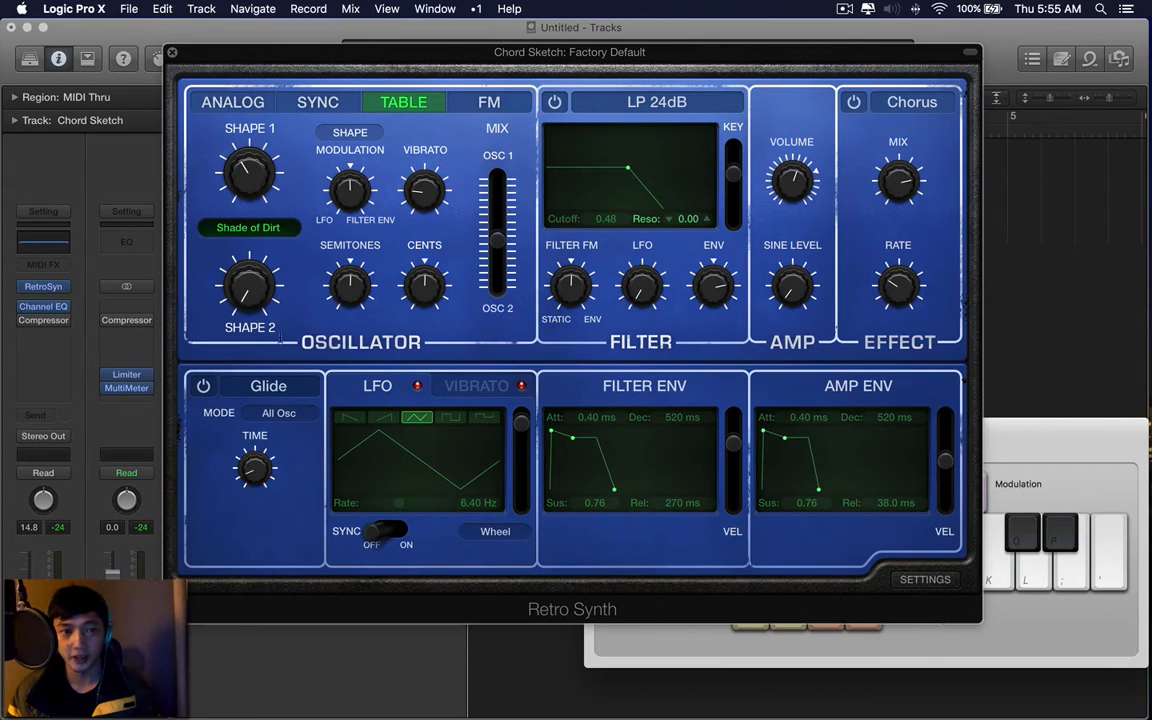
{"action": "left_click_drag", "start_coordinate": [249, 175], "coordinate": [252, 160]}
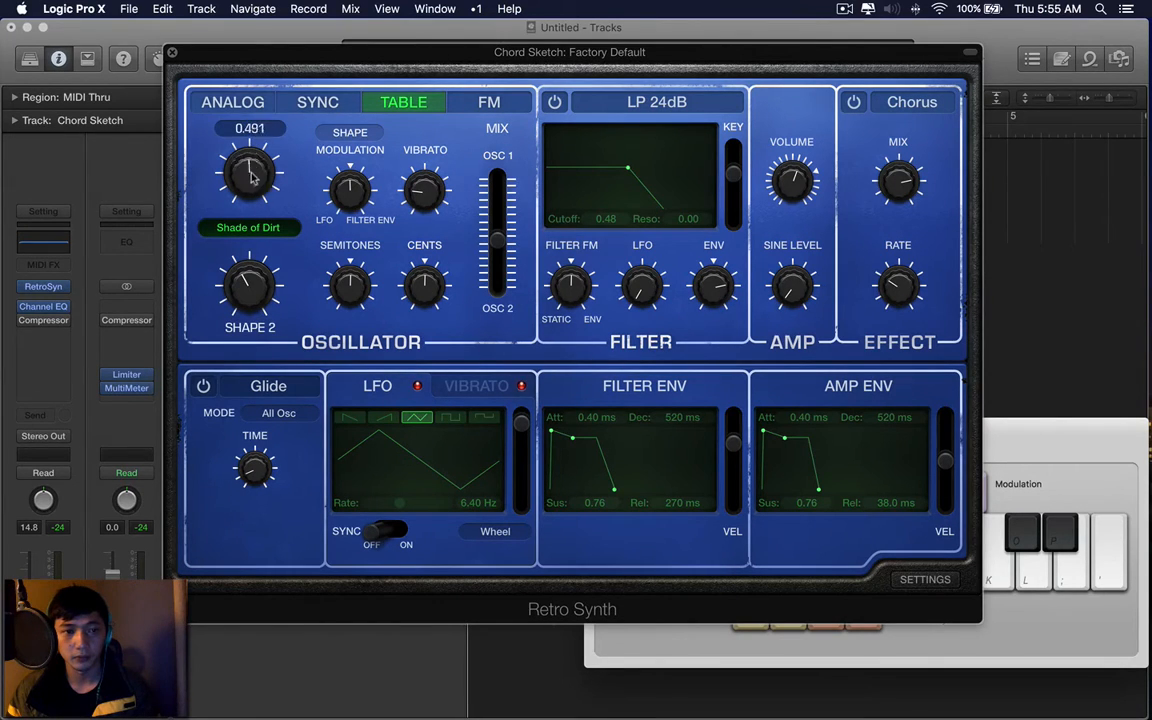
{"action": "left_click", "coordinate": [249, 227]}
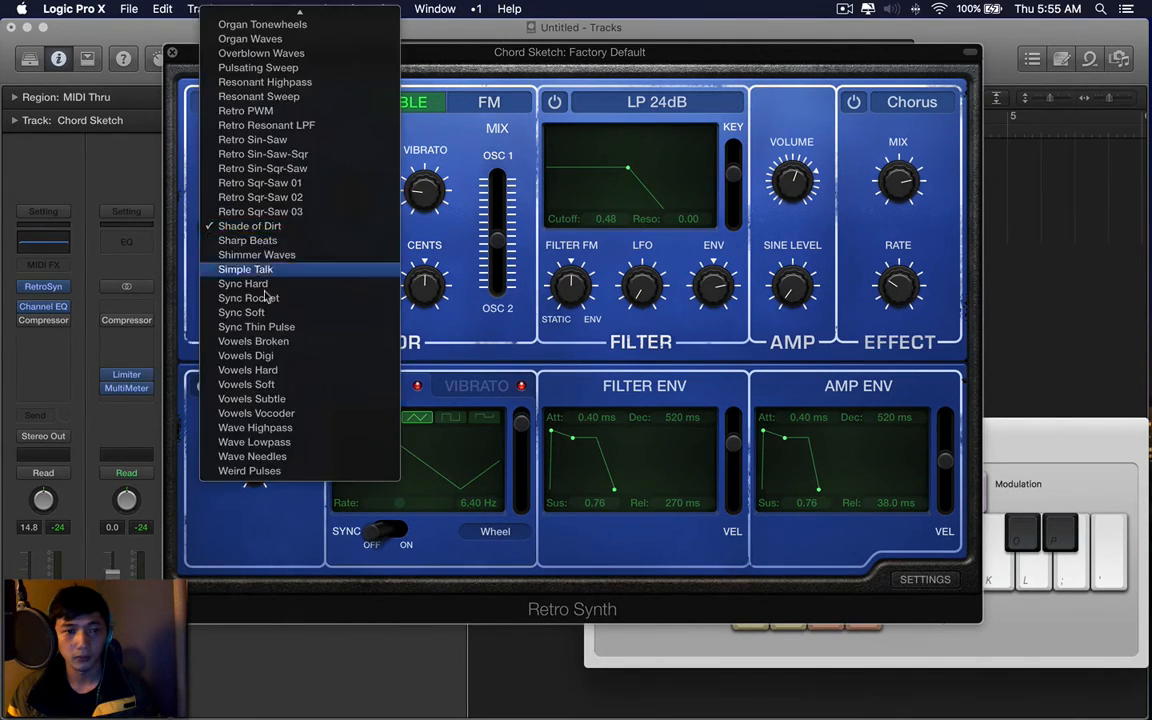
{"action": "left_click", "coordinate": [248, 297]}
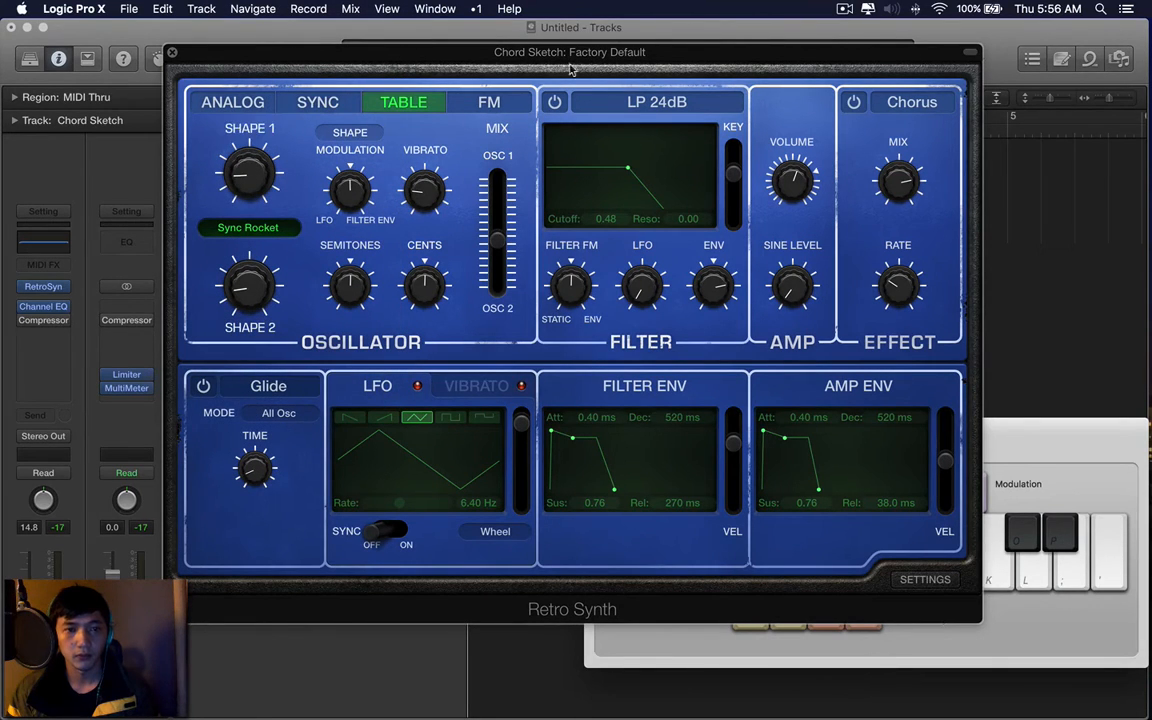
In FM mode, set Inharmonic to about 0.49 and Shape to 0.08, then open Settings
{"action": "left_click", "coordinate": [488, 101]}
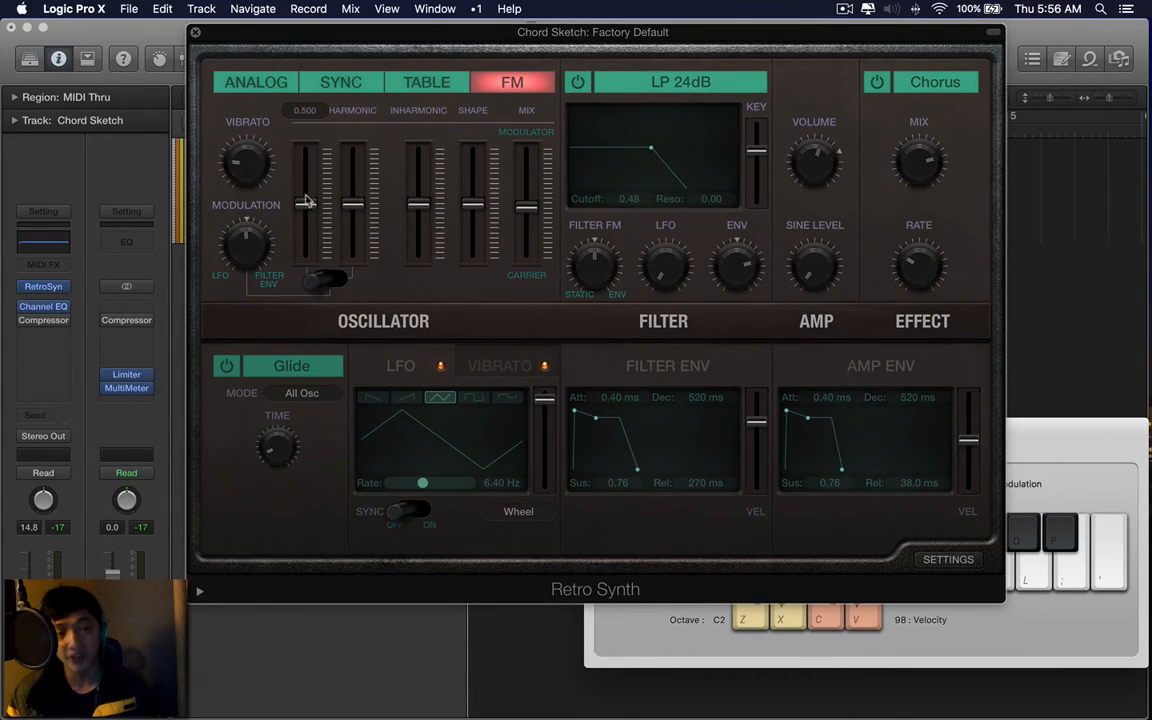
{"action": "mouse_move", "coordinate": [310, 210]}
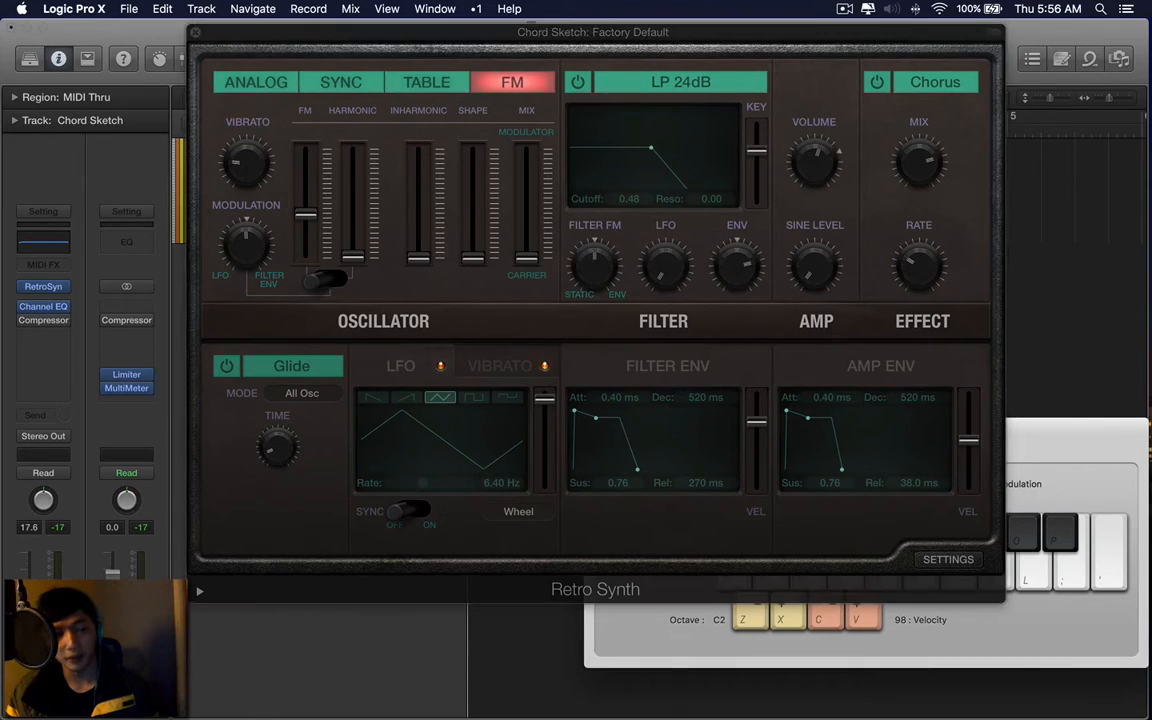
{"action": "mouse_move", "coordinate": [620, 336]}
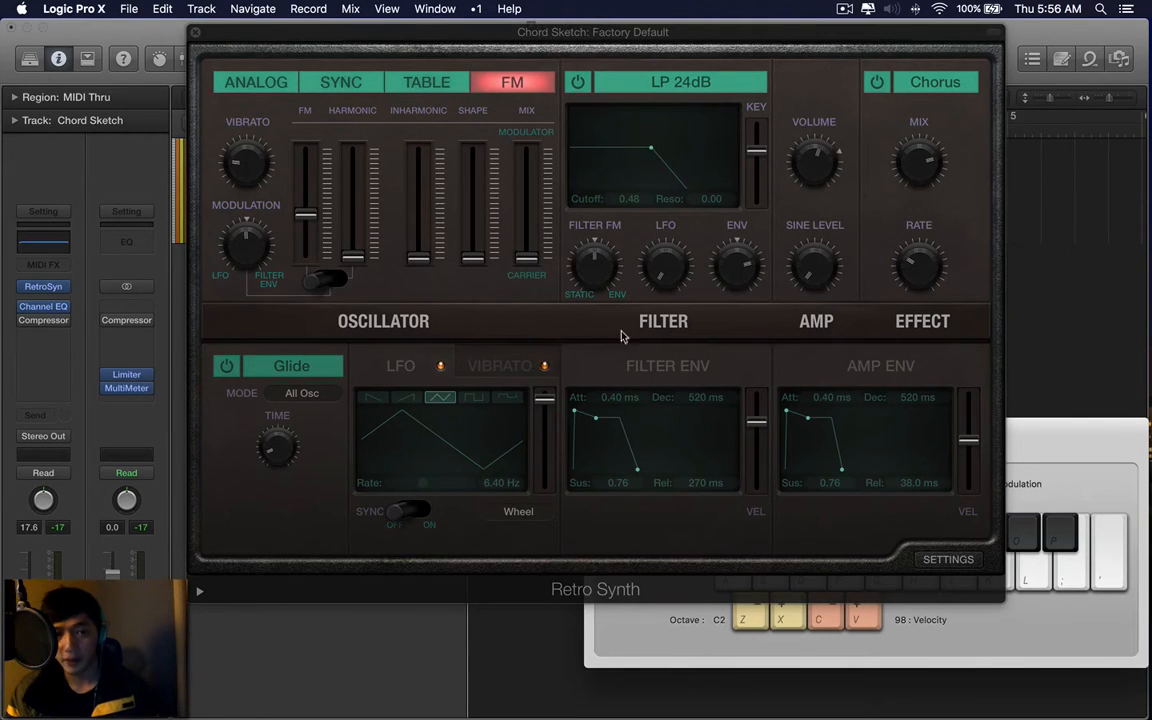
{"action": "left_click_drag", "start_coordinate": [418, 240], "coordinate": [418, 205]}
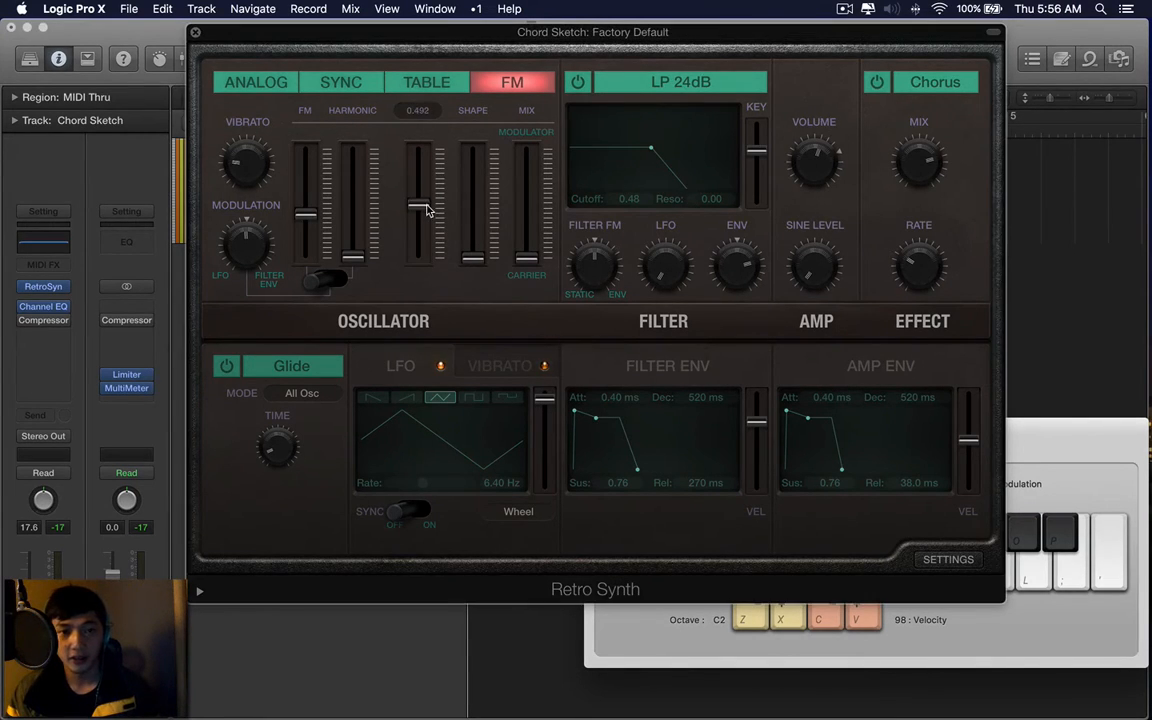
{"action": "left_click_drag", "start_coordinate": [418, 205], "coordinate": [418, 258]}
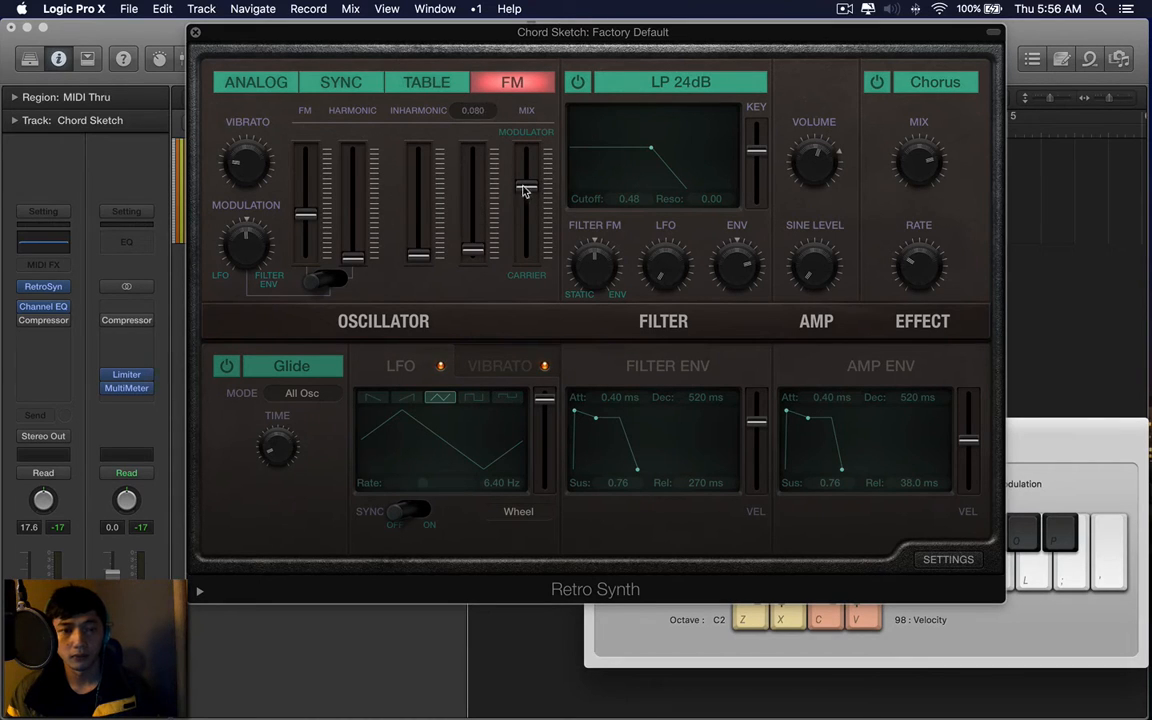
{"action": "left_click", "coordinate": [255, 82]}
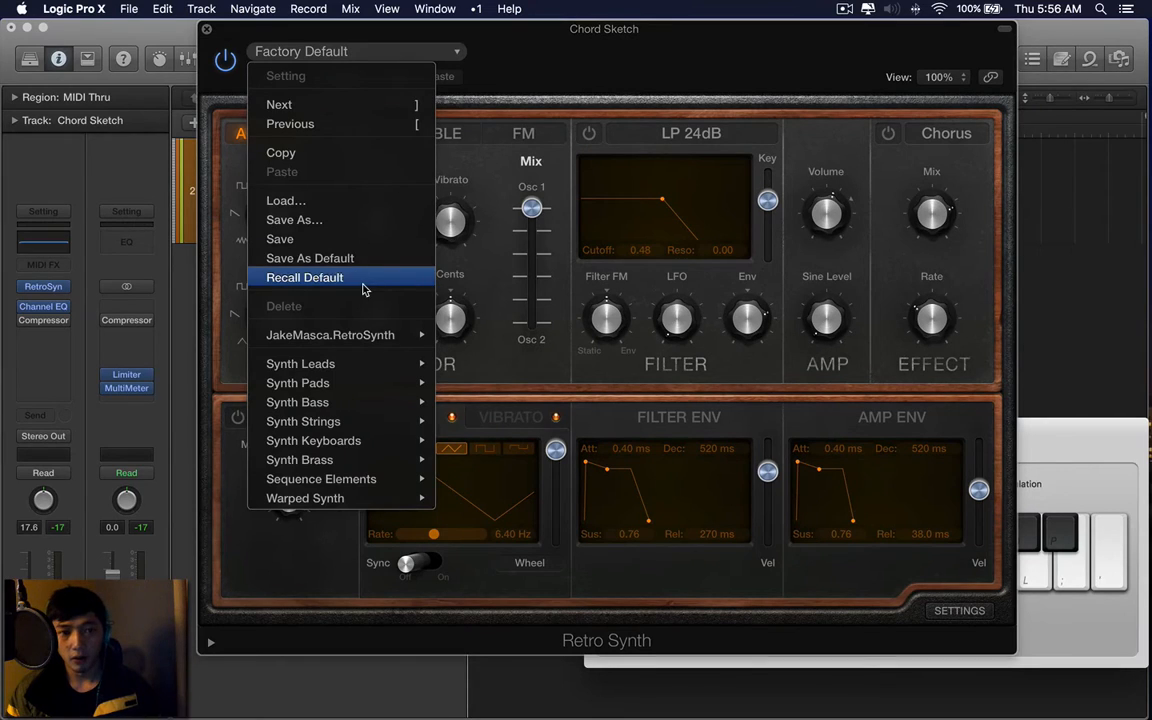
Recall the default Retro Synth patch and sweep the filter cutoff up and back down
{"action": "left_click", "coordinate": [304, 277]}
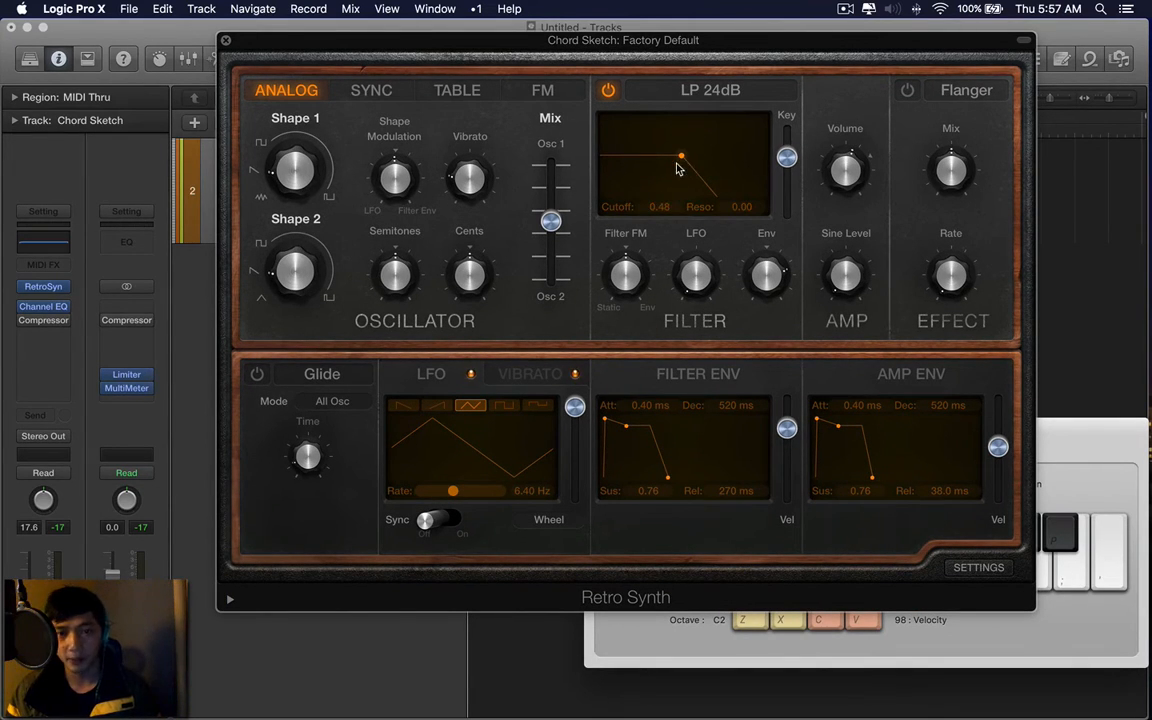
{"action": "left_click_drag", "start_coordinate": [680, 157], "coordinate": [714, 157]}
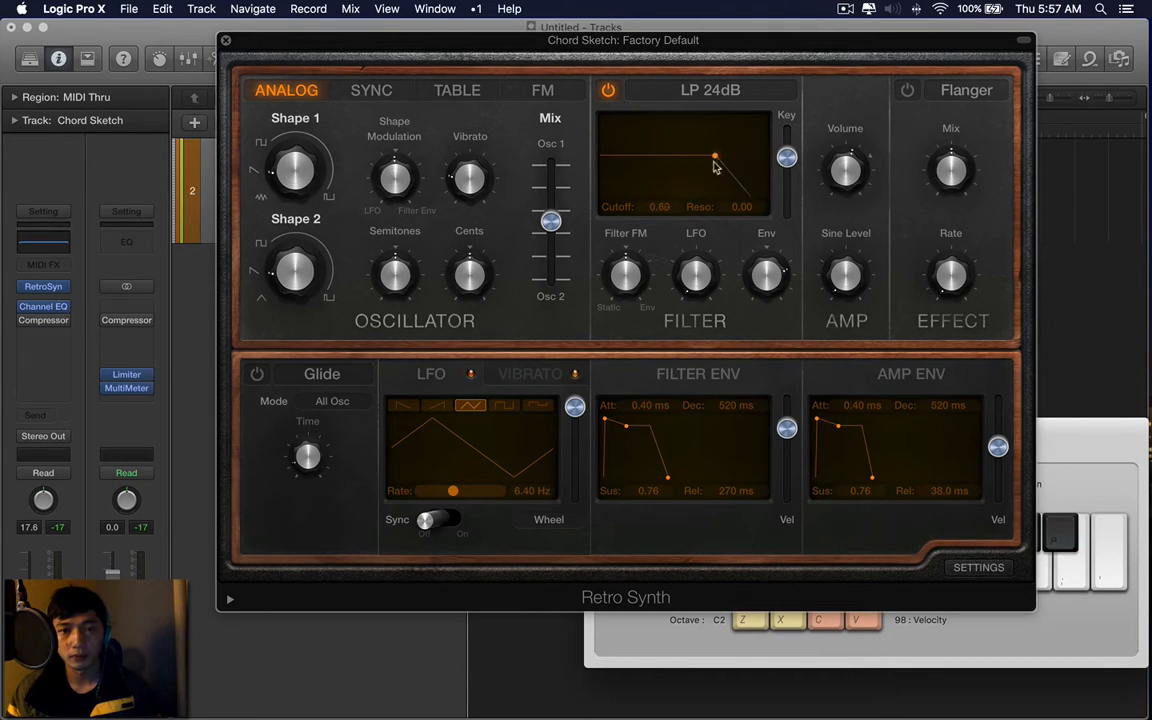
{"action": "left_click_drag", "start_coordinate": [715, 158], "coordinate": [720, 156]}
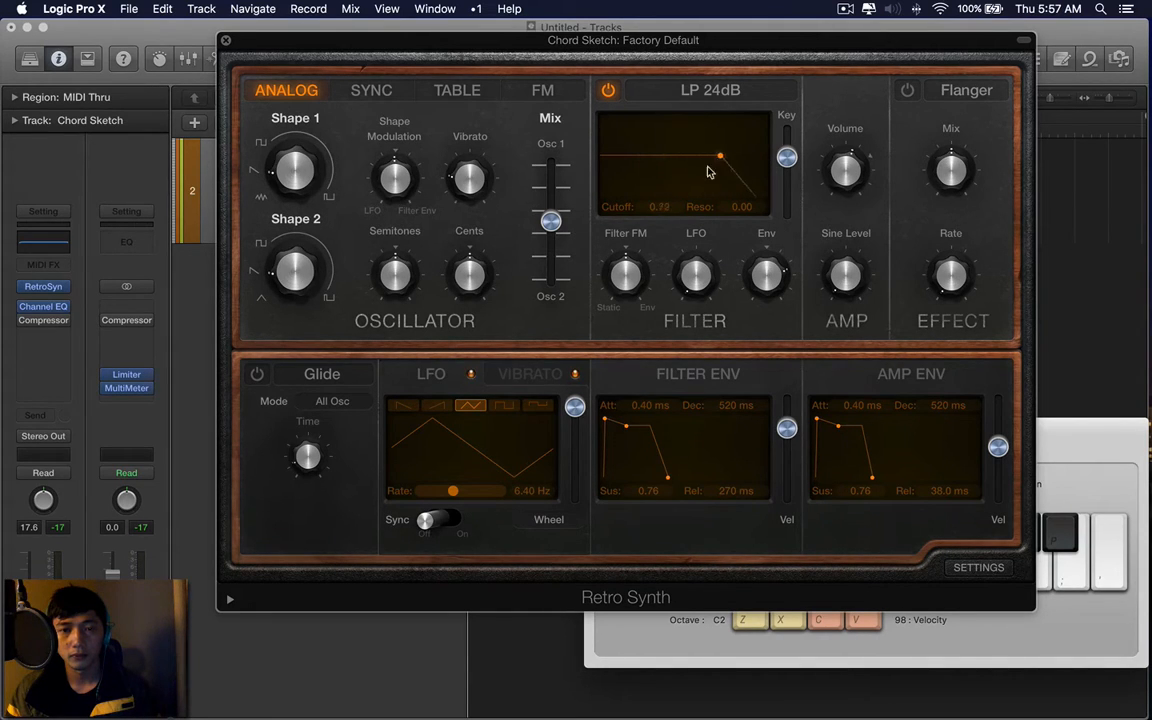
{"action": "left_click_drag", "start_coordinate": [720, 155], "coordinate": [712, 157]}
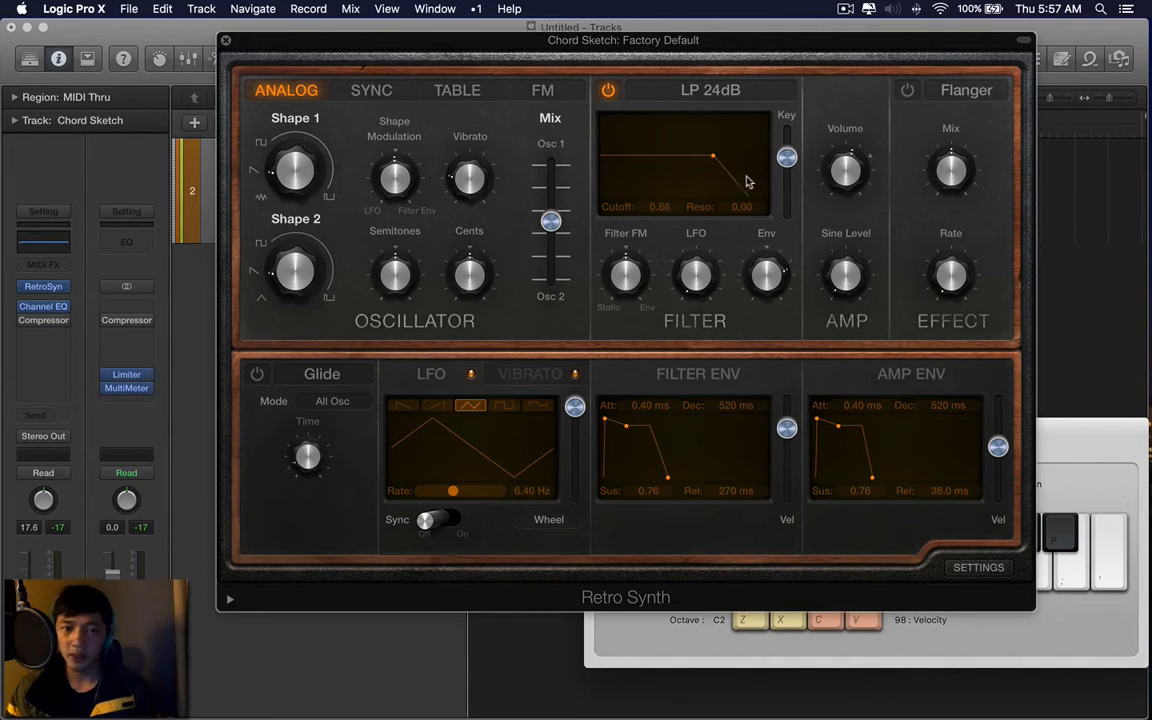
{"action": "left_click_drag", "start_coordinate": [712, 157], "coordinate": [747, 157]}
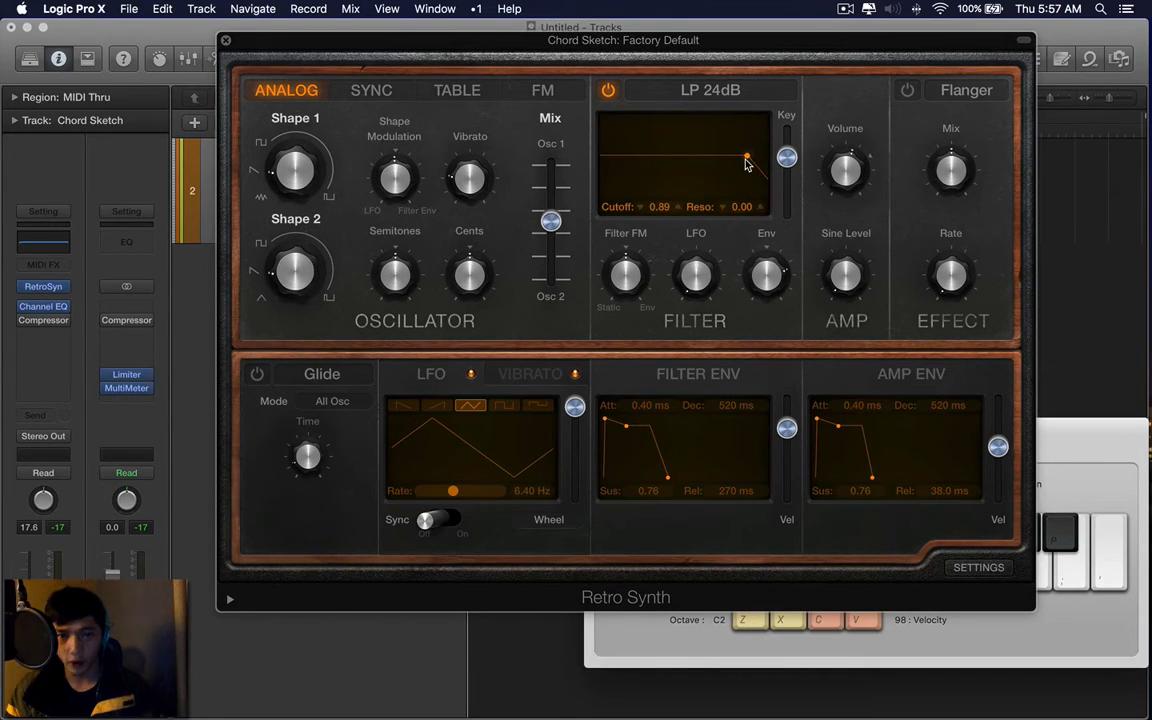
{"action": "left_click_drag", "start_coordinate": [745, 158], "coordinate": [740, 158]}
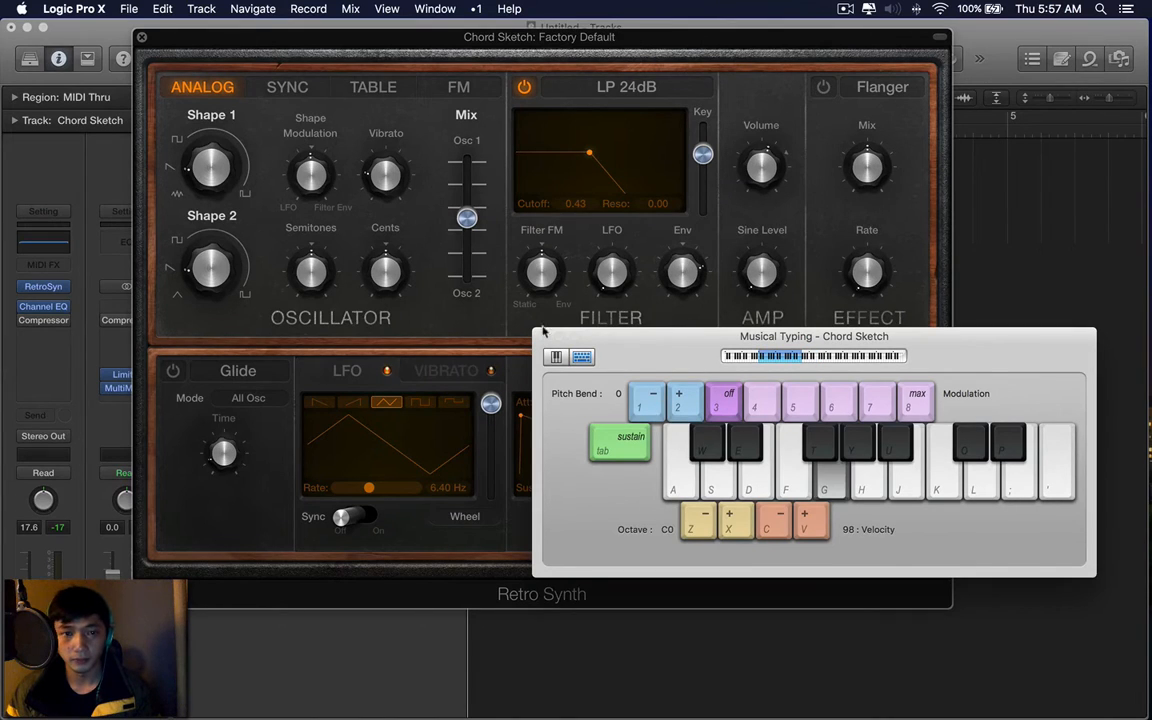
Switch the effect on, try Chorus, return to Flanger, and turn the effect off
{"action": "left_click", "coordinate": [728, 513]}
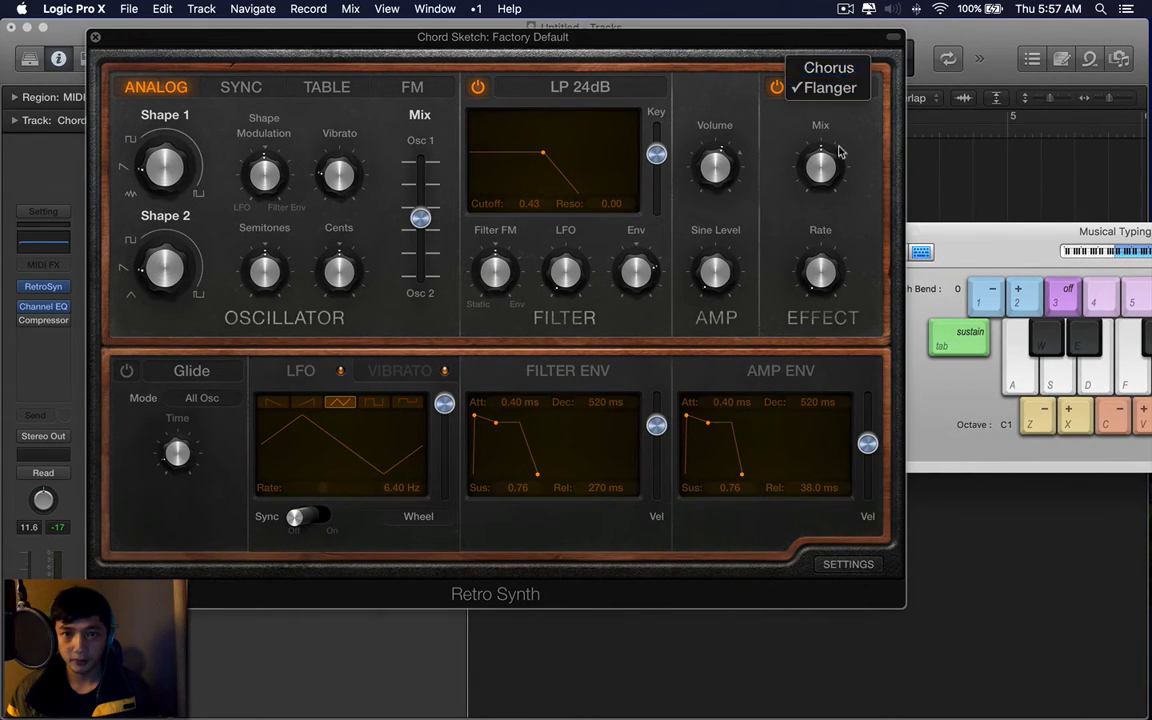
{"action": "left_click", "coordinate": [827, 67]}
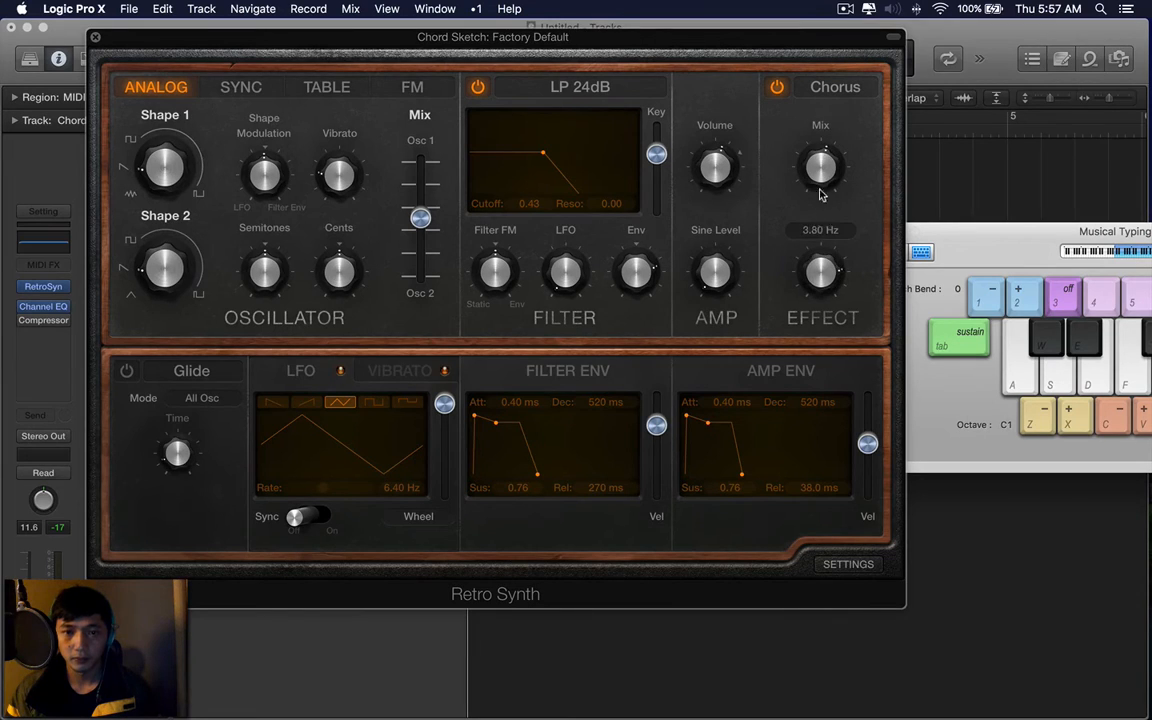
{"action": "left_click", "coordinate": [834, 87]}
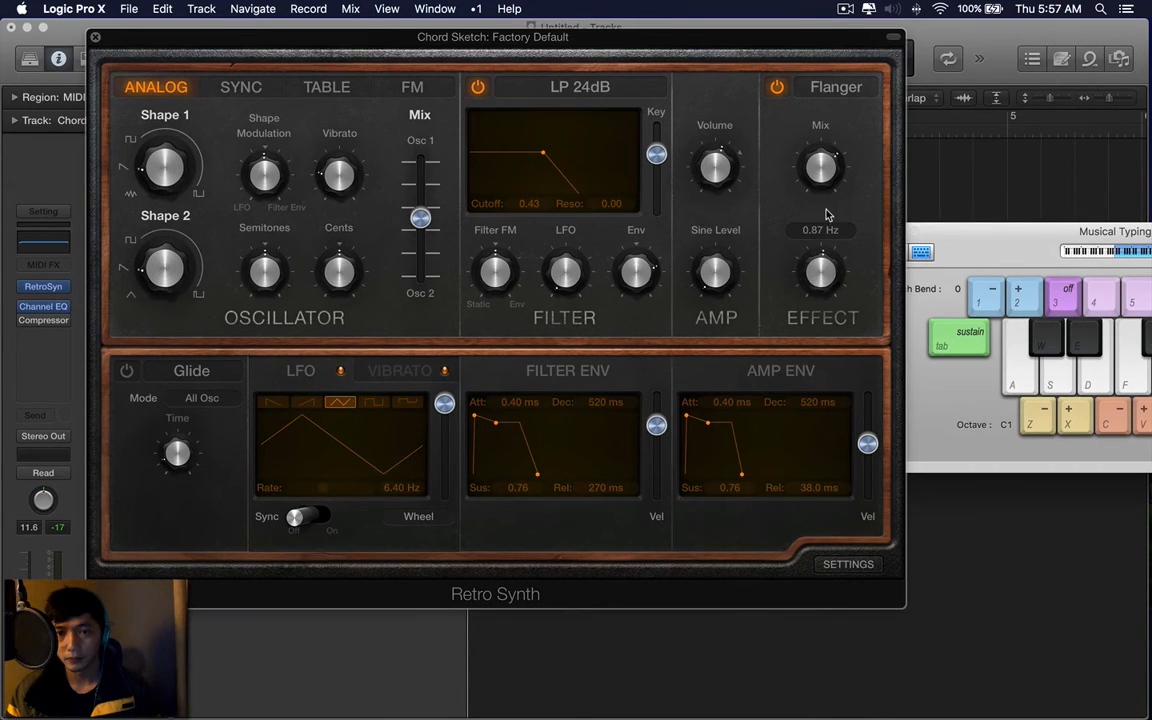
{"action": "left_click", "coordinate": [777, 87]}
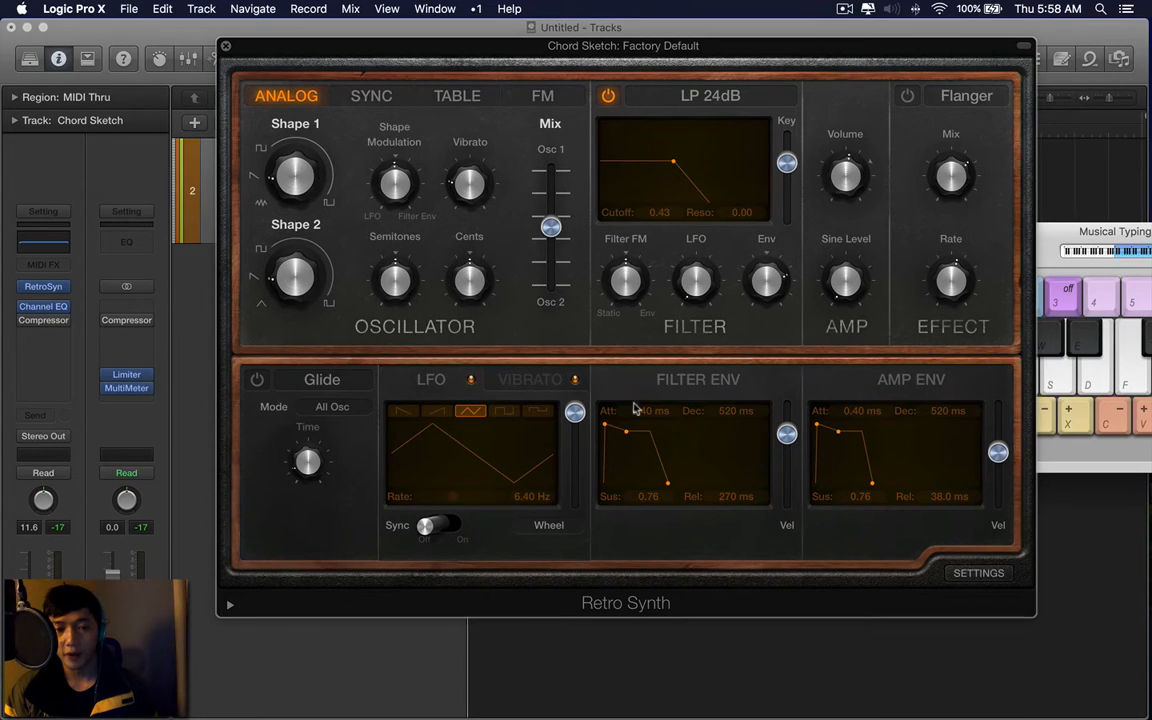
{"action": "mouse_move", "coordinate": [558, 385]}
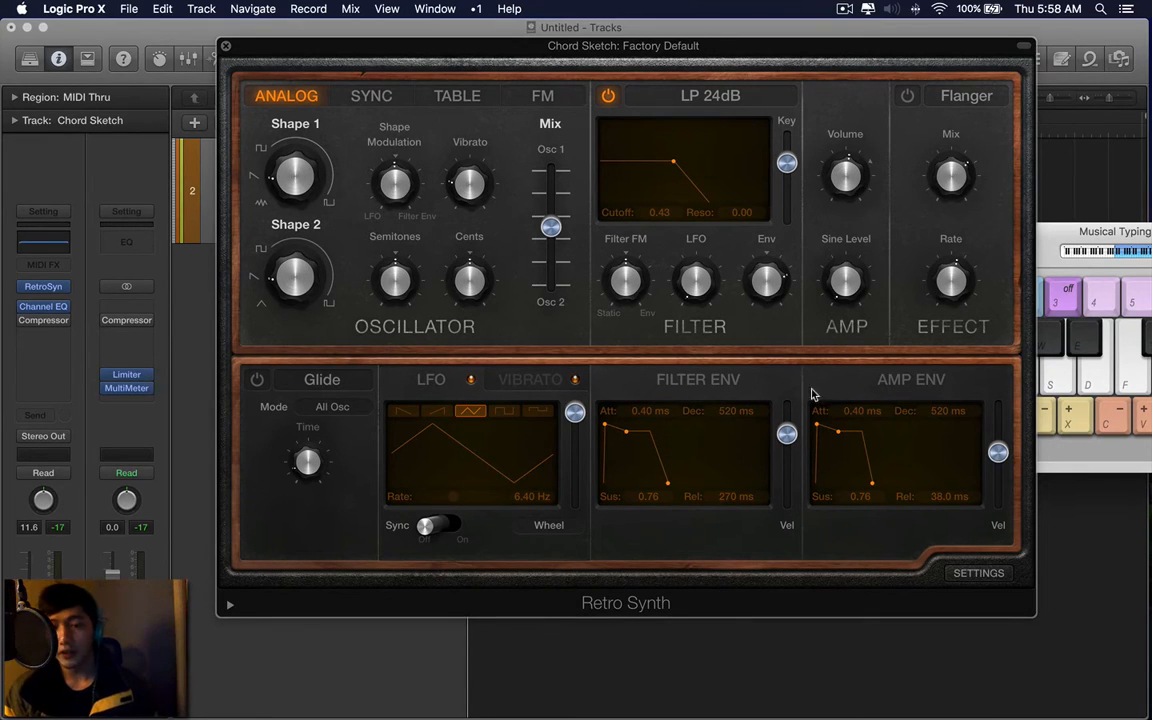
{"action": "mouse_move", "coordinate": [912, 388]}
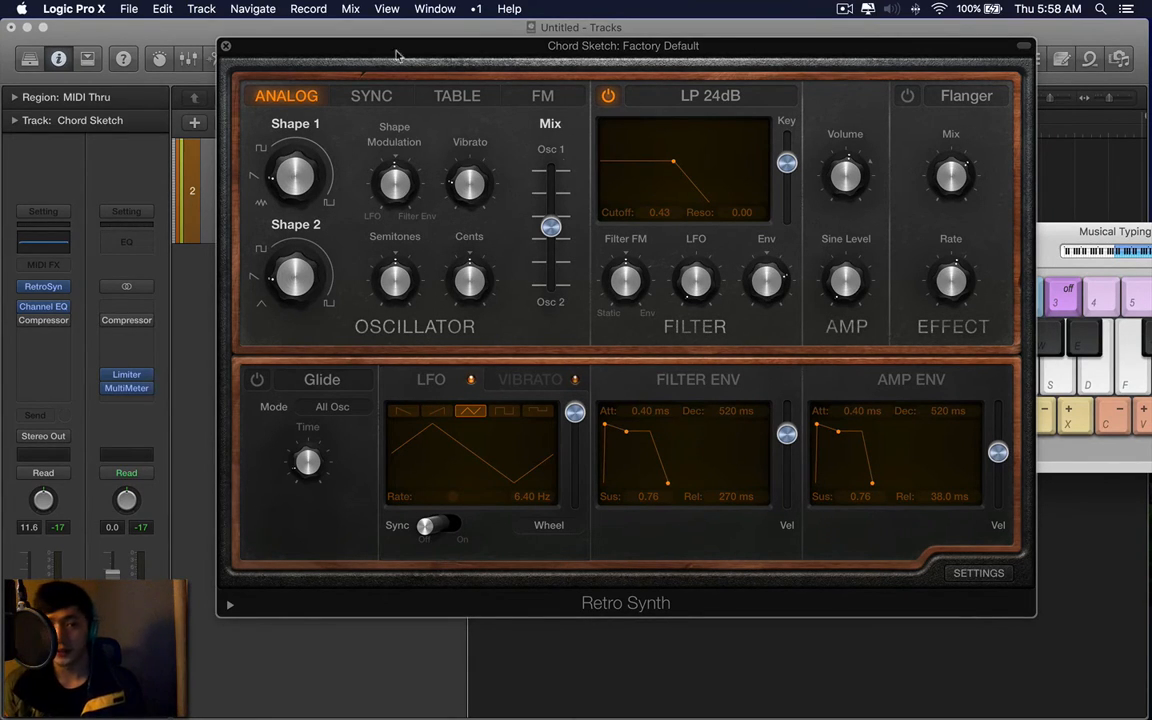
{"action": "mouse_move", "coordinate": [826, 474]}
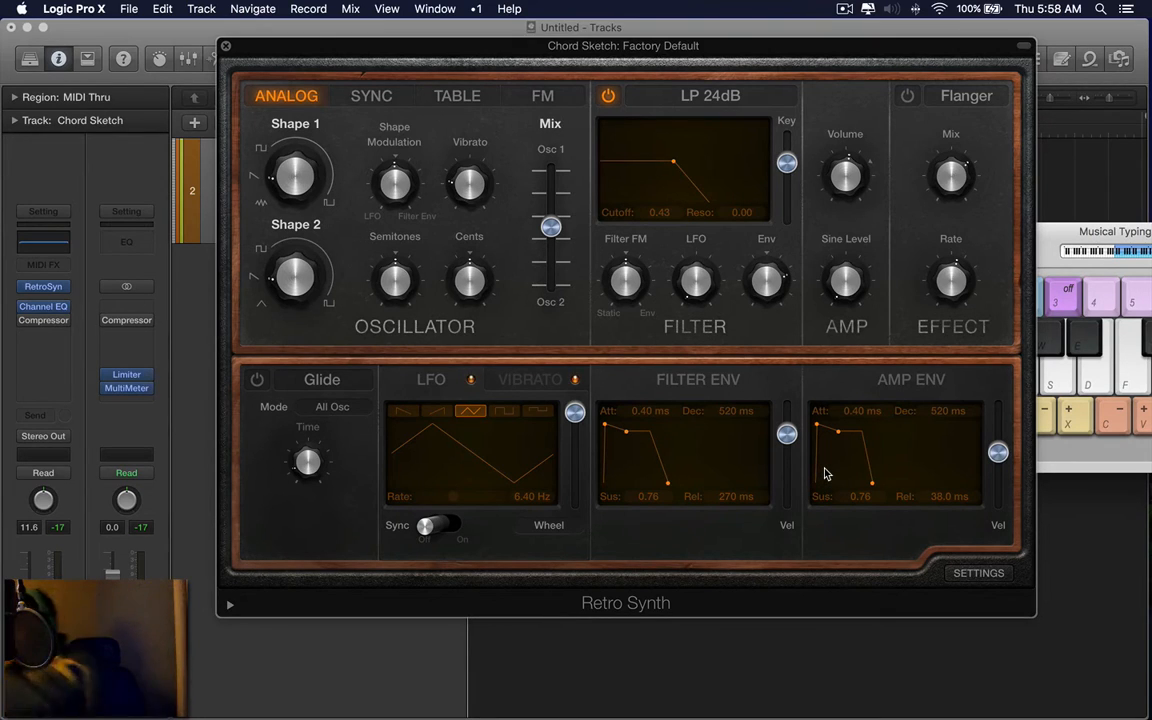
{"action": "mouse_move", "coordinate": [838, 379]}
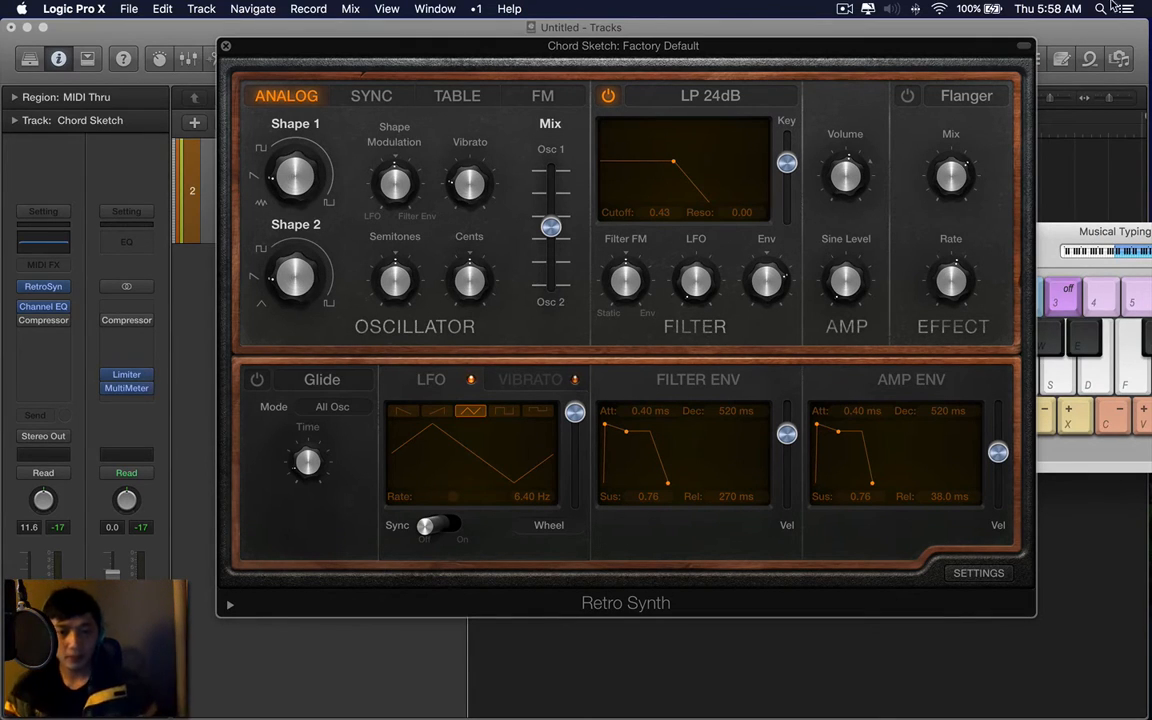
Settle the filter cutoff at 0.48, add filter LFO modulation, and slow the LFO to 3.10 Hz
{"action": "left_click_drag", "start_coordinate": [622, 45], "coordinate": [588, 36]}
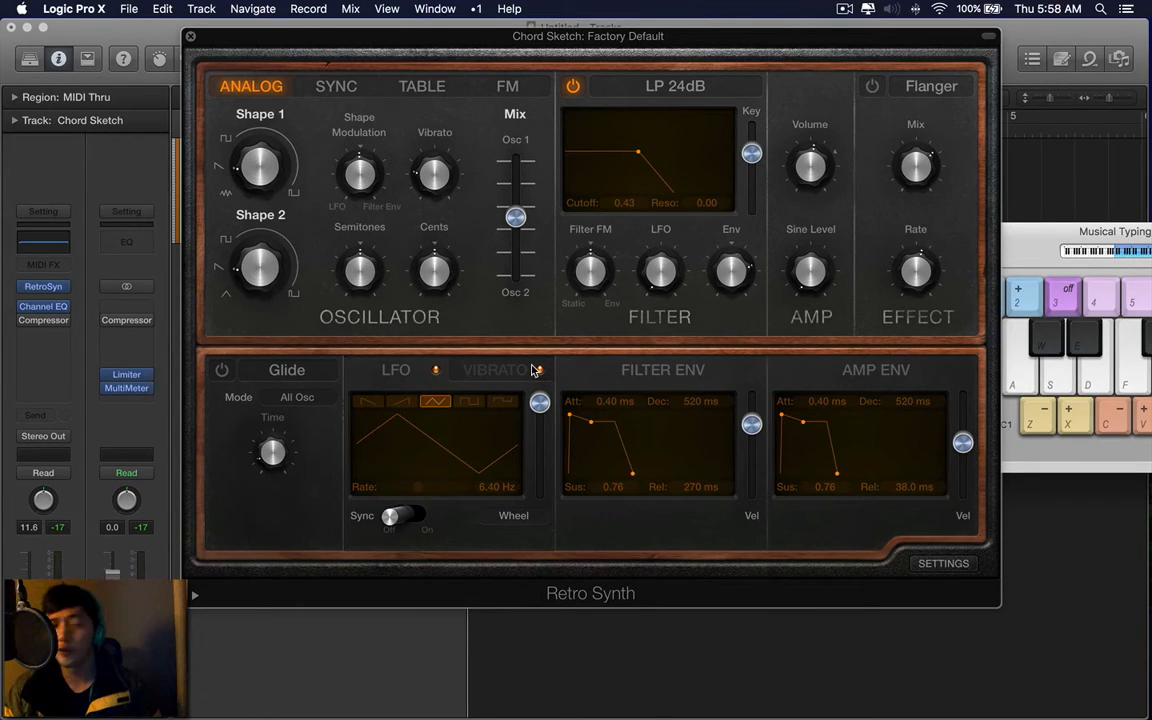
{"action": "mouse_move", "coordinate": [603, 357]}
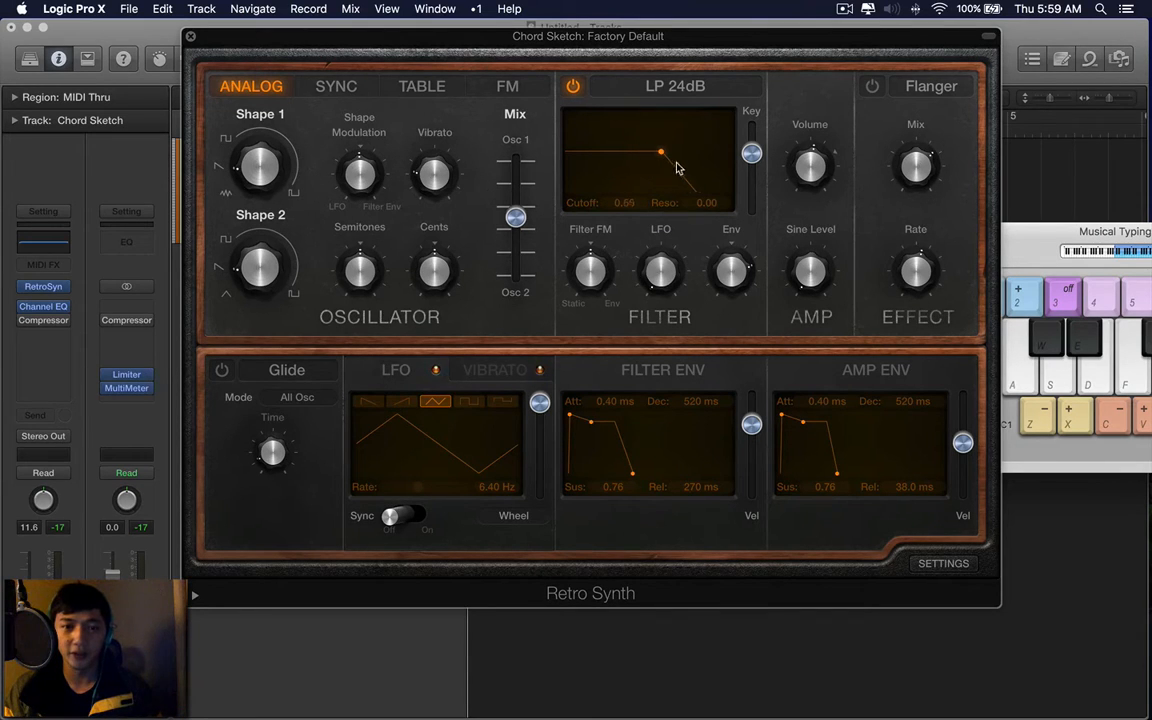
{"action": "left_click_drag", "start_coordinate": [660, 153], "coordinate": [625, 153]}
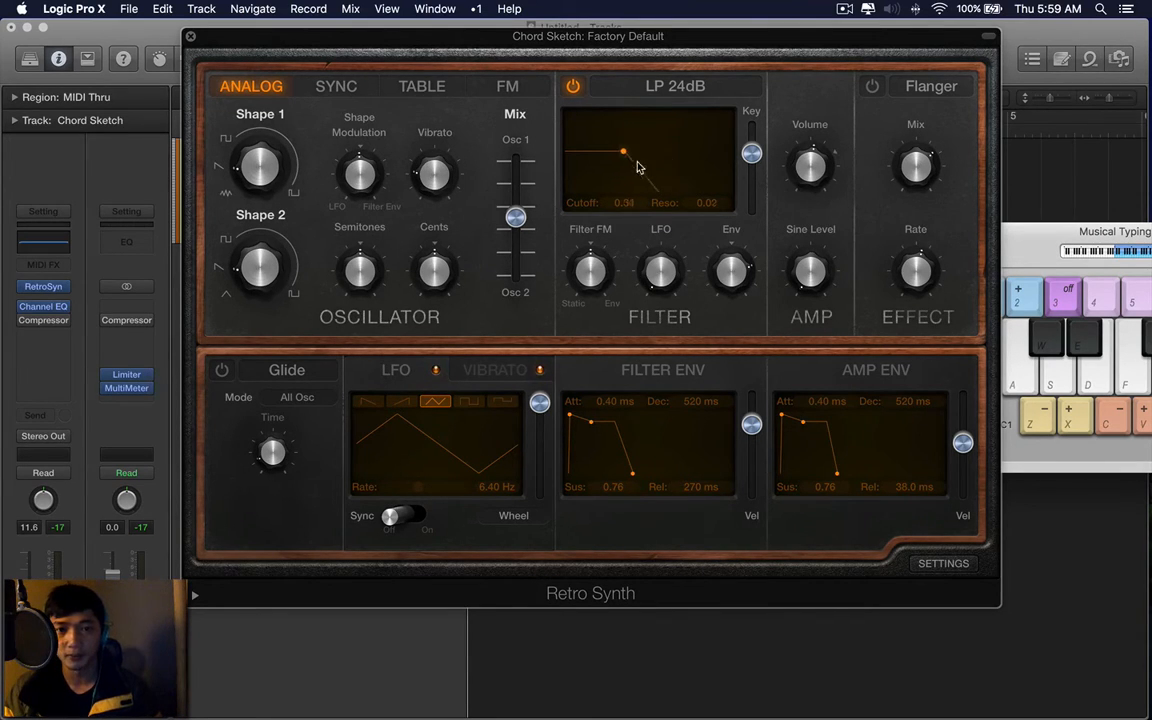
{"action": "left_click_drag", "start_coordinate": [623, 153], "coordinate": [680, 153]}
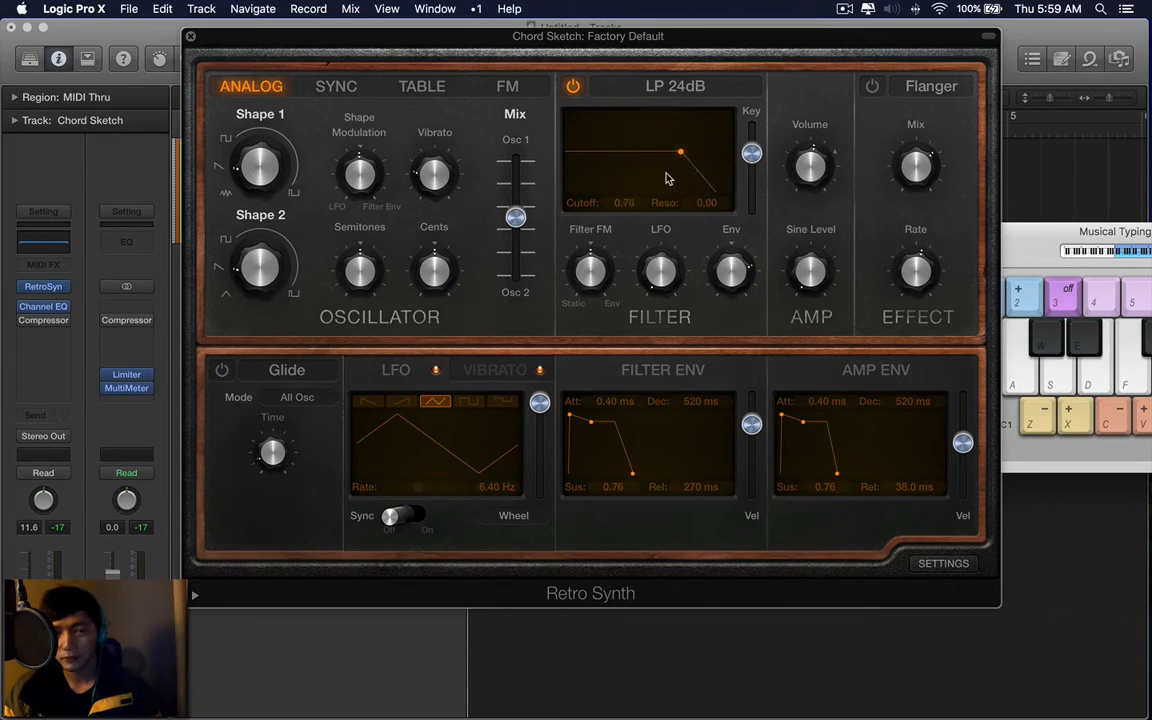
{"action": "left_click_drag", "start_coordinate": [680, 152], "coordinate": [640, 153]}
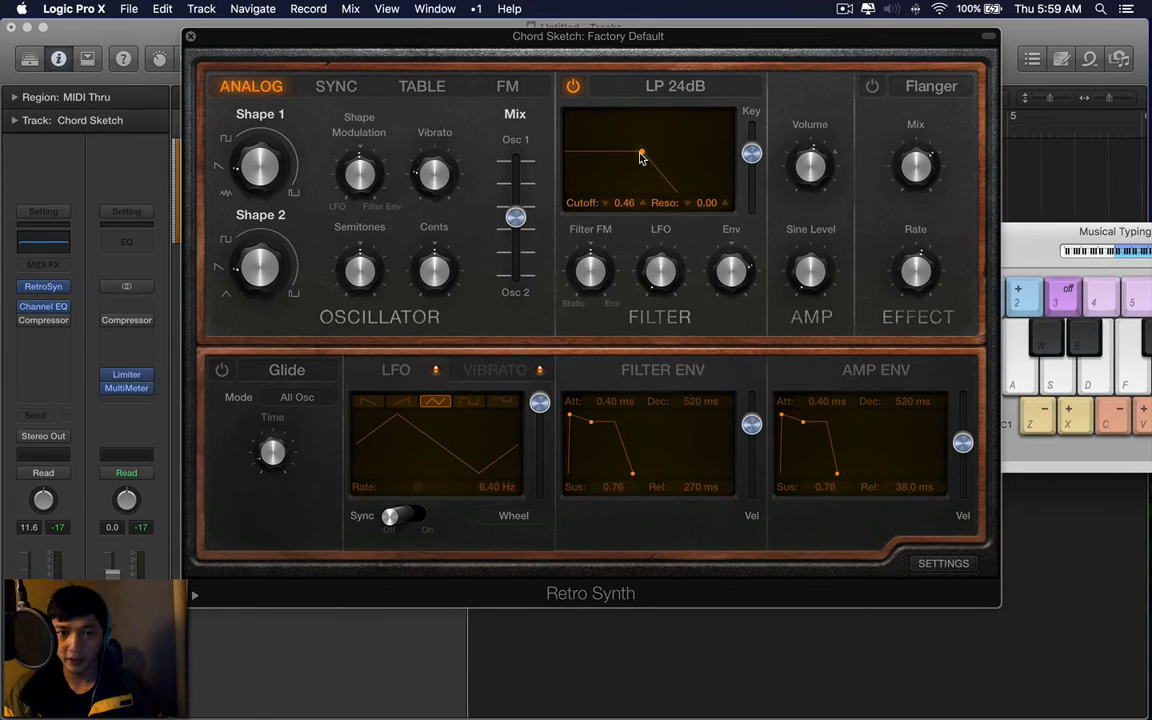
{"action": "left_click_drag", "start_coordinate": [641, 160], "coordinate": [645, 153]}
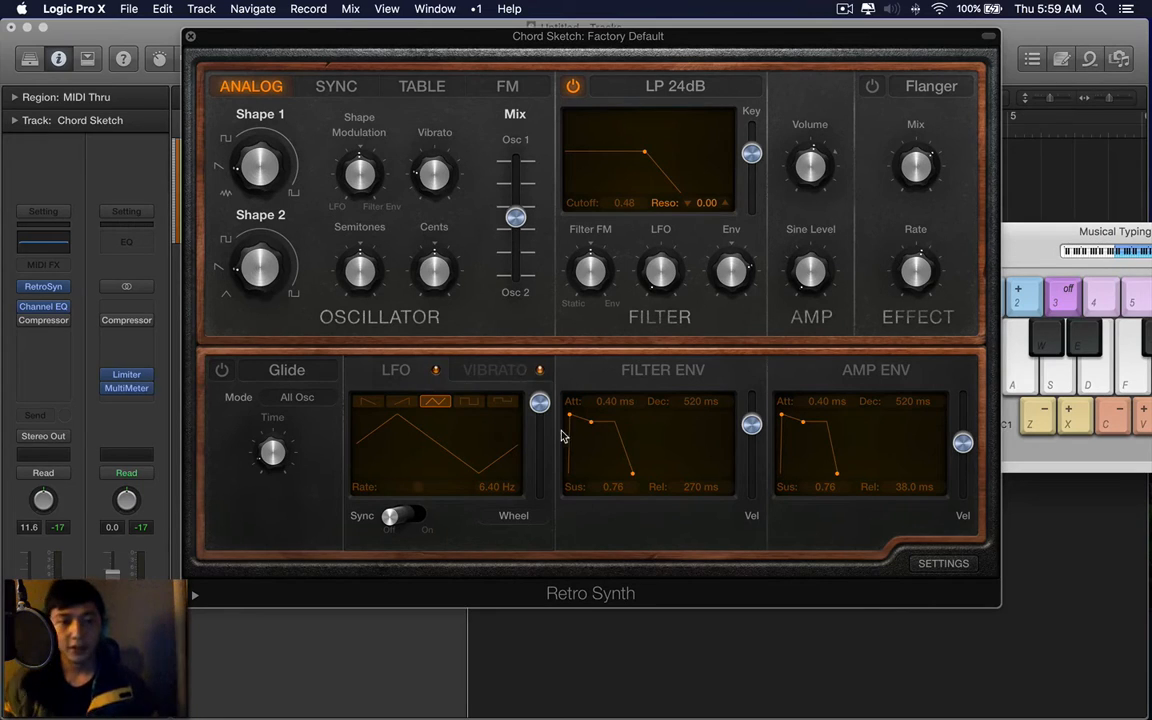
{"action": "left_click_drag", "start_coordinate": [540, 405], "coordinate": [540, 455]}
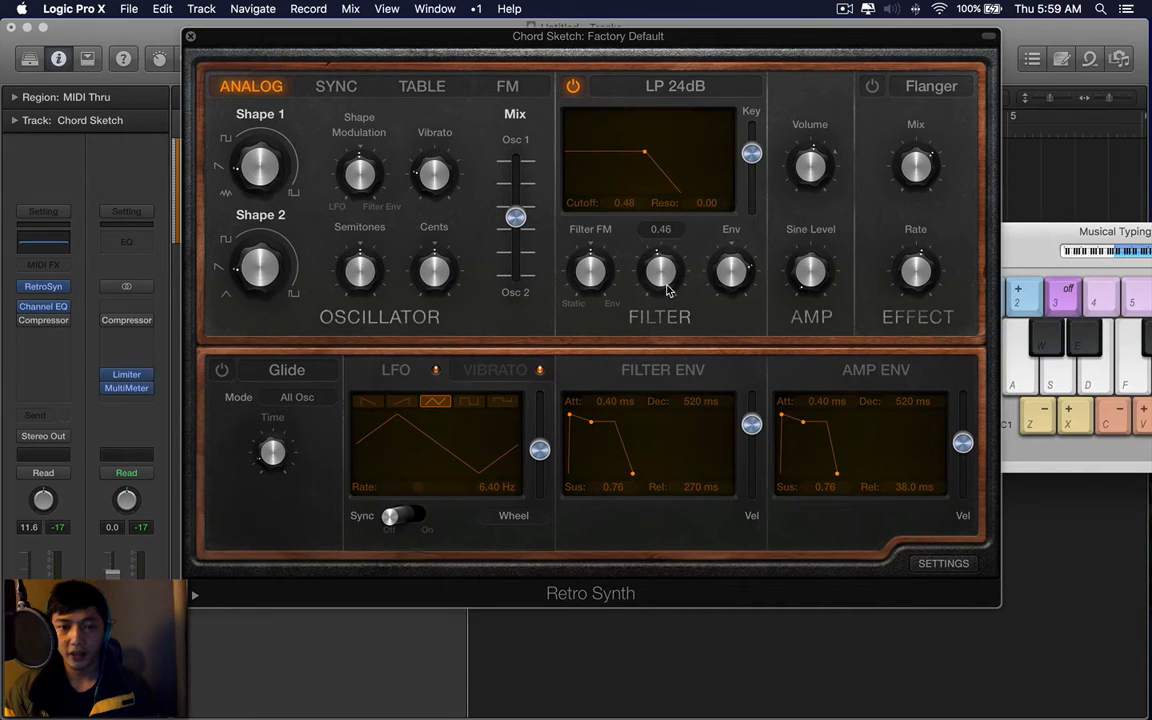
{"action": "left_click_drag", "start_coordinate": [660, 270], "coordinate": [650, 300]}
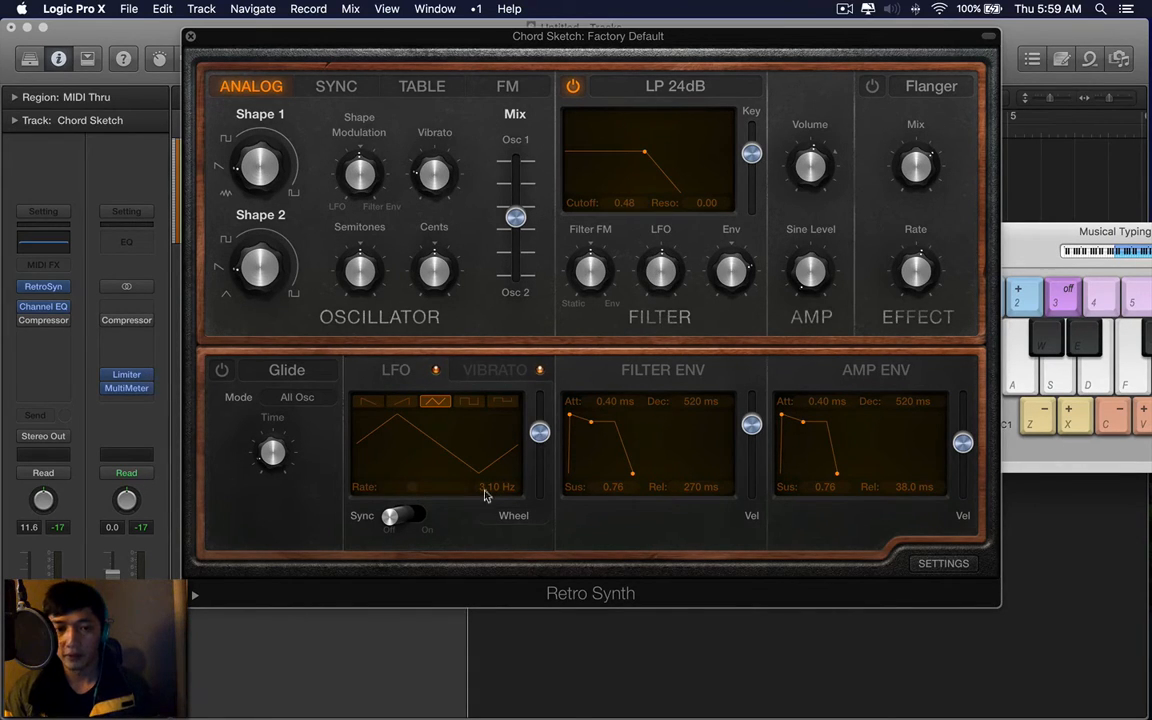
Sync the LFO rate to project tempo and lower the filter cutoff to 0.30
{"action": "left_click", "coordinate": [410, 517]}
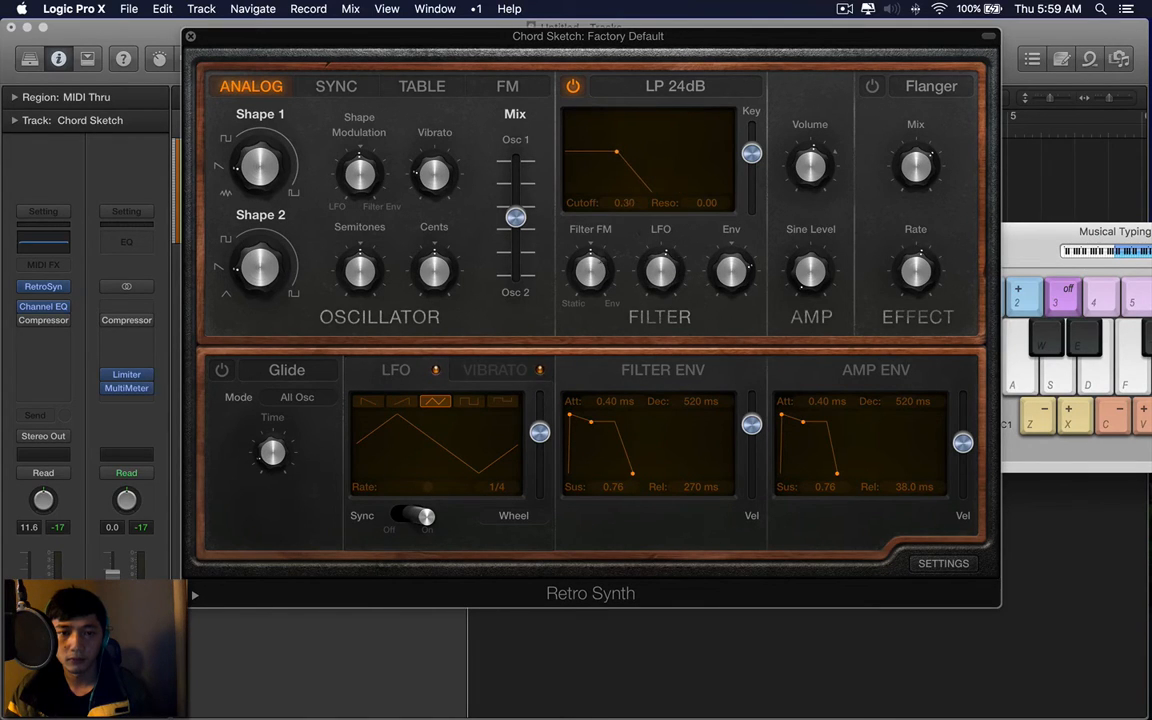
{"action": "left_click_drag", "start_coordinate": [540, 432], "coordinate": [540, 463]}
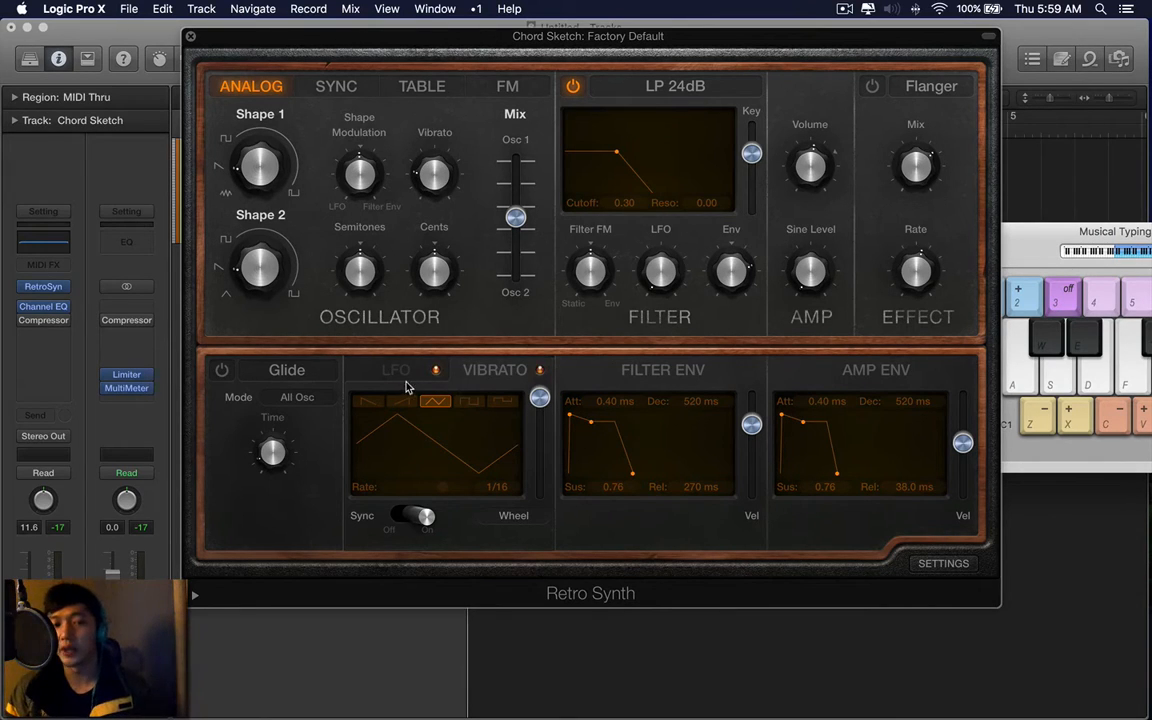
{"action": "mouse_move", "coordinate": [530, 274]}
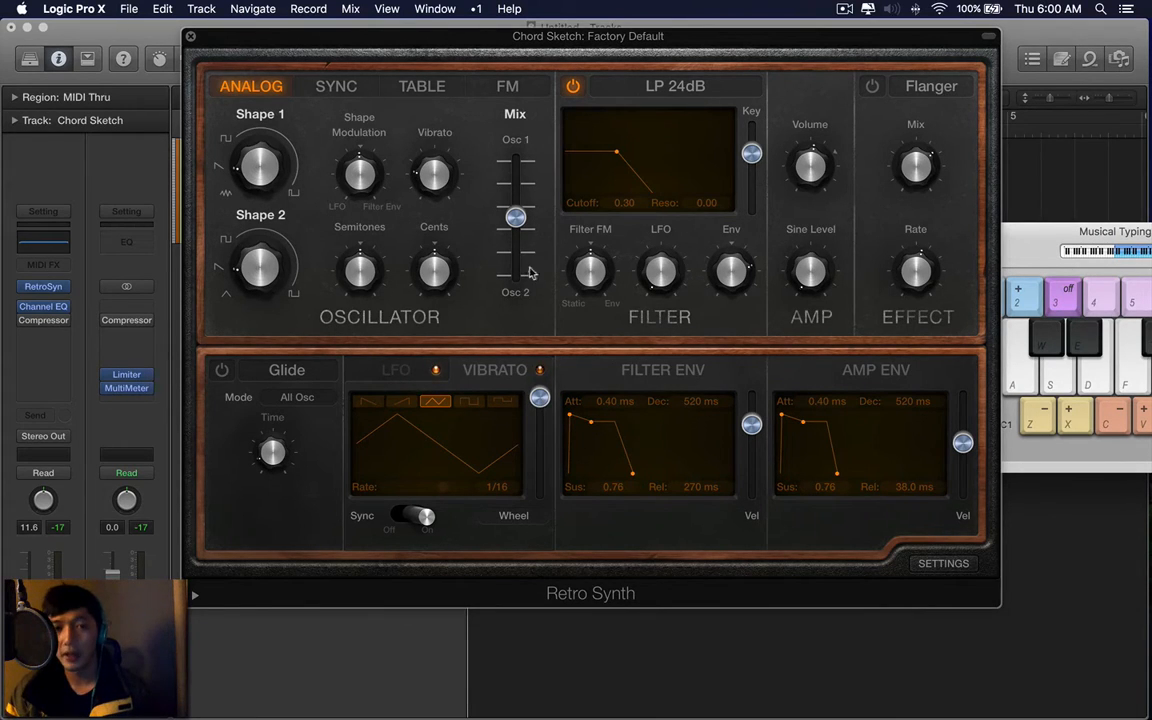
Raise the filter cutoff to 0.36, set vibrato to 0.13 semitones, and mix fully to Osc 1
{"action": "left_click_drag", "start_coordinate": [434, 175], "coordinate": [434, 165]}
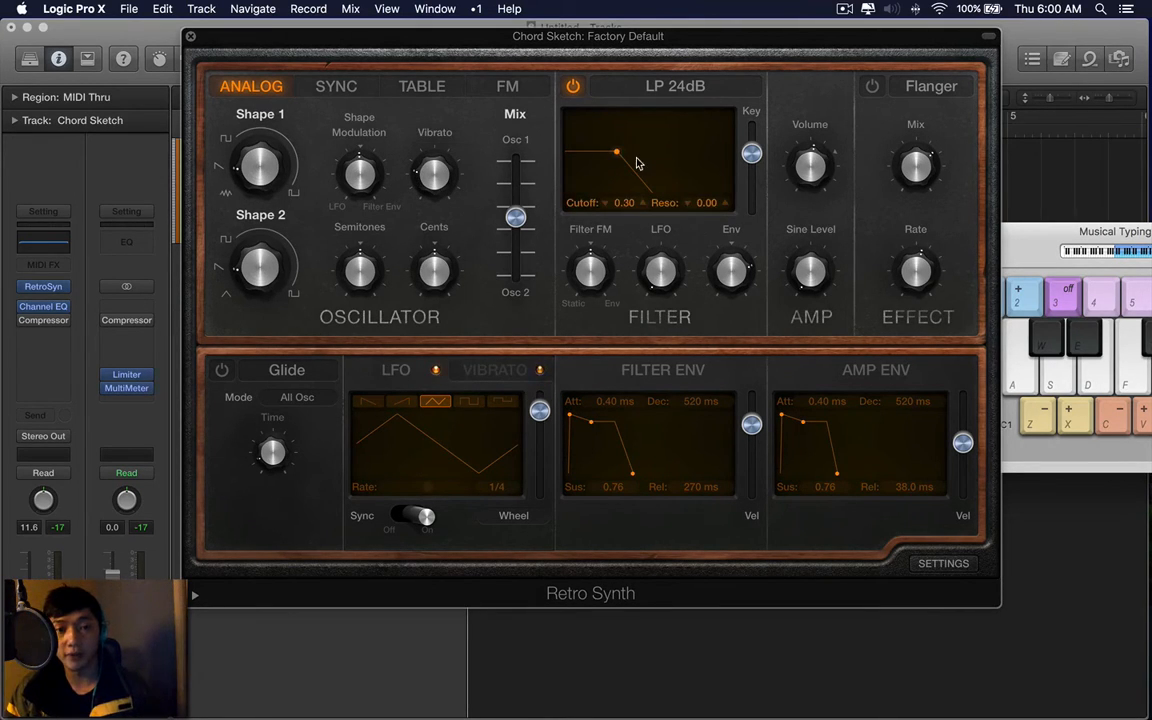
{"action": "left_click_drag", "start_coordinate": [616, 153], "coordinate": [628, 153]}
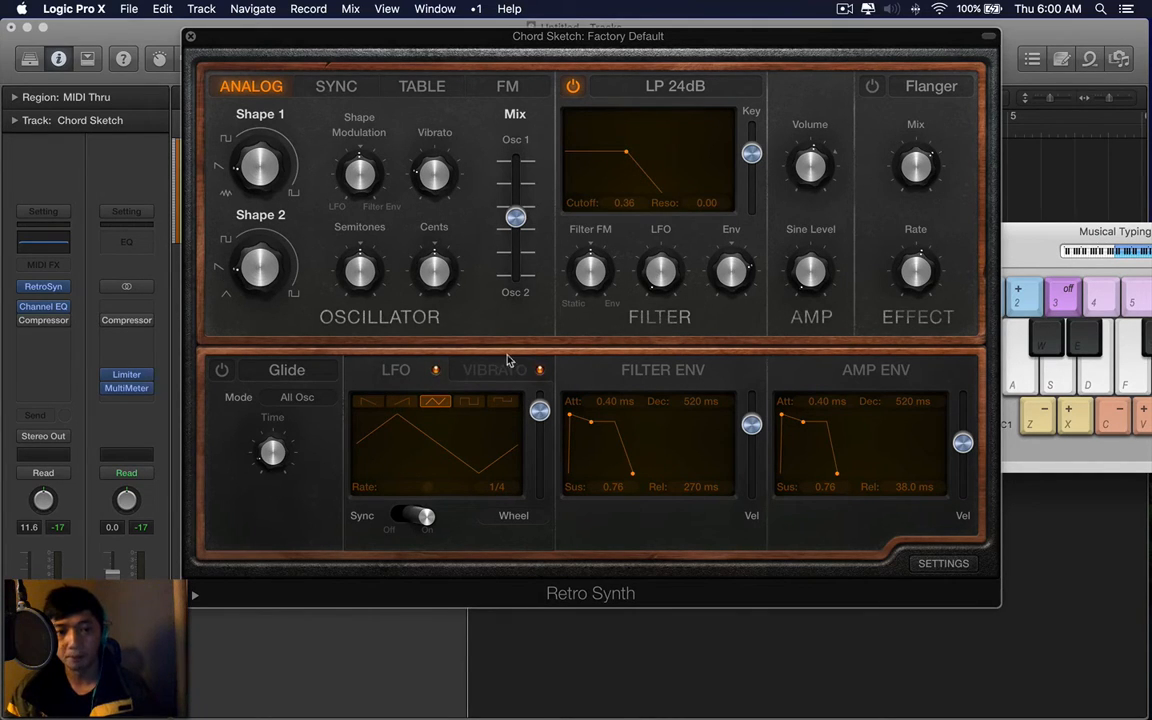
{"action": "left_click_drag", "start_coordinate": [540, 400], "coordinate": [540, 390]}
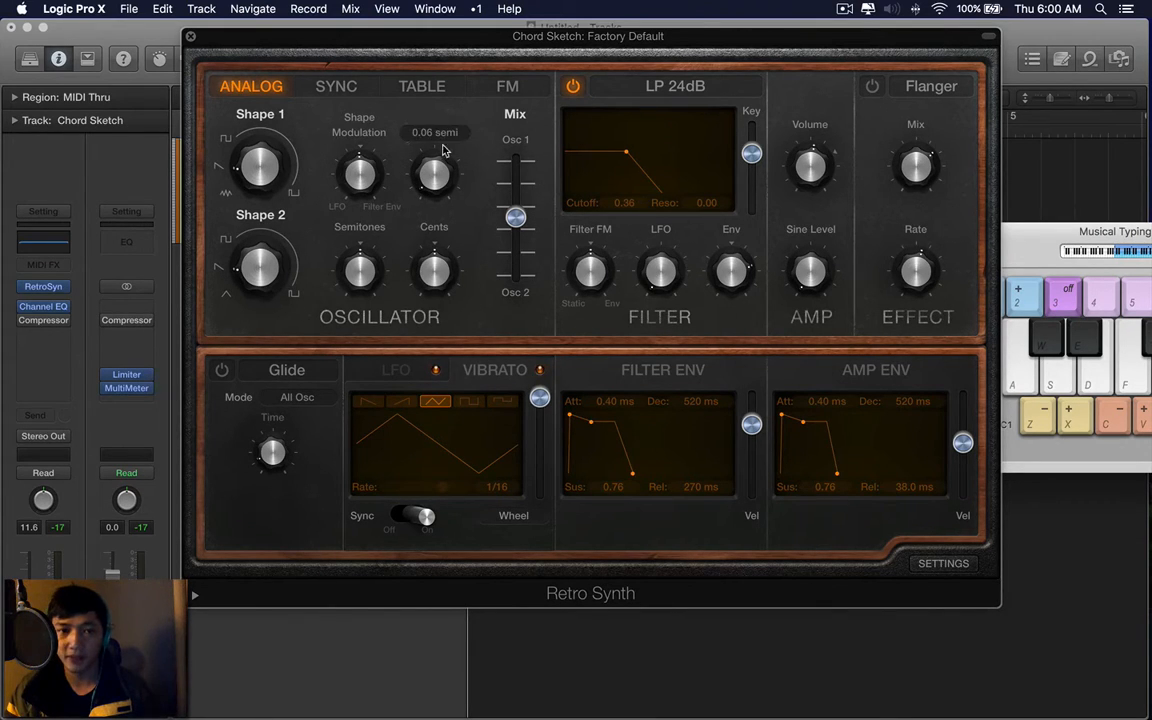
{"action": "left_click_drag", "start_coordinate": [434, 175], "coordinate": [434, 160]}
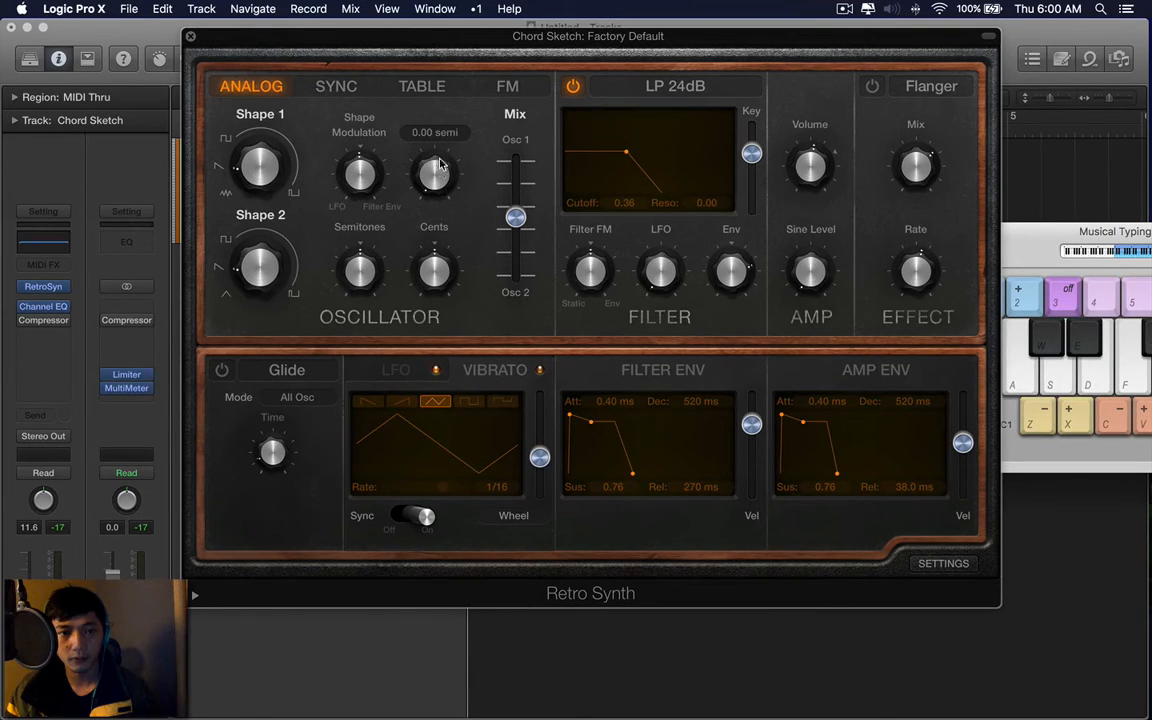
{"action": "left_click_drag", "start_coordinate": [434, 170], "coordinate": [434, 155]}
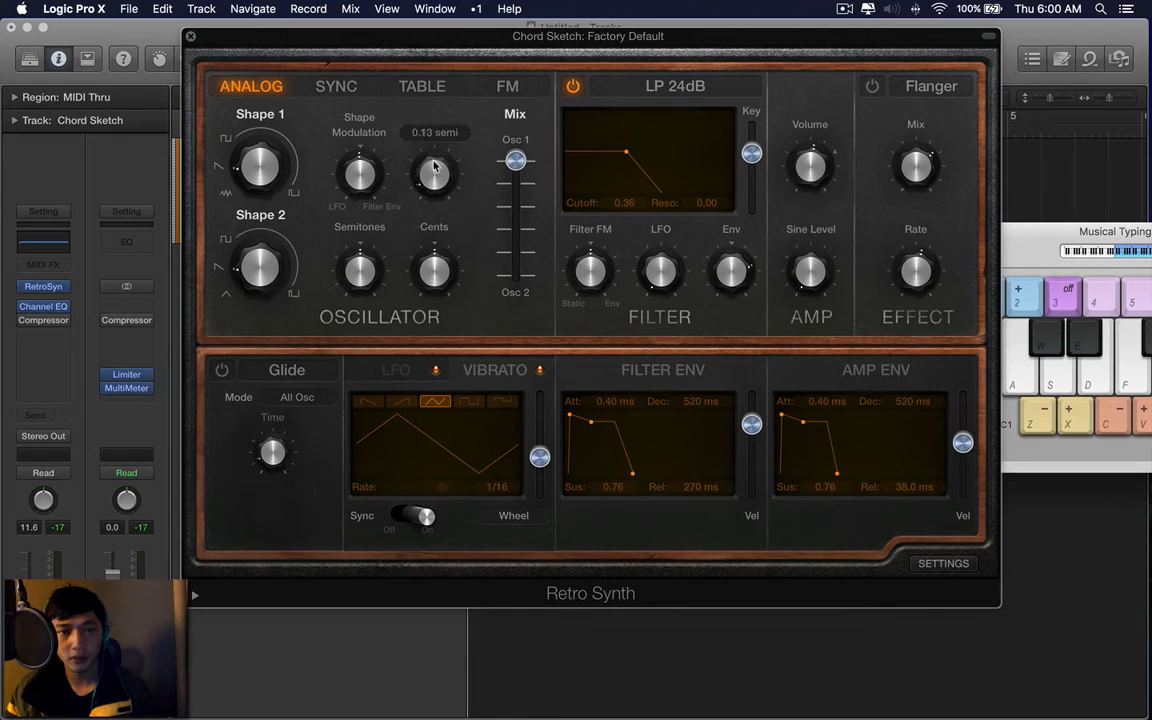
{"action": "left_click_drag", "start_coordinate": [434, 175], "coordinate": [434, 145]}
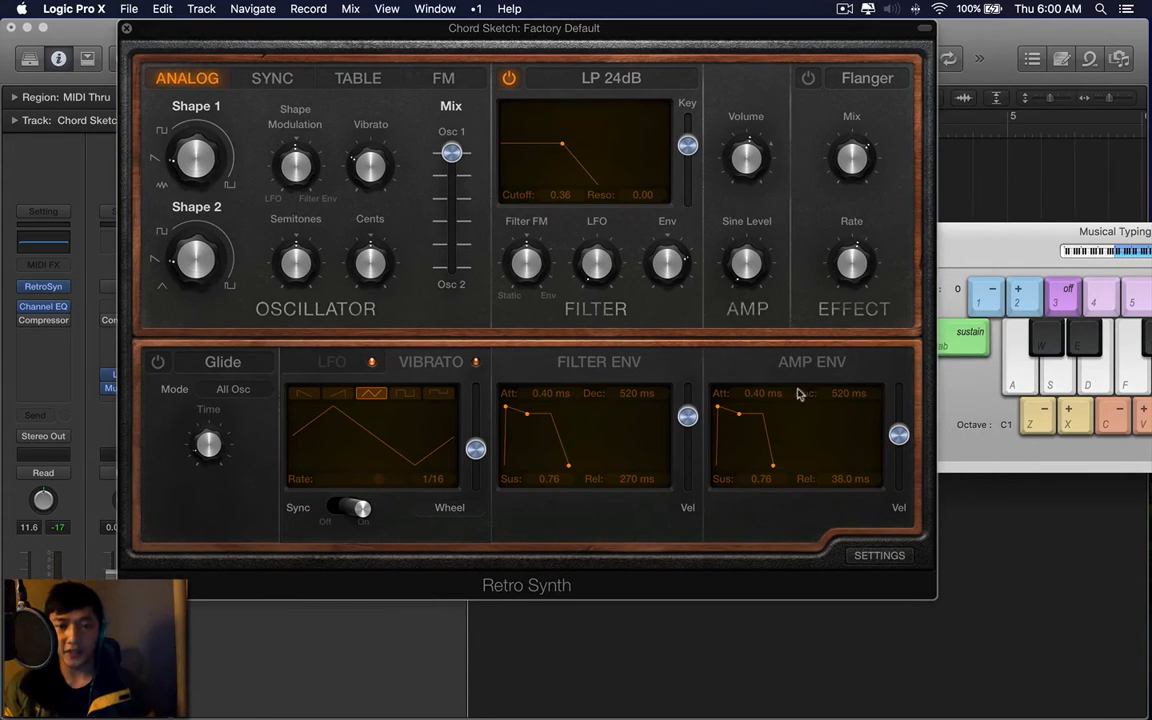
{"action": "mouse_move", "coordinate": [865, 413]}
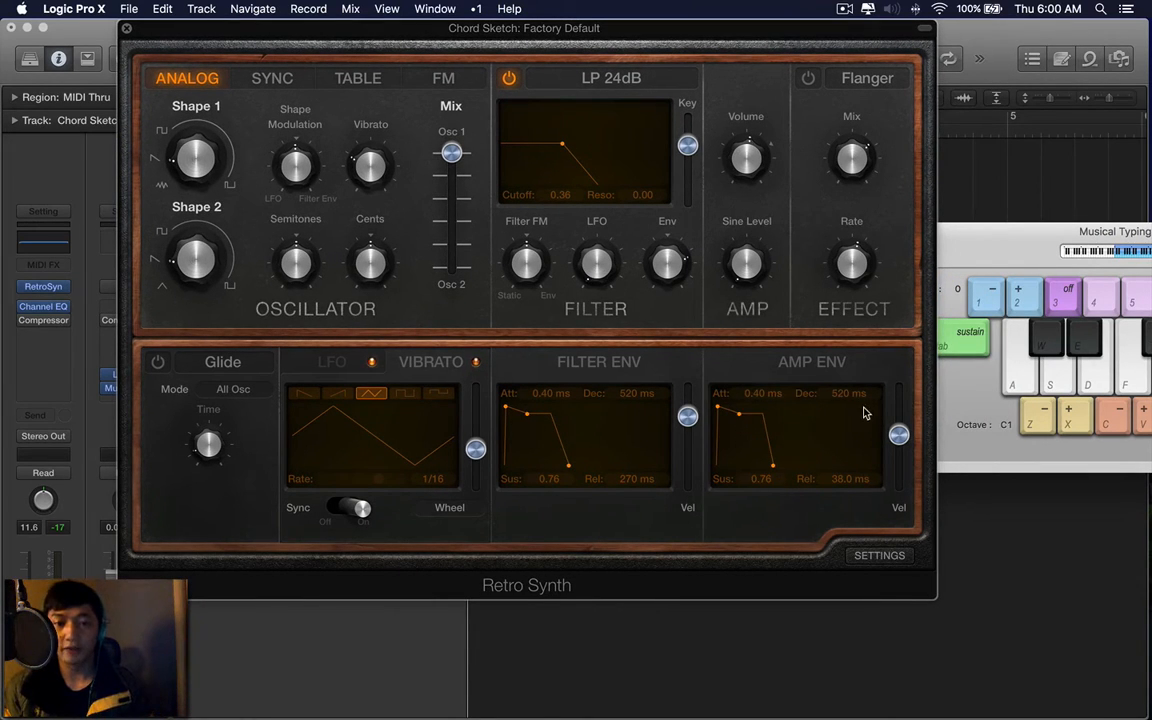
{"action": "mouse_move", "coordinate": [777, 466]}
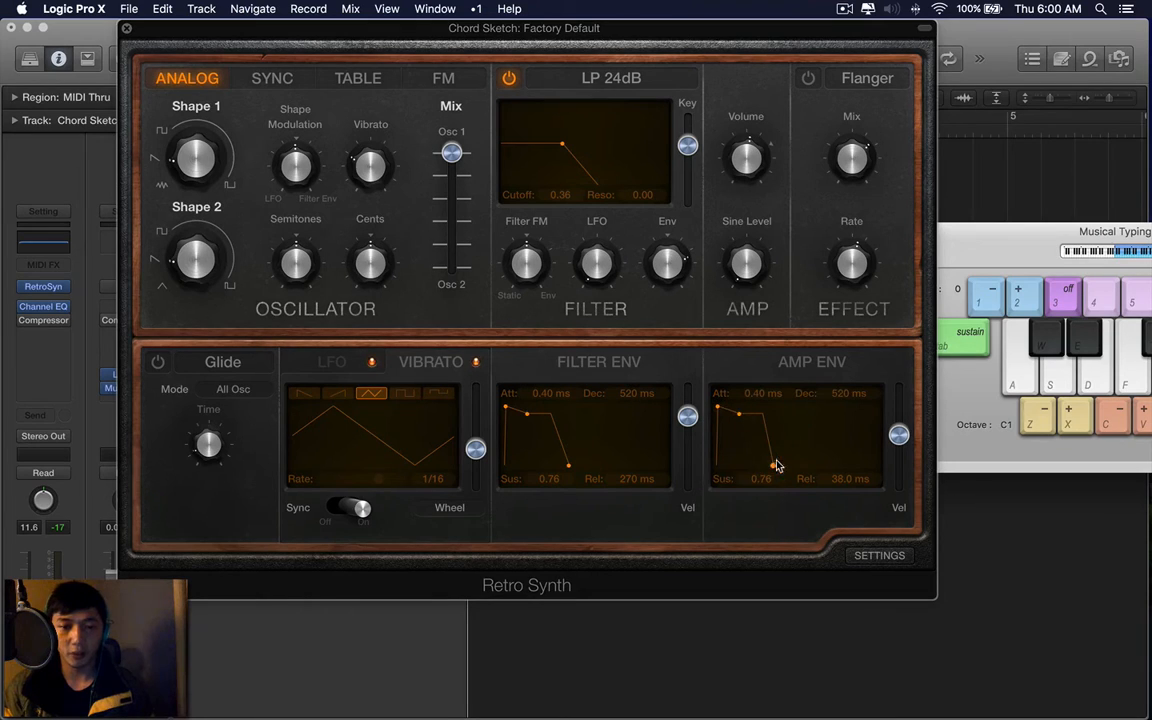
{"action": "mouse_move", "coordinate": [806, 401]}
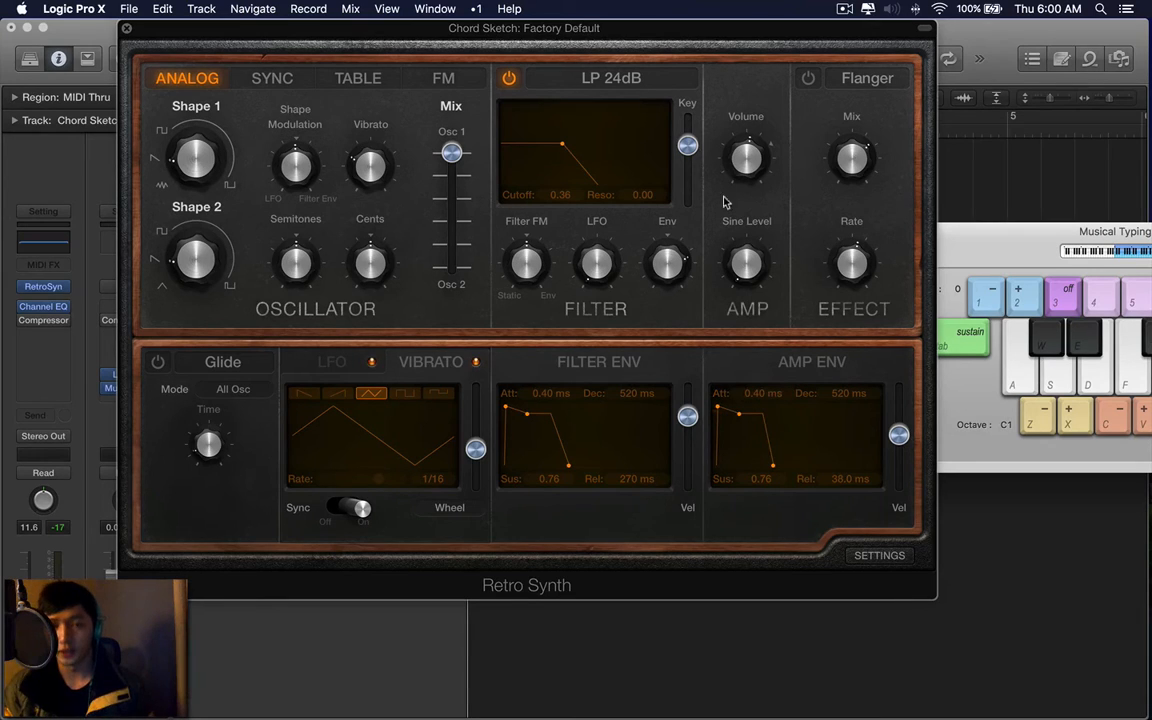
{"action": "mouse_move", "coordinate": [640, 64]}
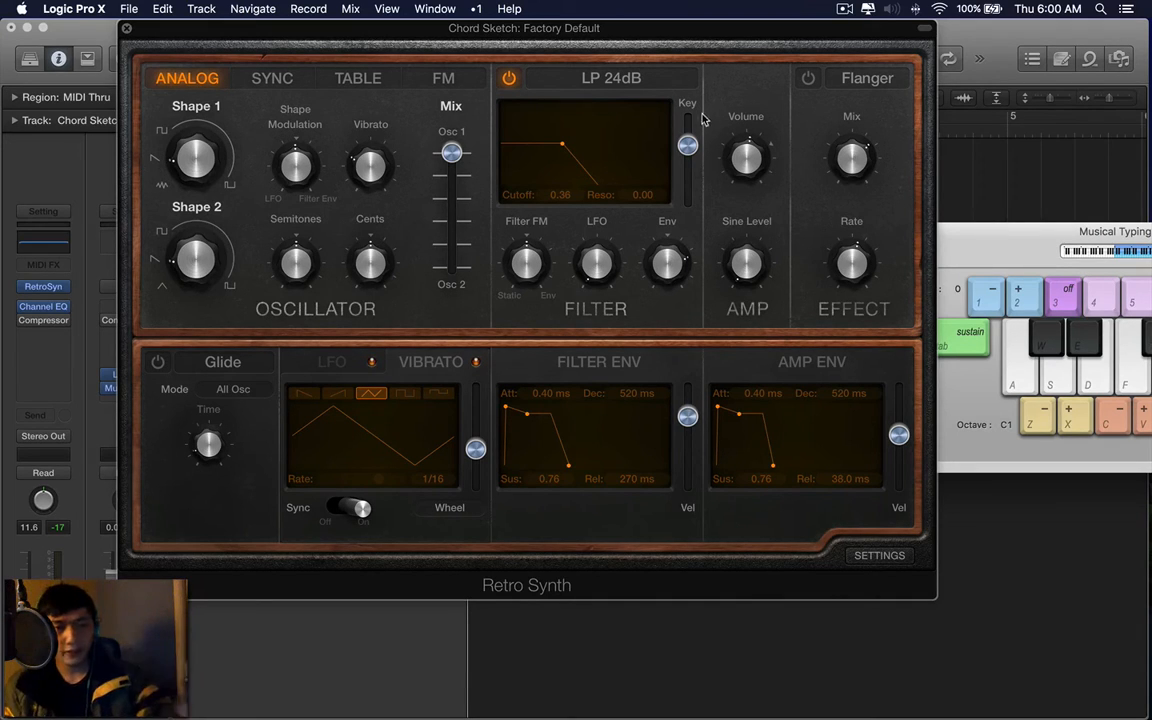
{"action": "mouse_move", "coordinate": [492, 43]}
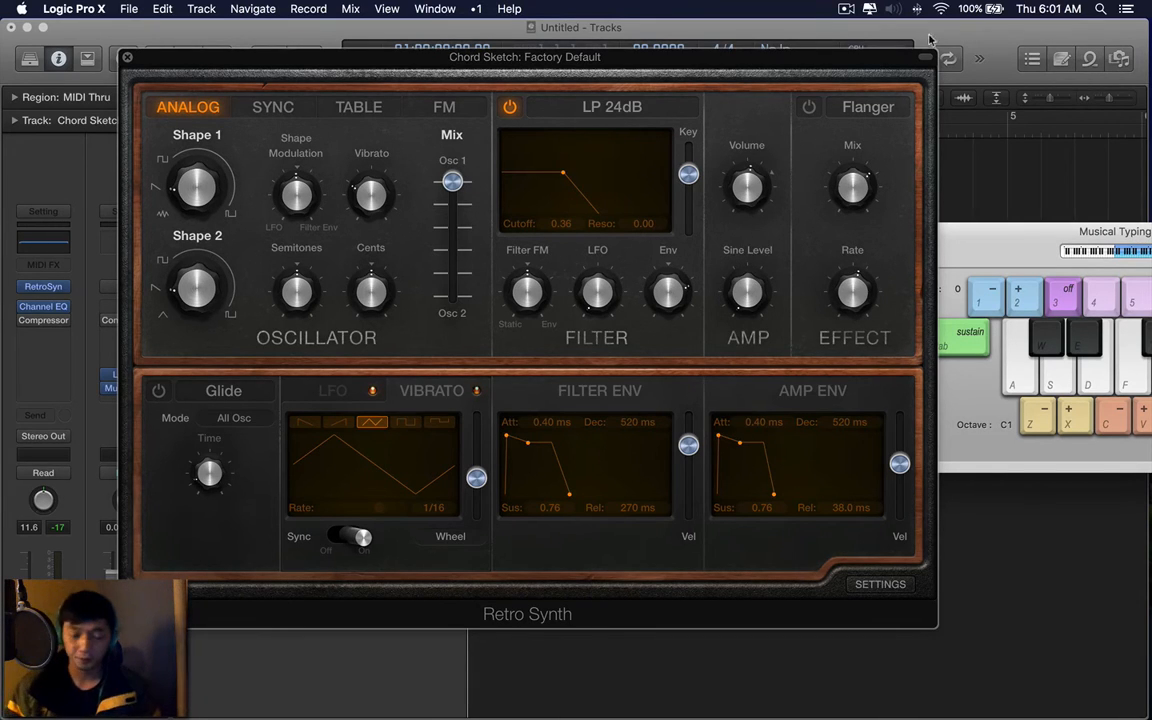
Set amp envelope to 0 ms attack, 3700 ms decay, 940 ms release, and filter cutoff 0.51
{"action": "left_click_drag", "start_coordinate": [720, 434], "coordinate": [720, 420]}
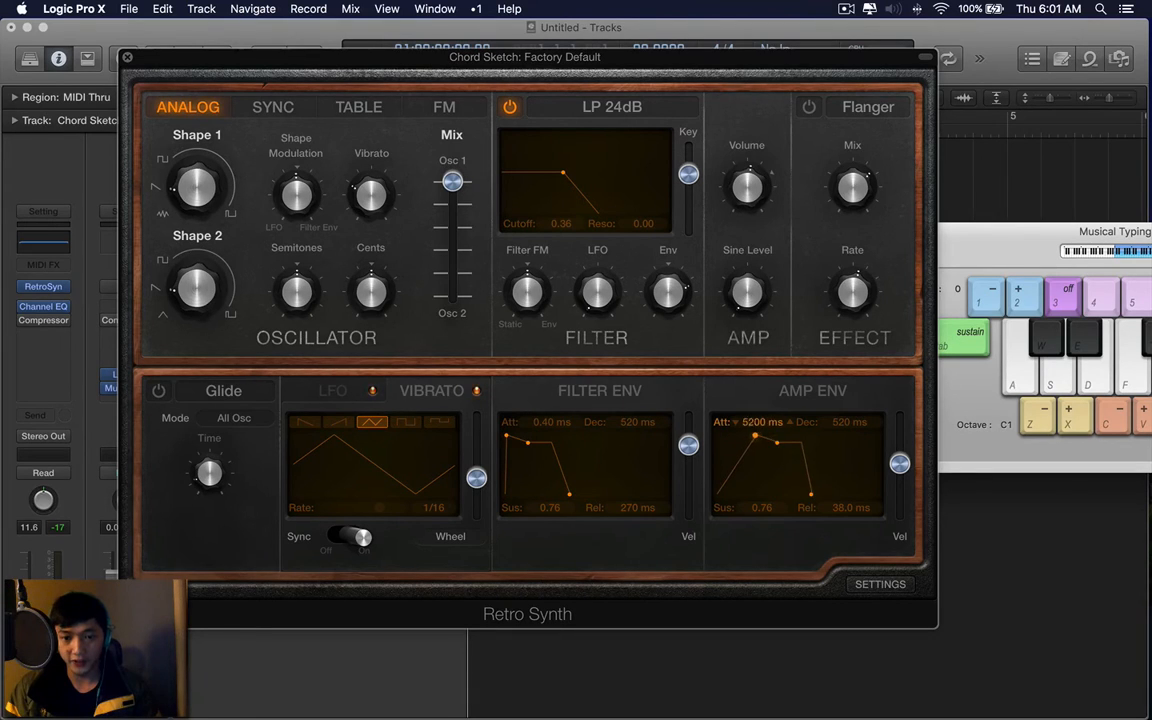
{"action": "left_click_drag", "start_coordinate": [755, 439], "coordinate": [780, 445]}
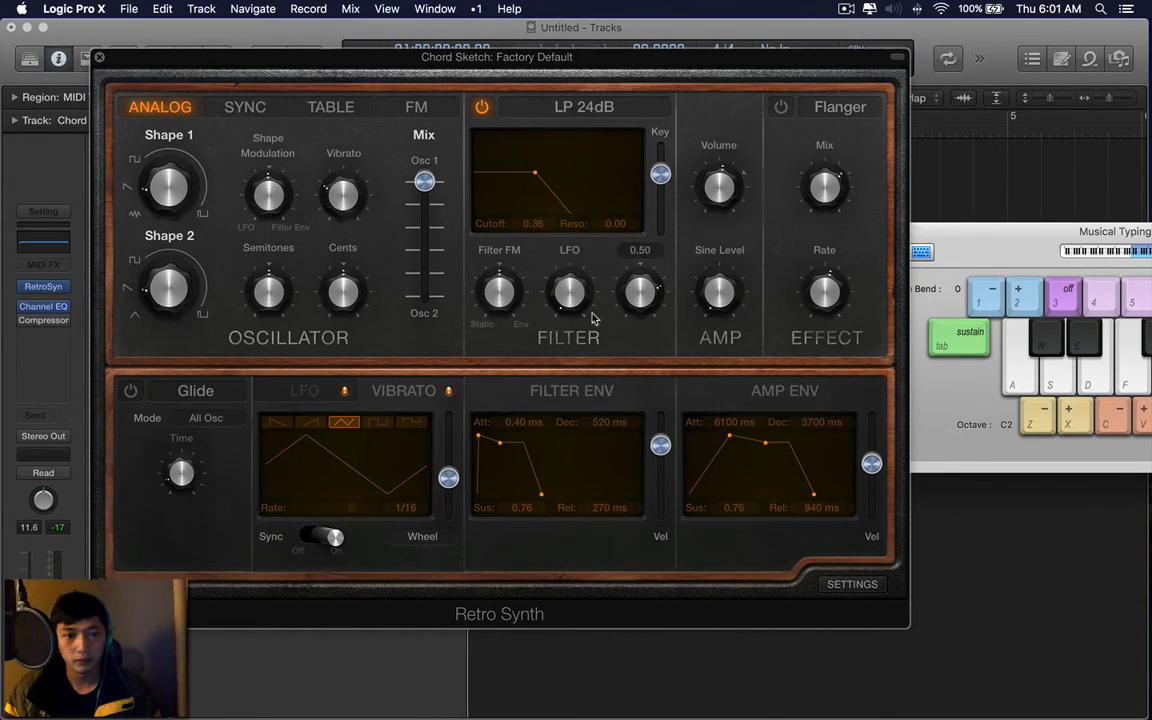
{"action": "left_click_drag", "start_coordinate": [343, 195], "coordinate": [343, 180]}
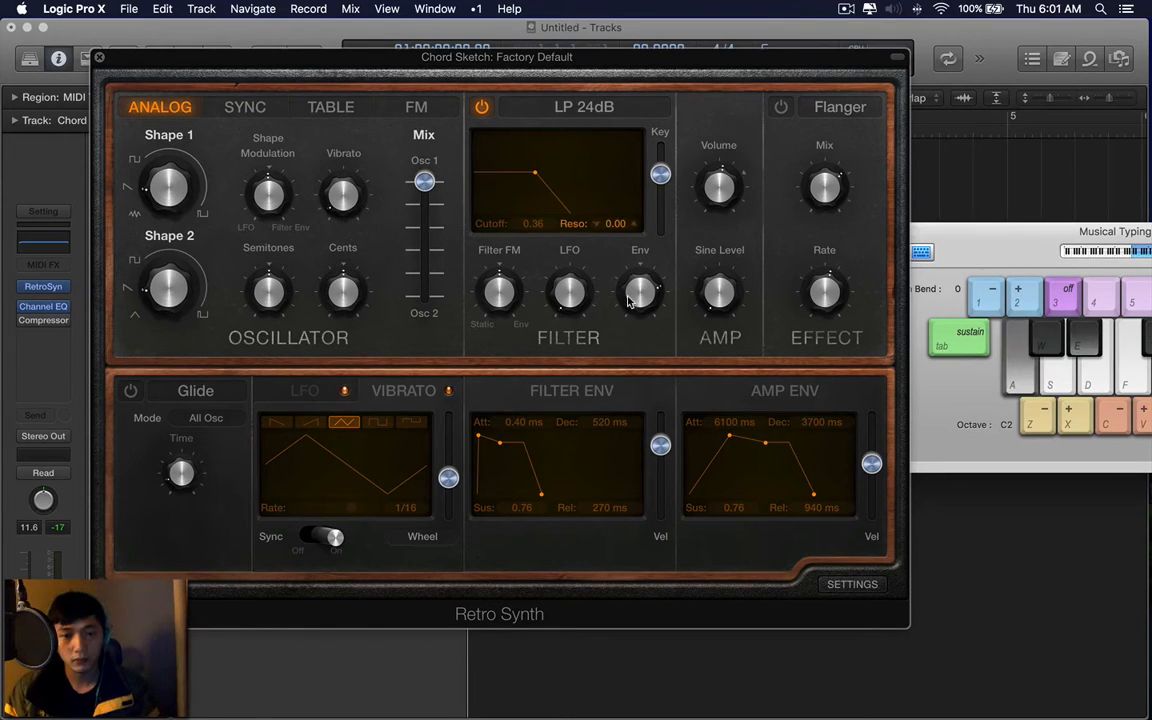
{"action": "left_click_drag", "start_coordinate": [535, 175], "coordinate": [558, 173]}
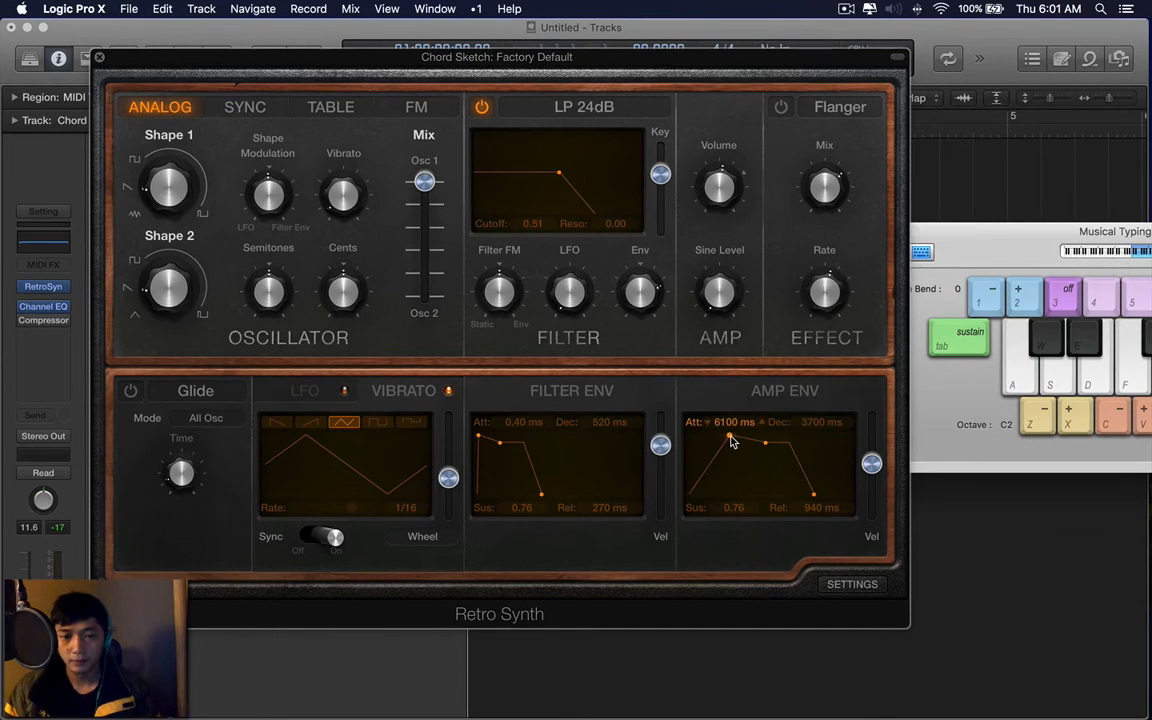
{"action": "left_click_drag", "start_coordinate": [765, 440], "coordinate": [710, 440]}
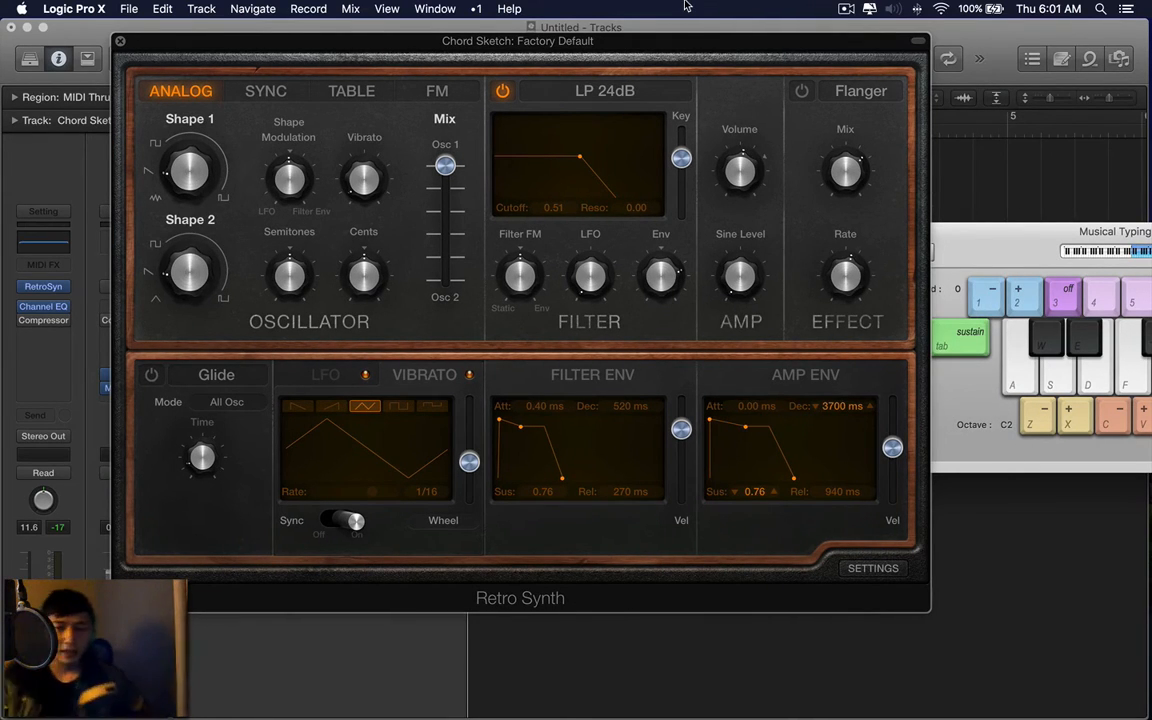
{"action": "mouse_move", "coordinate": [805, 393]}
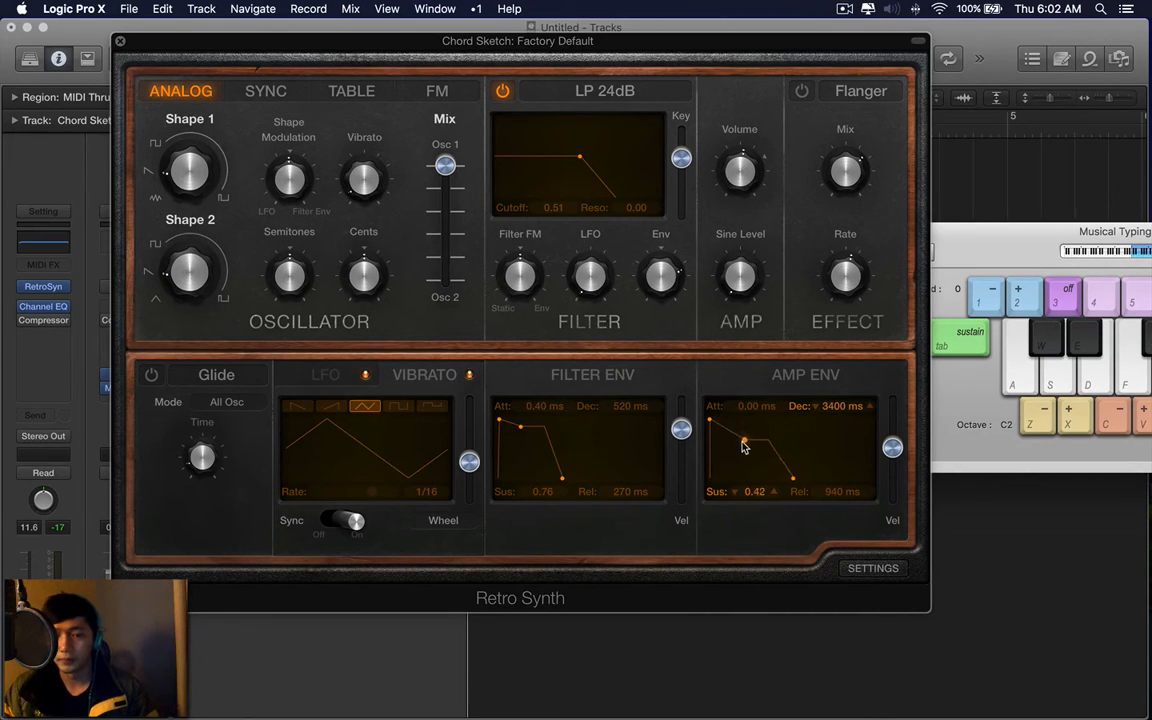
Drop amp sustain to zero and shorten decay to 260 ms and release to 120 ms
{"action": "left_click_drag", "start_coordinate": [744, 447], "coordinate": [748, 455]}
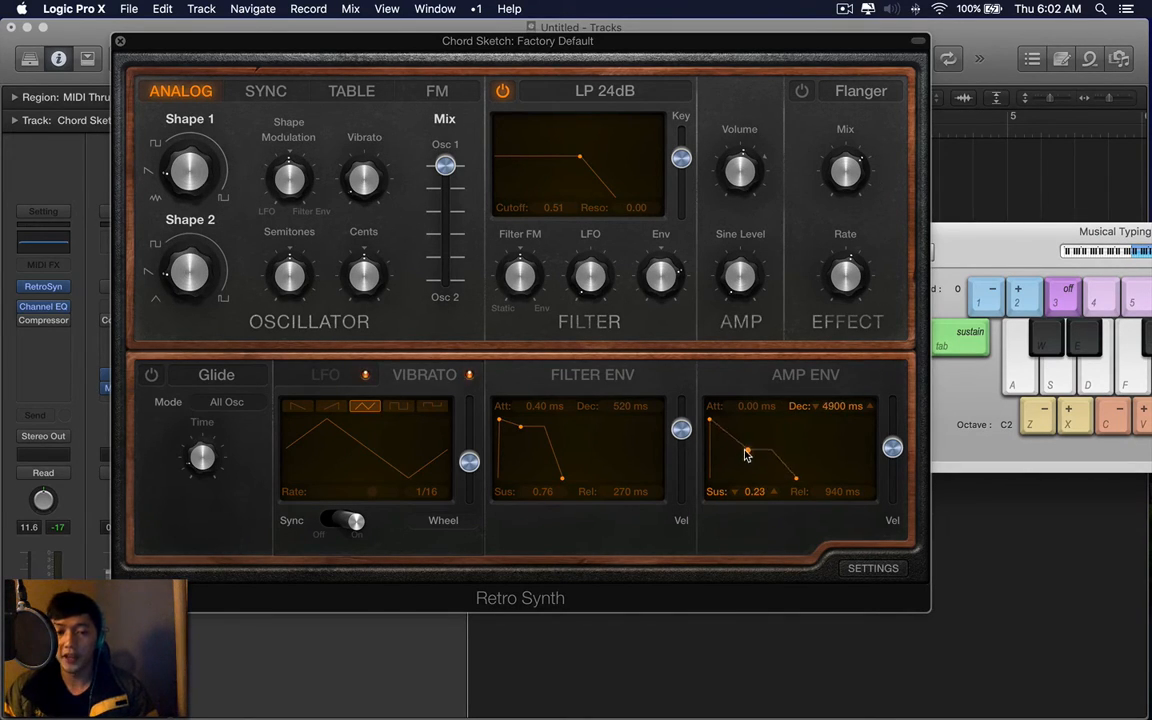
{"action": "left_click_drag", "start_coordinate": [745, 452], "coordinate": [752, 465]}
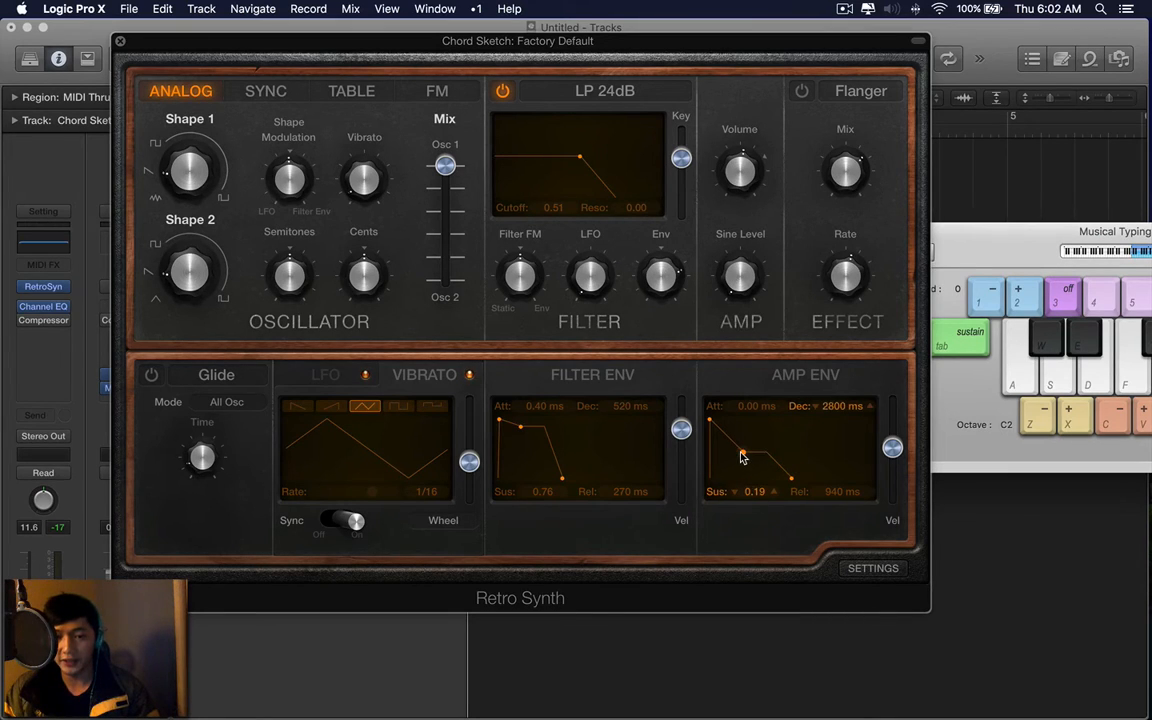
{"action": "left_click_drag", "start_coordinate": [742, 453], "coordinate": [755, 470]}
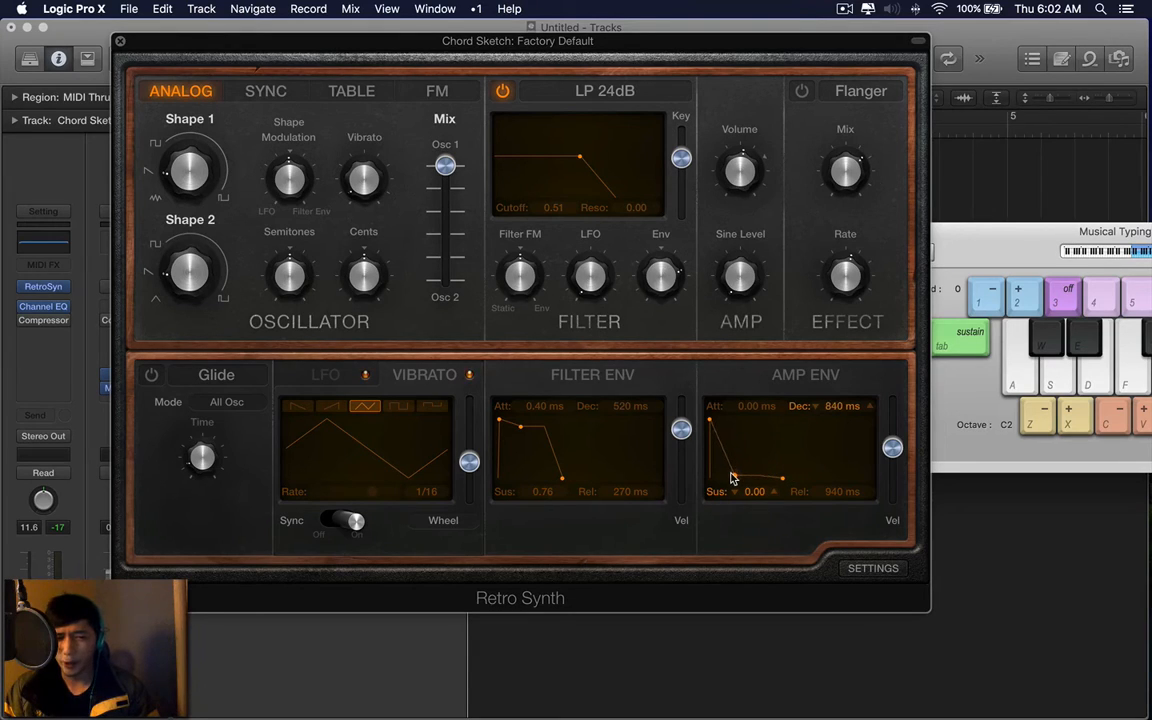
{"action": "left_click_drag", "start_coordinate": [730, 480], "coordinate": [734, 478]}
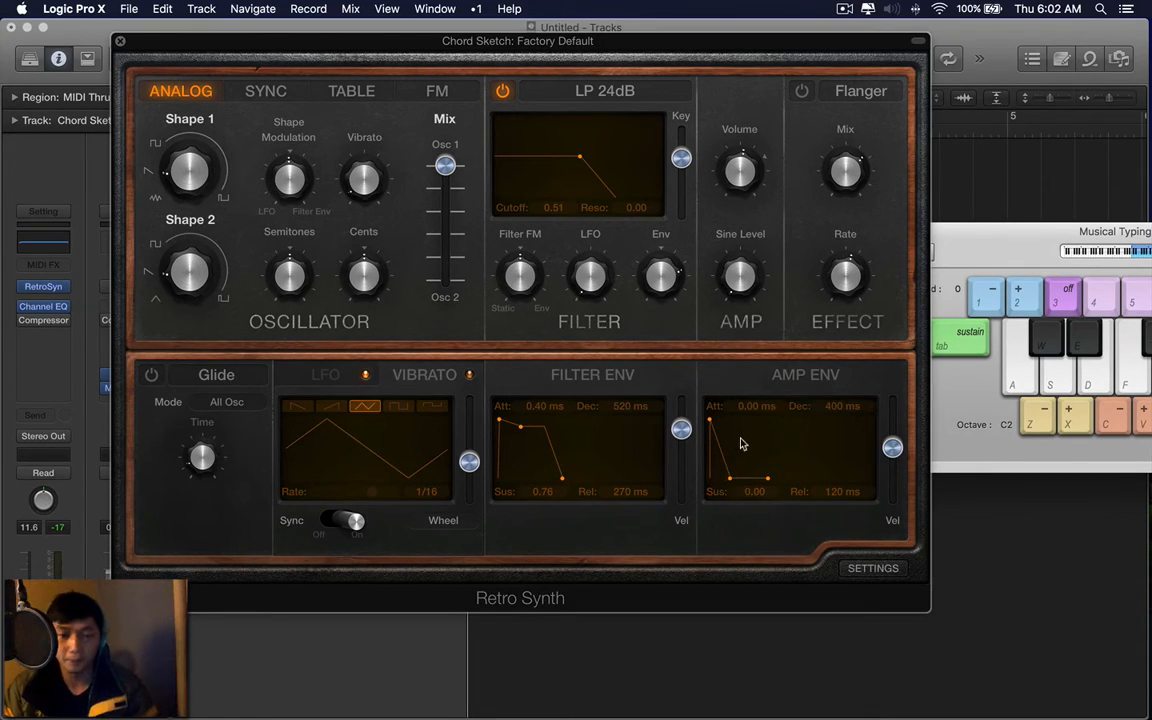
{"action": "left_click_drag", "start_coordinate": [728, 450], "coordinate": [728, 480]}
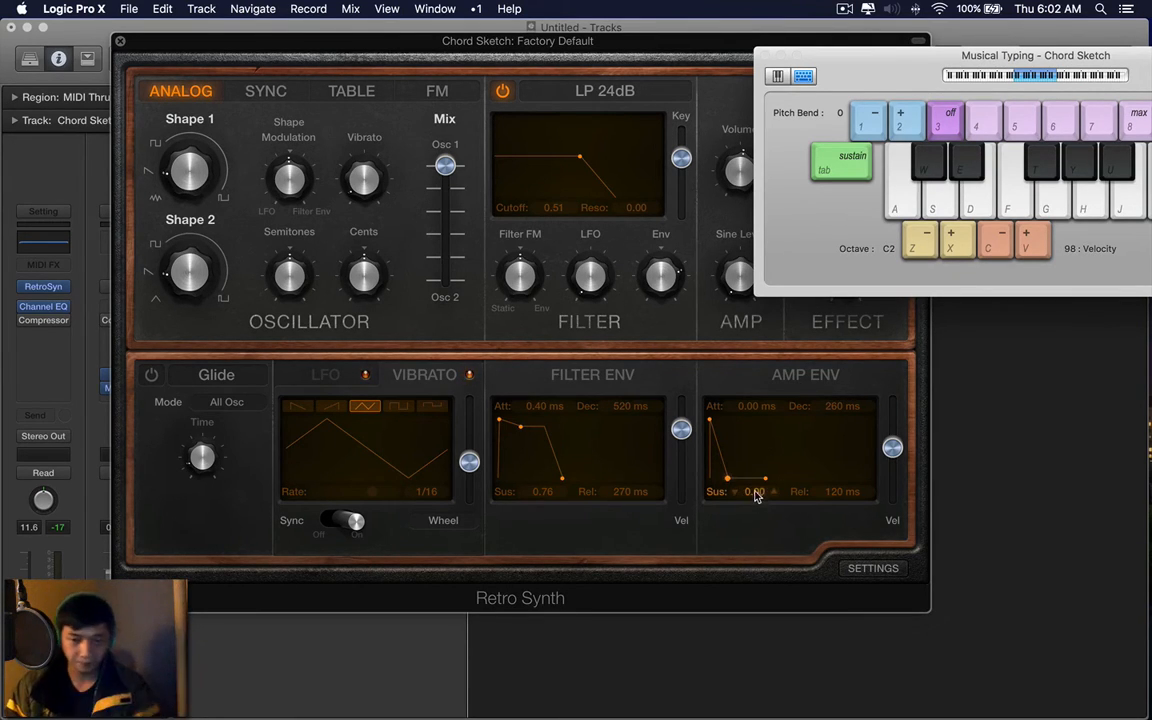
Stretch the amp decay to 5400 ms and nudge sustain up slightly
{"action": "left_click_drag", "start_coordinate": [755, 490], "coordinate": [755, 460]}
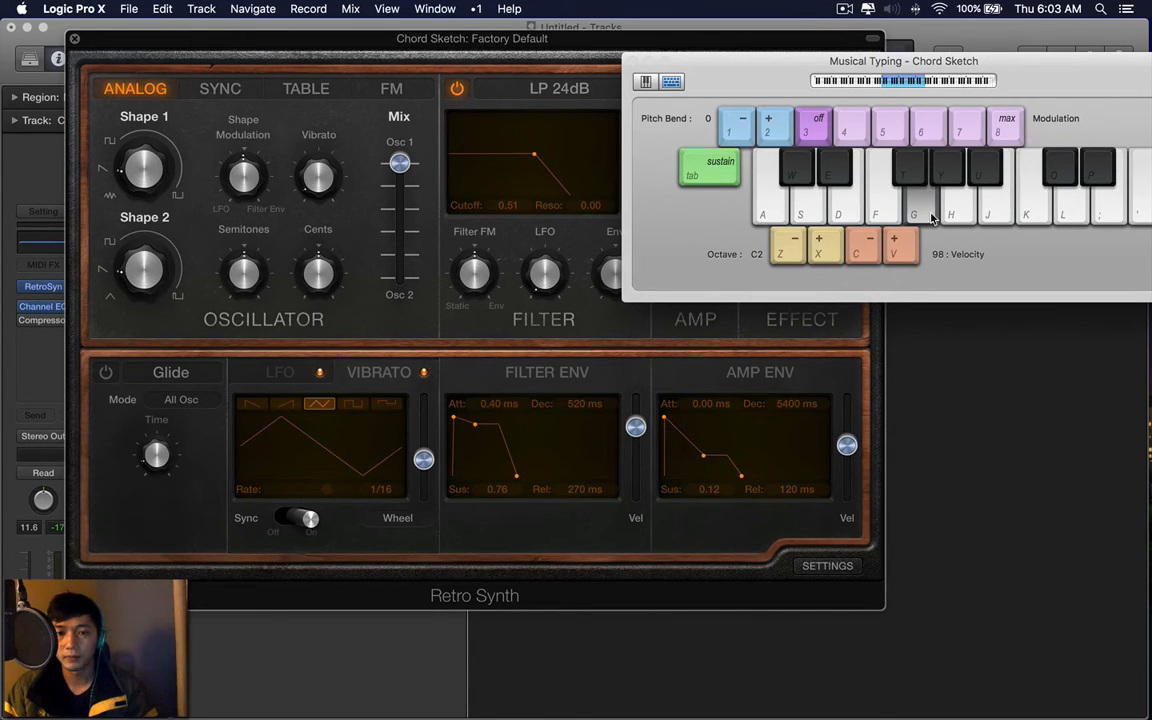
{"action": "mouse_move", "coordinate": [728, 431]}
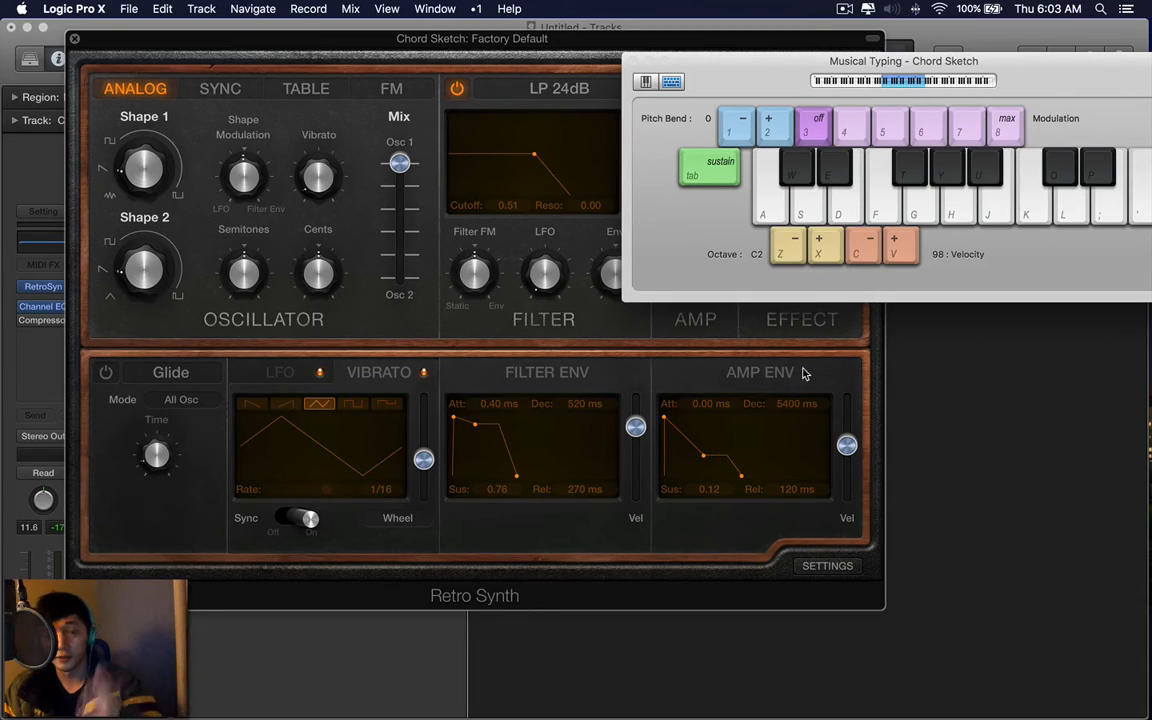
{"action": "mouse_move", "coordinate": [765, 454]}
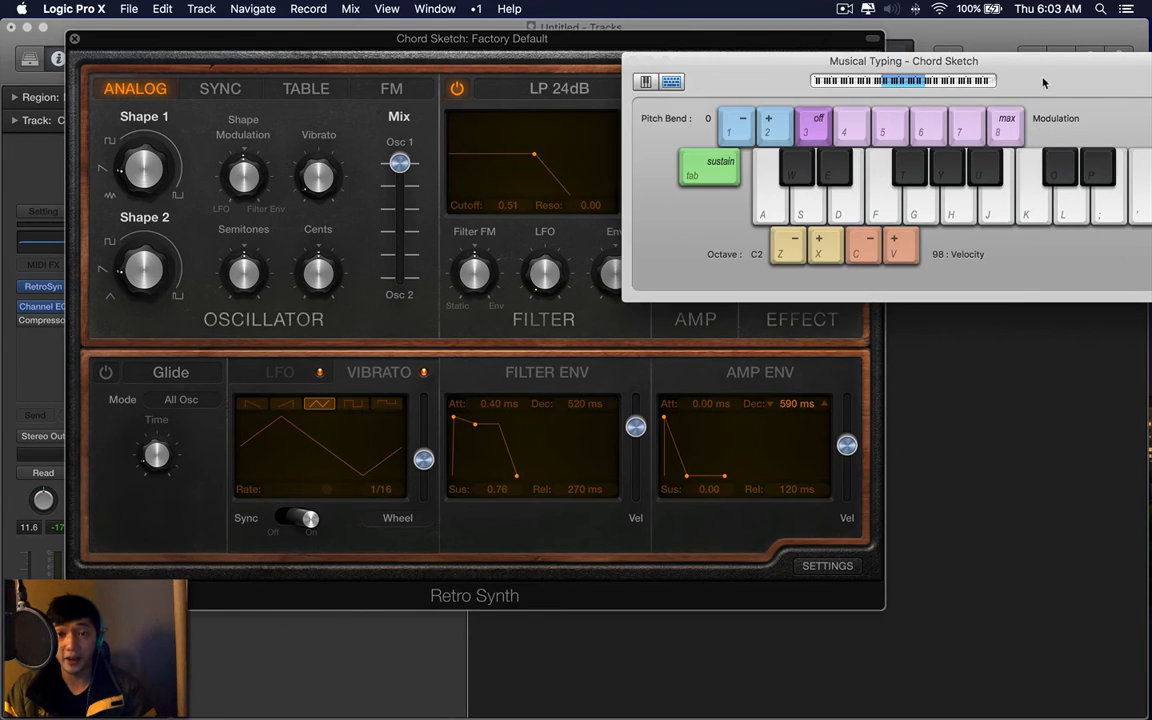
{"action": "mouse_move", "coordinate": [928, 213]}
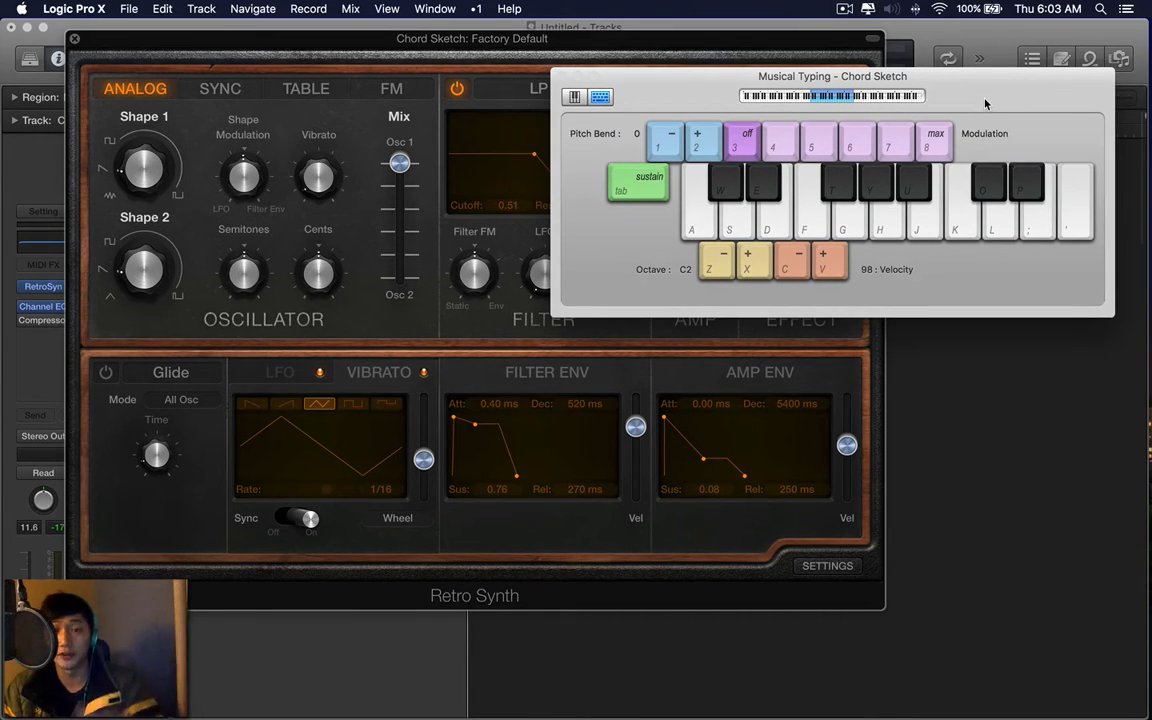
{"action": "mouse_move", "coordinate": [900, 220]}
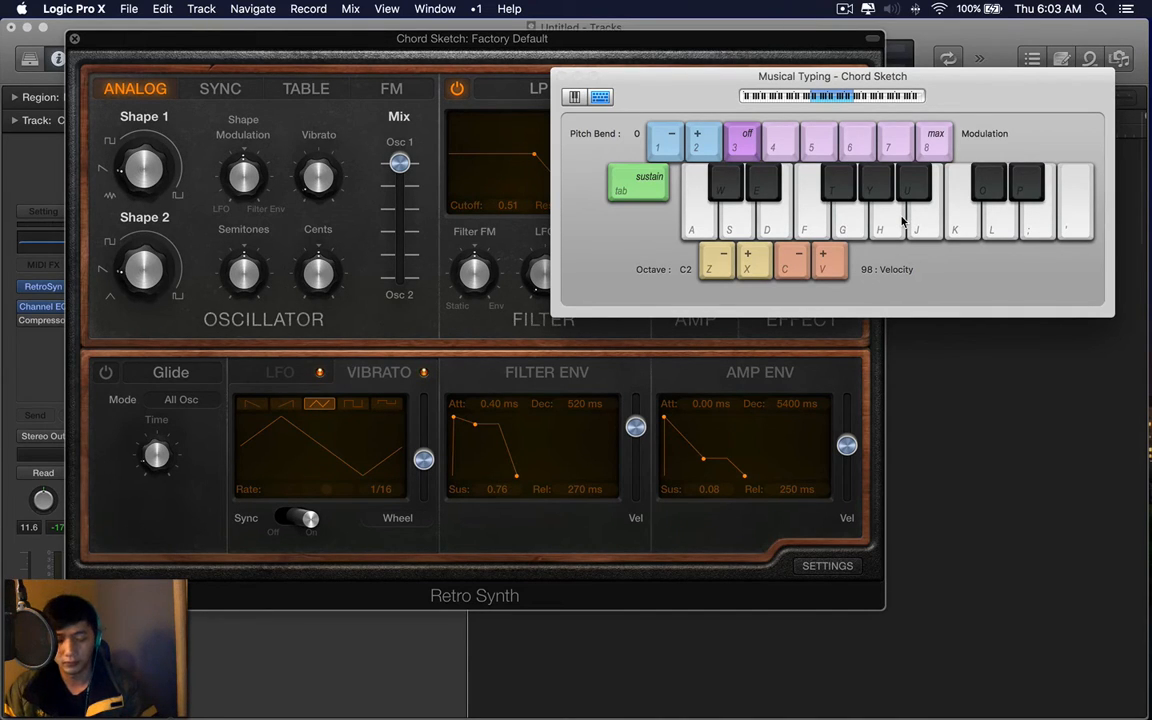
{"action": "mouse_move", "coordinate": [810, 512]}
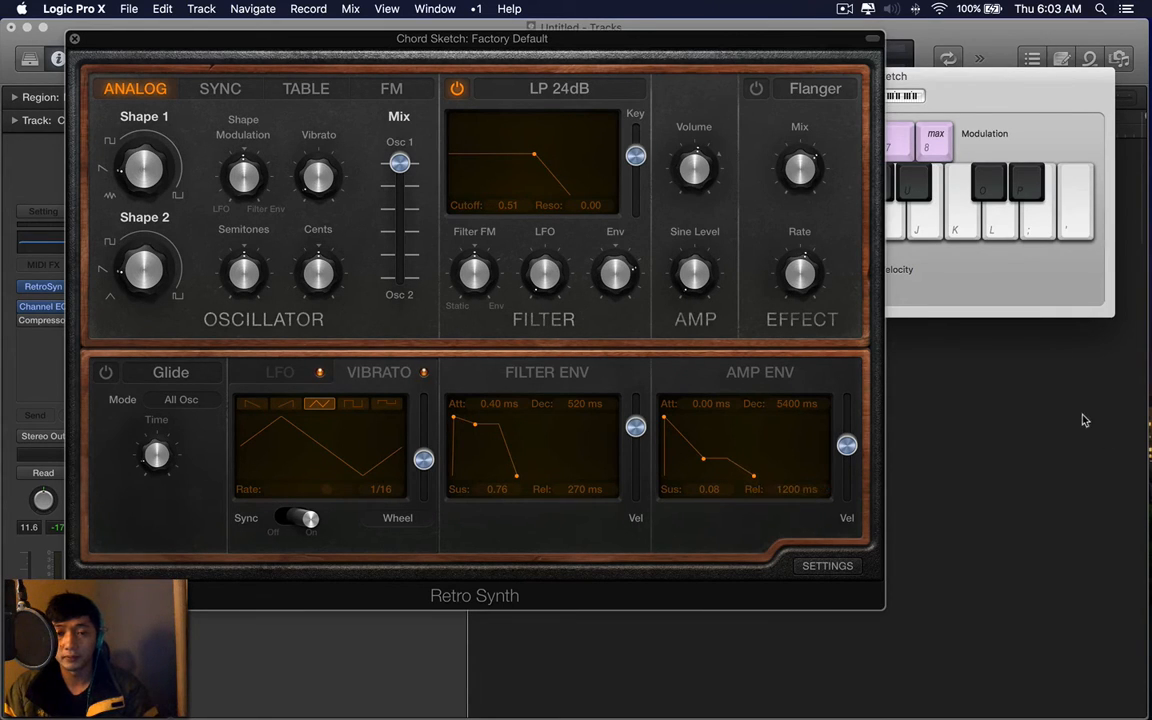
{"action": "mouse_move", "coordinate": [1036, 137]}
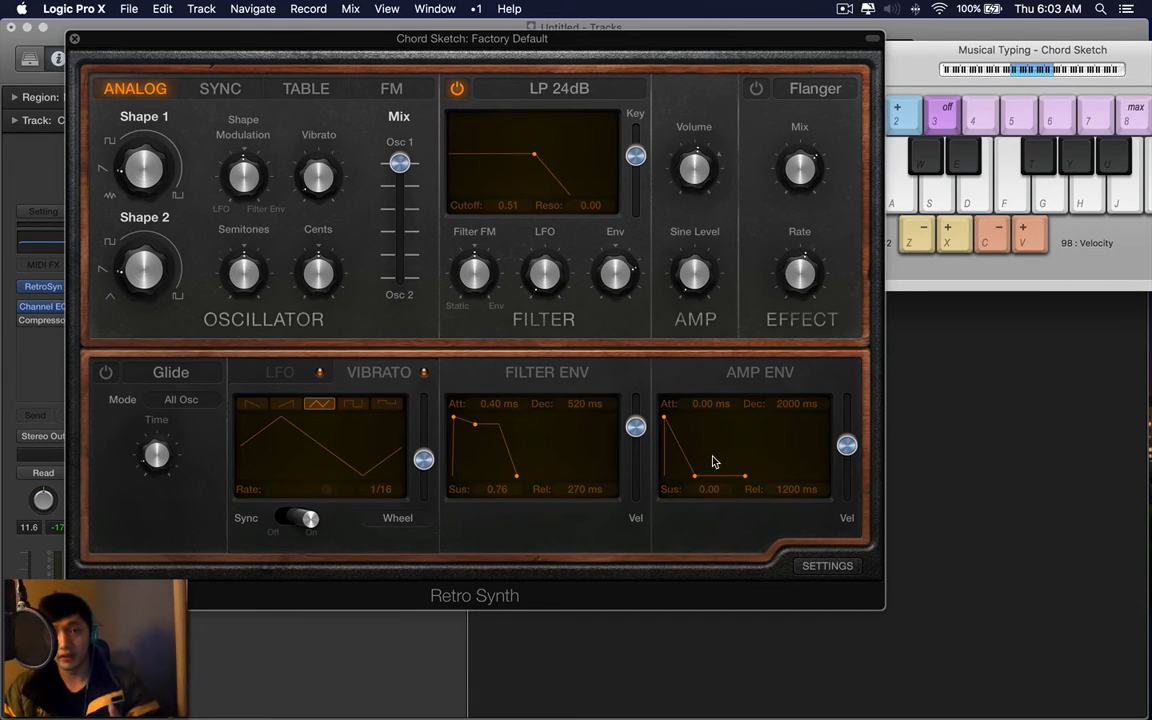
{"action": "mouse_move", "coordinate": [705, 480]}
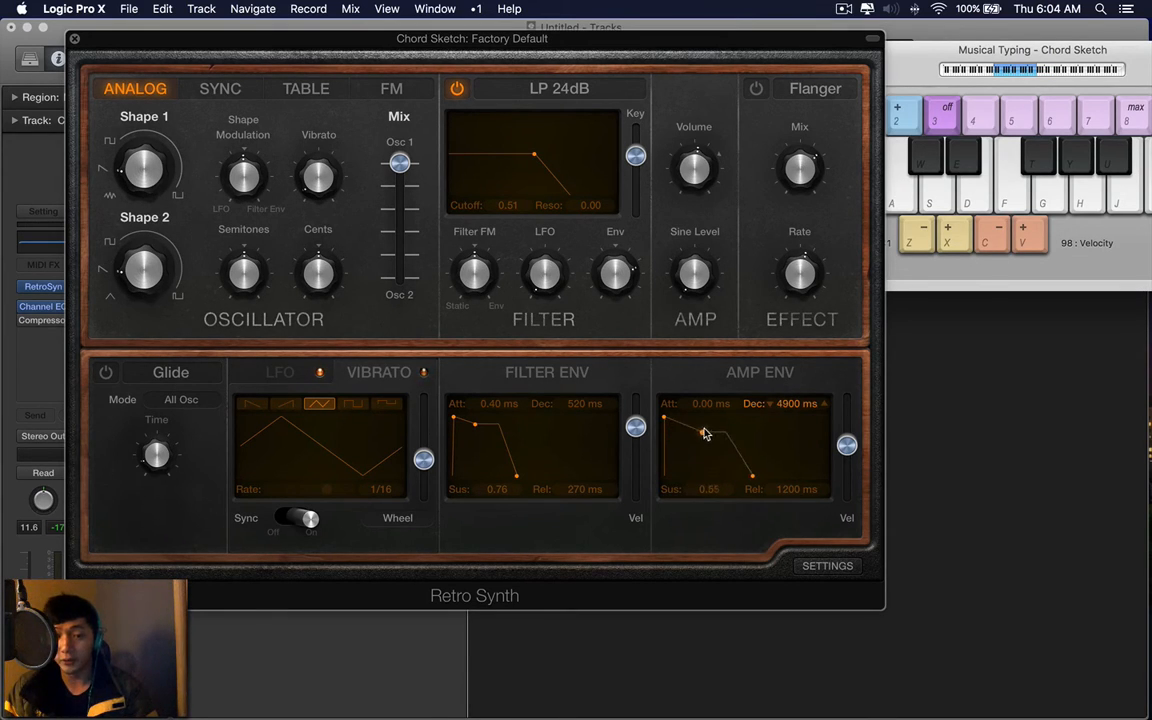
Settle the amp envelope at 590 ms decay, 0.00 sustain and 97 ms release
{"action": "left_click_drag", "start_coordinate": [705, 432], "coordinate": [757, 477]}
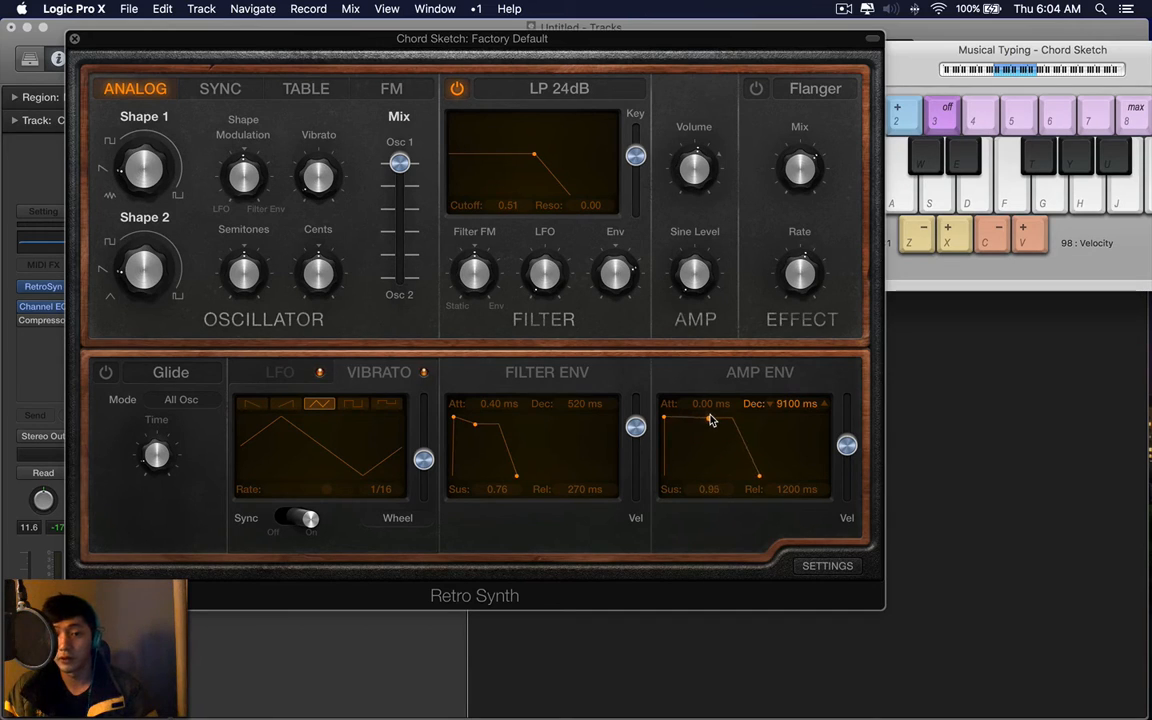
{"action": "left_click_drag", "start_coordinate": [710, 418], "coordinate": [718, 430]}
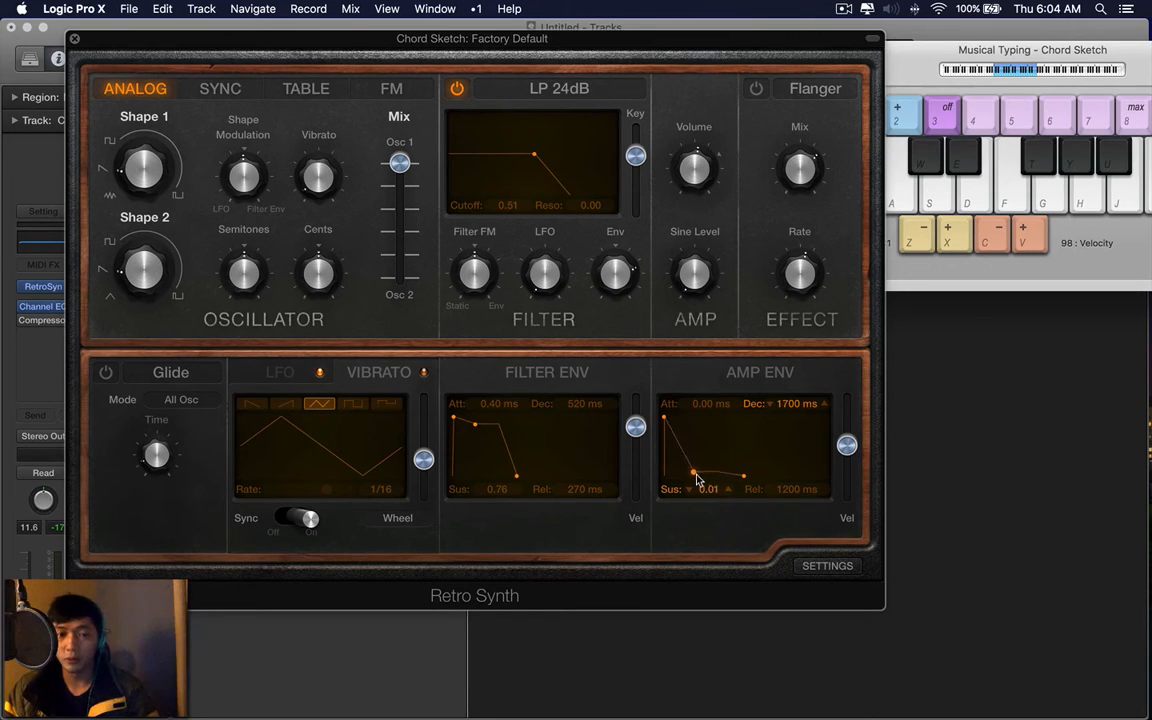
{"action": "left_click_drag", "start_coordinate": [695, 473], "coordinate": [740, 477]}
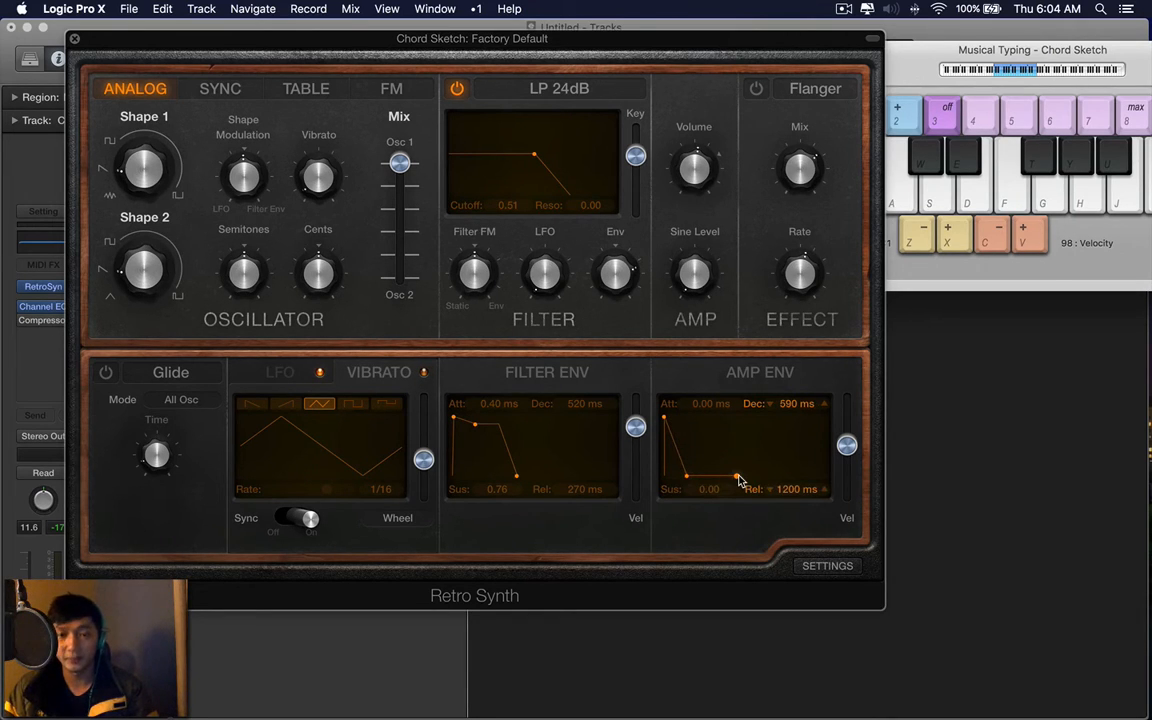
{"action": "left_click_drag", "start_coordinate": [728, 477], "coordinate": [690, 477]}
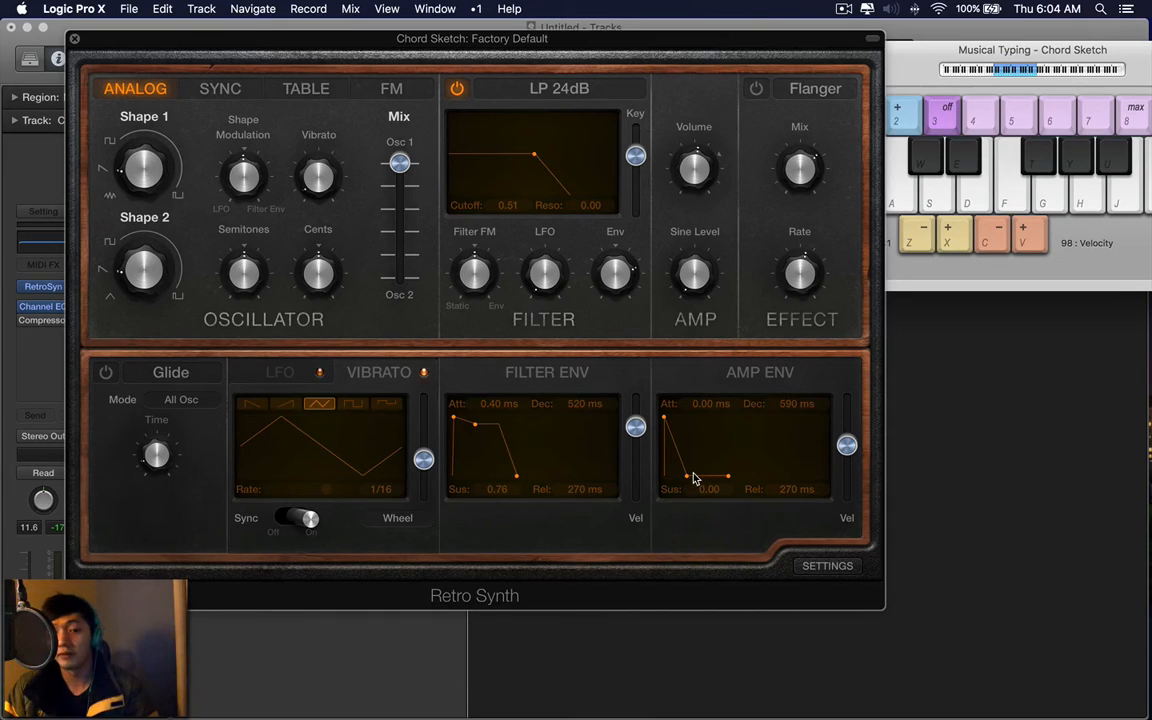
{"action": "mouse_move", "coordinate": [783, 436]}
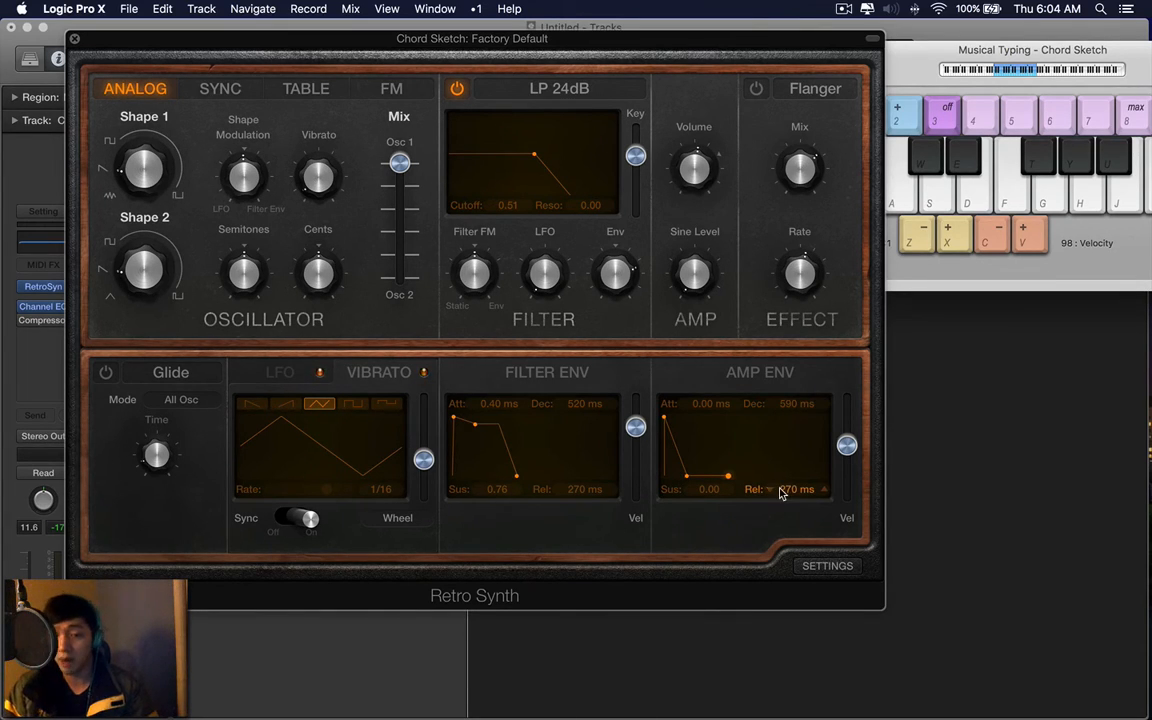
{"action": "left_click_drag", "start_coordinate": [796, 489], "coordinate": [796, 510]}
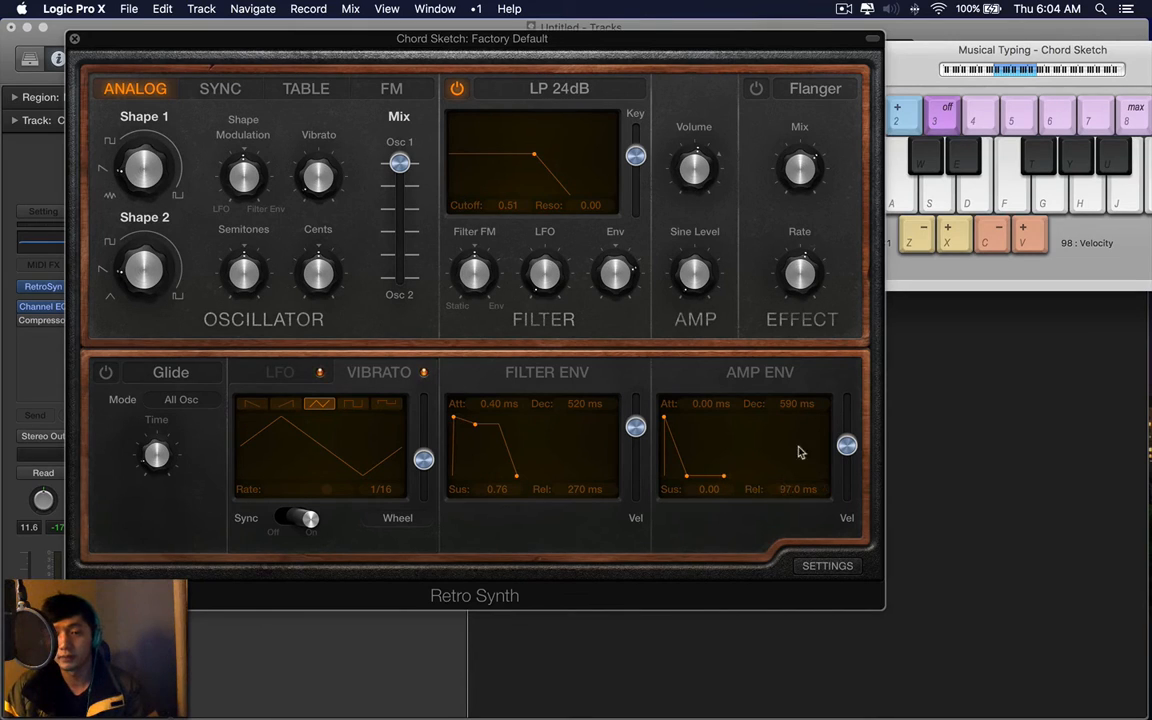
{"action": "mouse_move", "coordinate": [808, 445]}
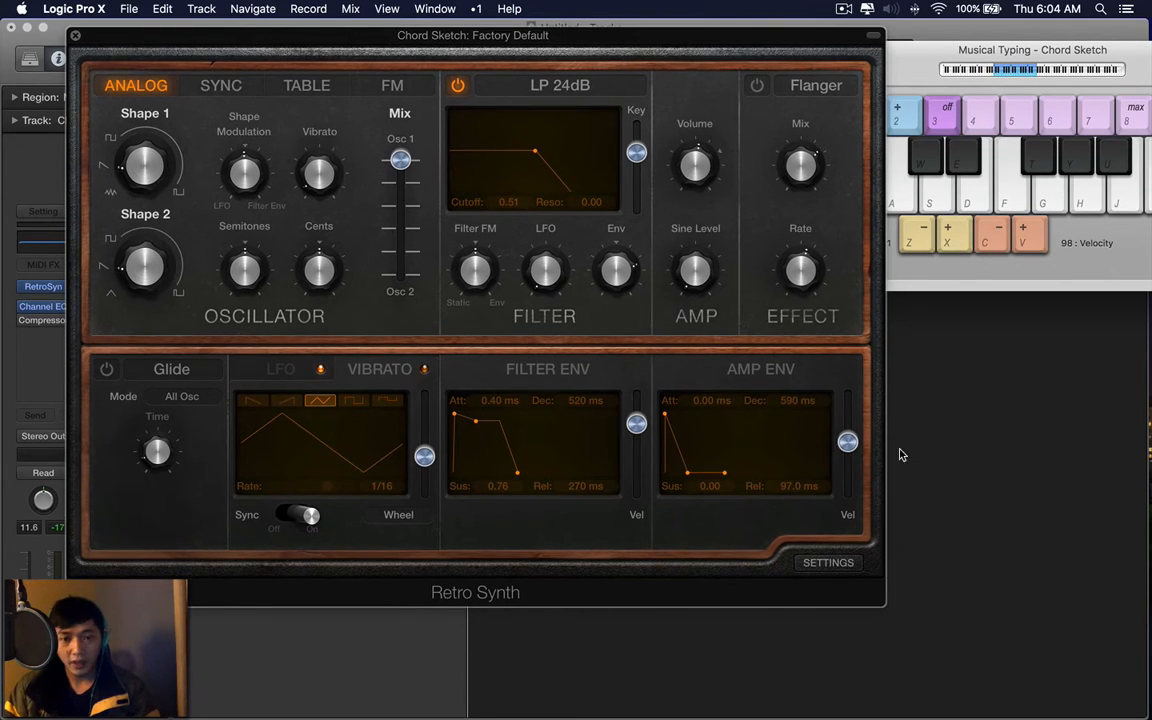
{"action": "mouse_move", "coordinate": [550, 376]}
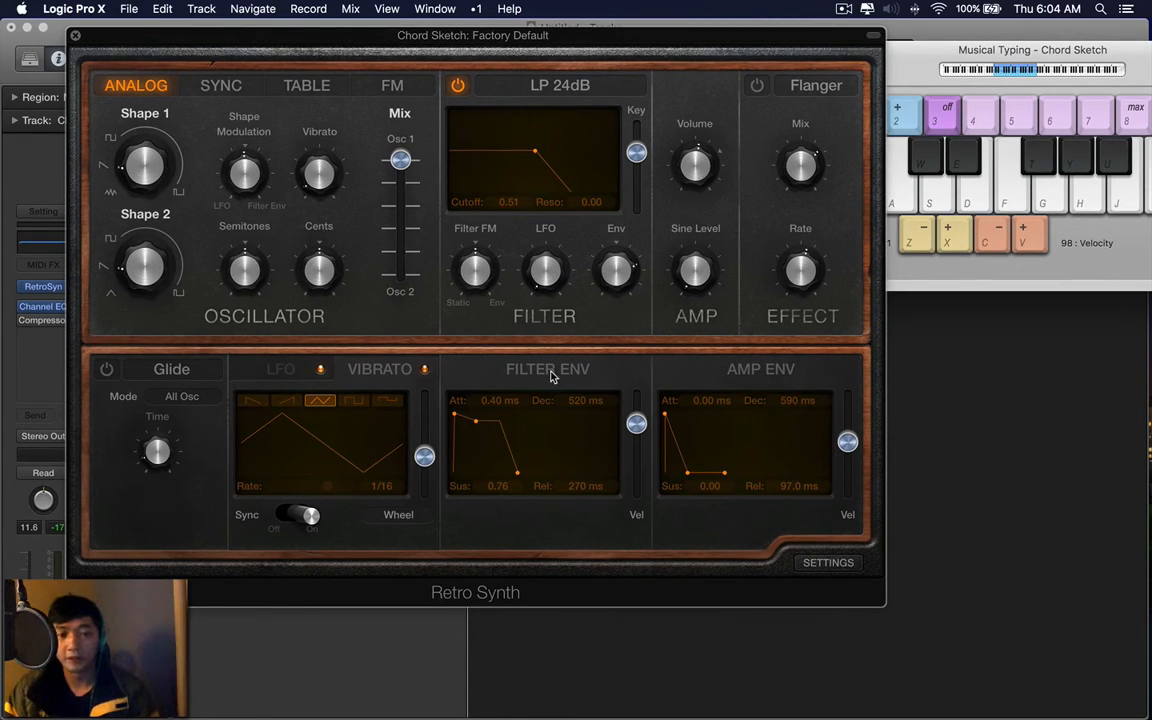
{"action": "mouse_move", "coordinate": [800, 387]}
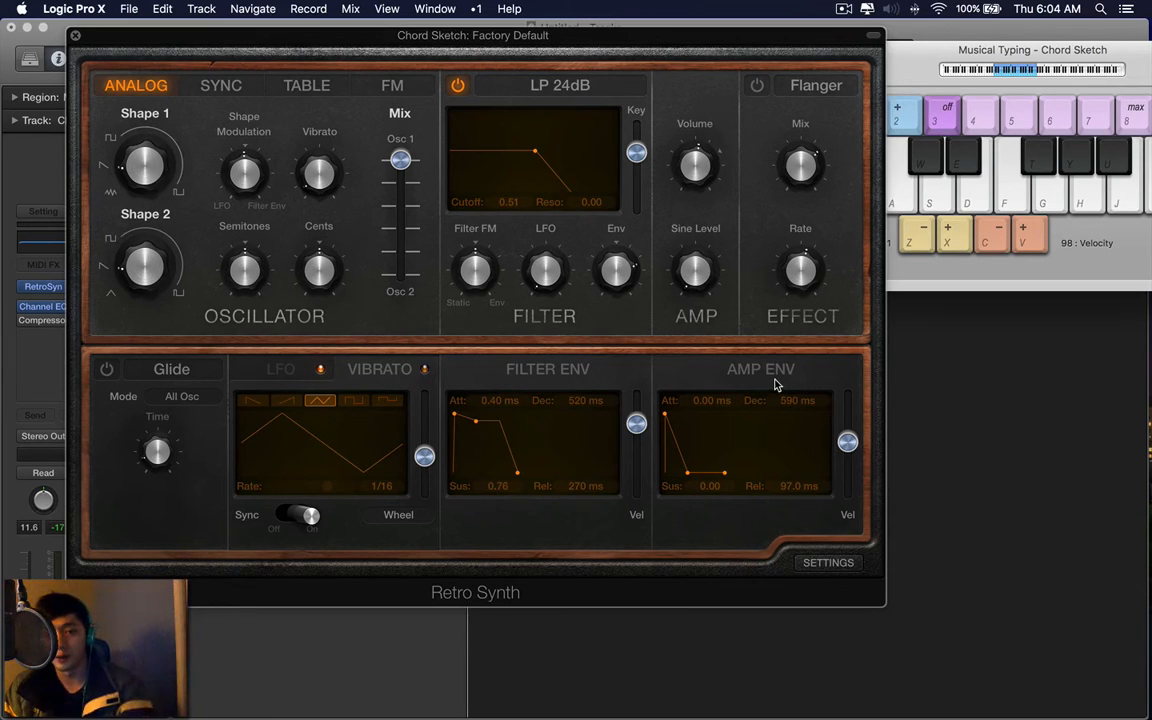
{"action": "mouse_move", "coordinate": [738, 377]}
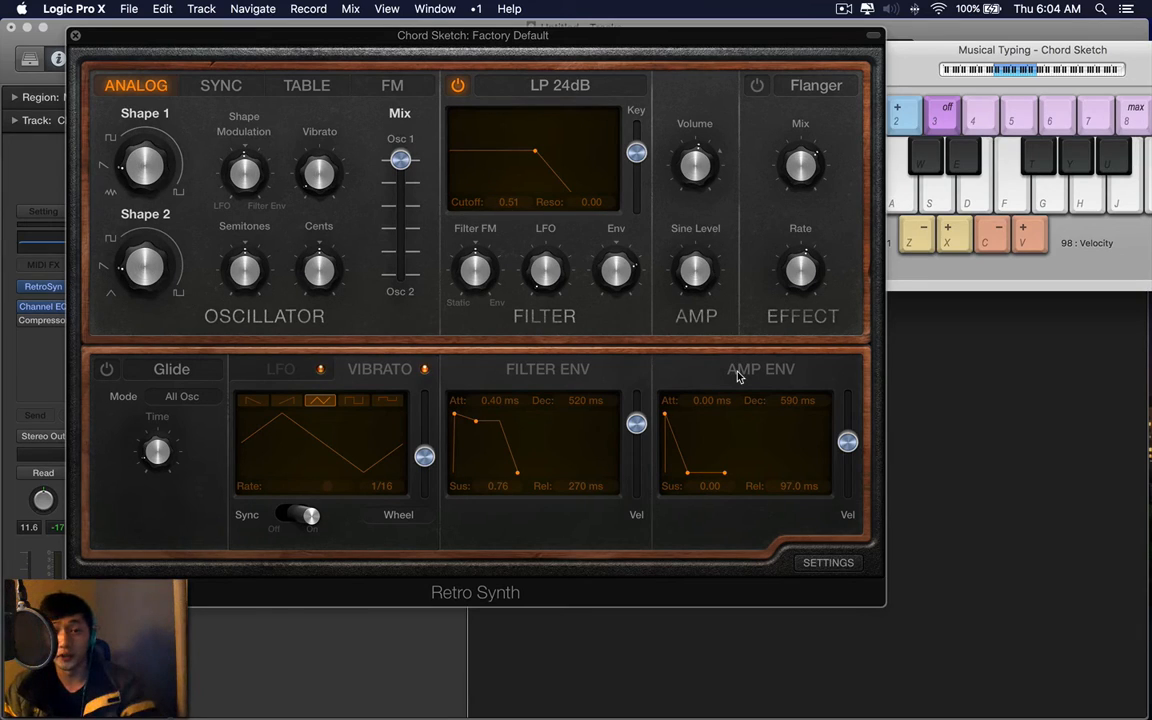
{"action": "mouse_move", "coordinate": [586, 374]}
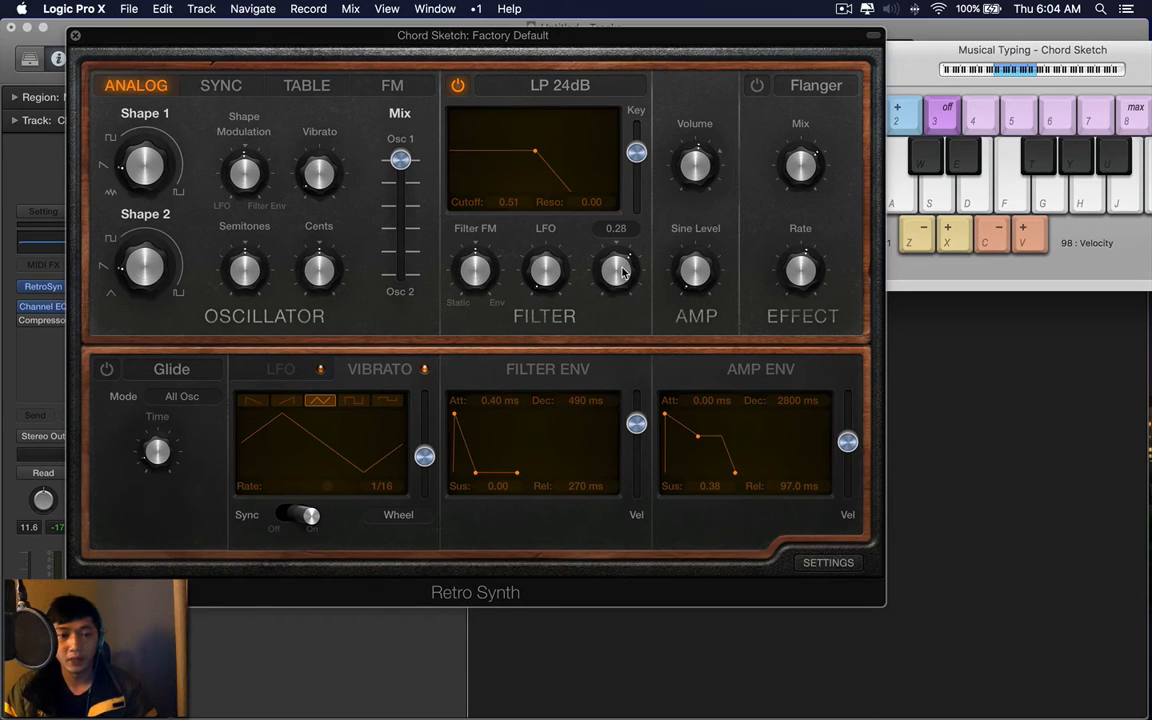
Raise the filter envelope amount and give the amp envelope 3400 ms attack and 4700 ms decay
{"action": "left_click_drag", "start_coordinate": [616, 275], "coordinate": [614, 262]}
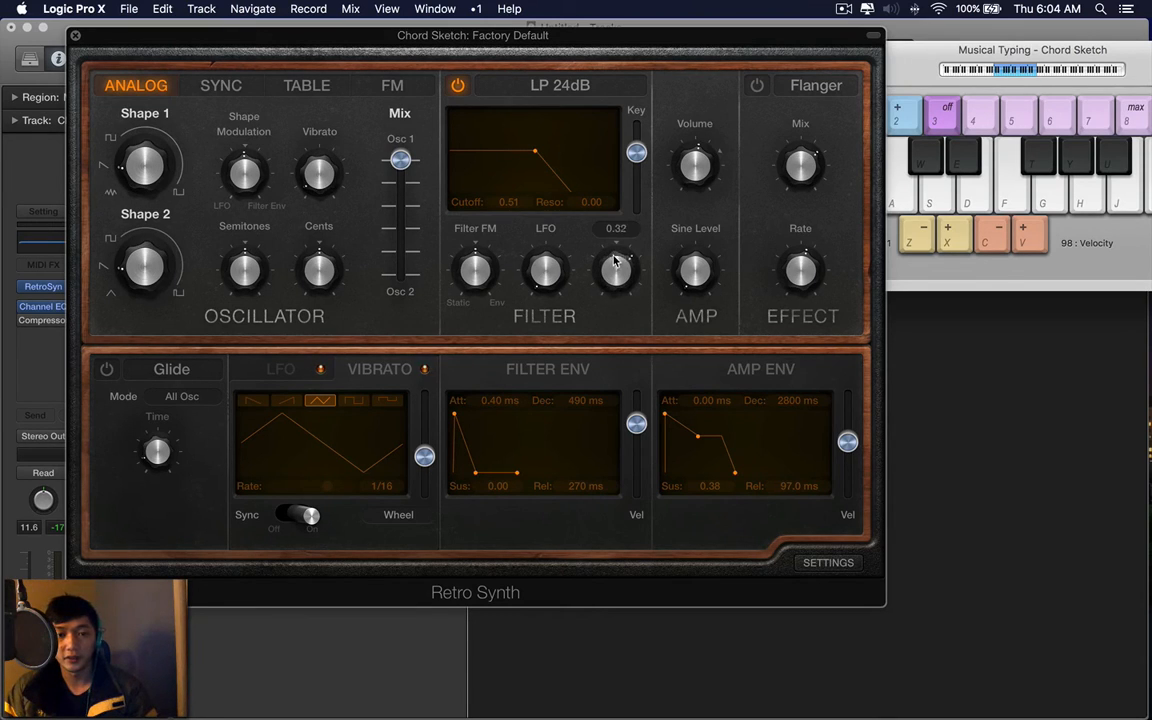
{"action": "left_click_drag", "start_coordinate": [717, 422], "coordinate": [697, 428]}
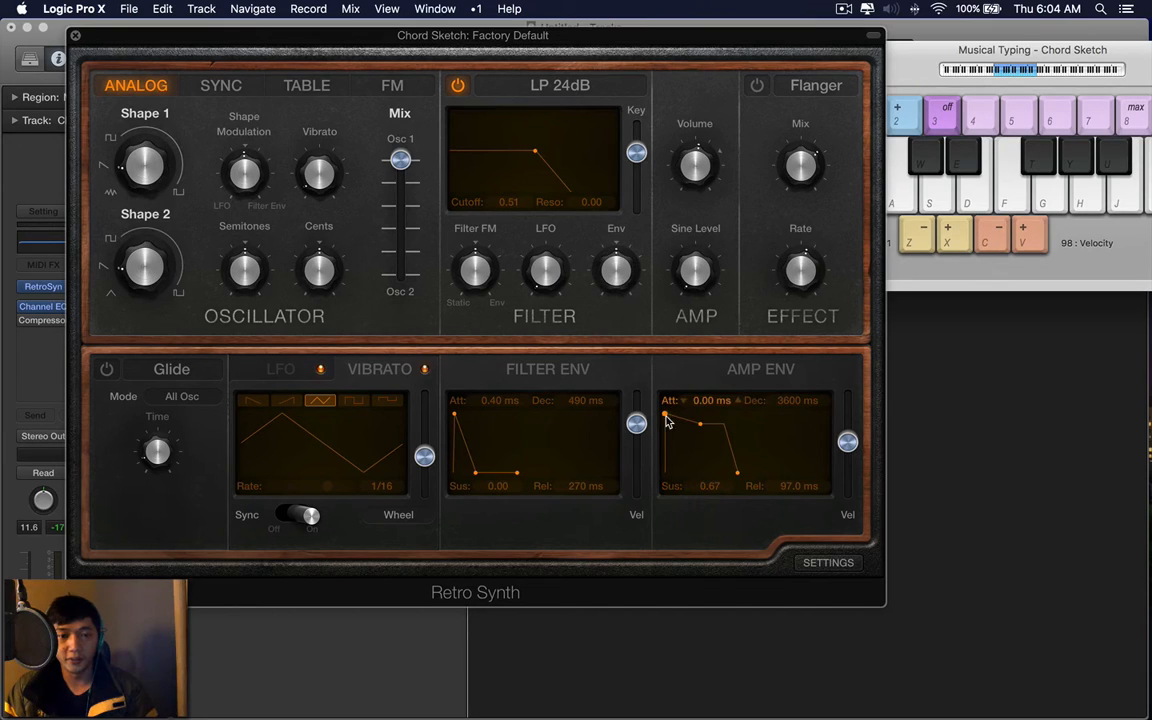
{"action": "left_click_drag", "start_coordinate": [665, 415], "coordinate": [700, 423]}
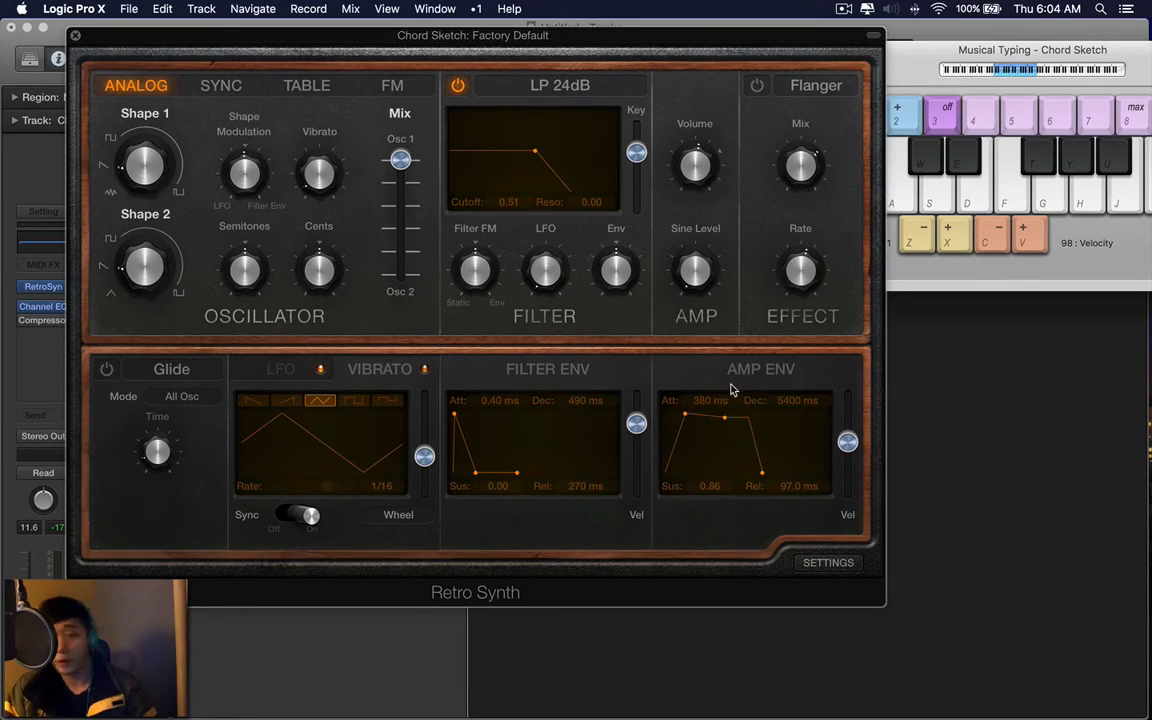
{"action": "left_click_drag", "start_coordinate": [725, 417], "coordinate": [708, 420]}
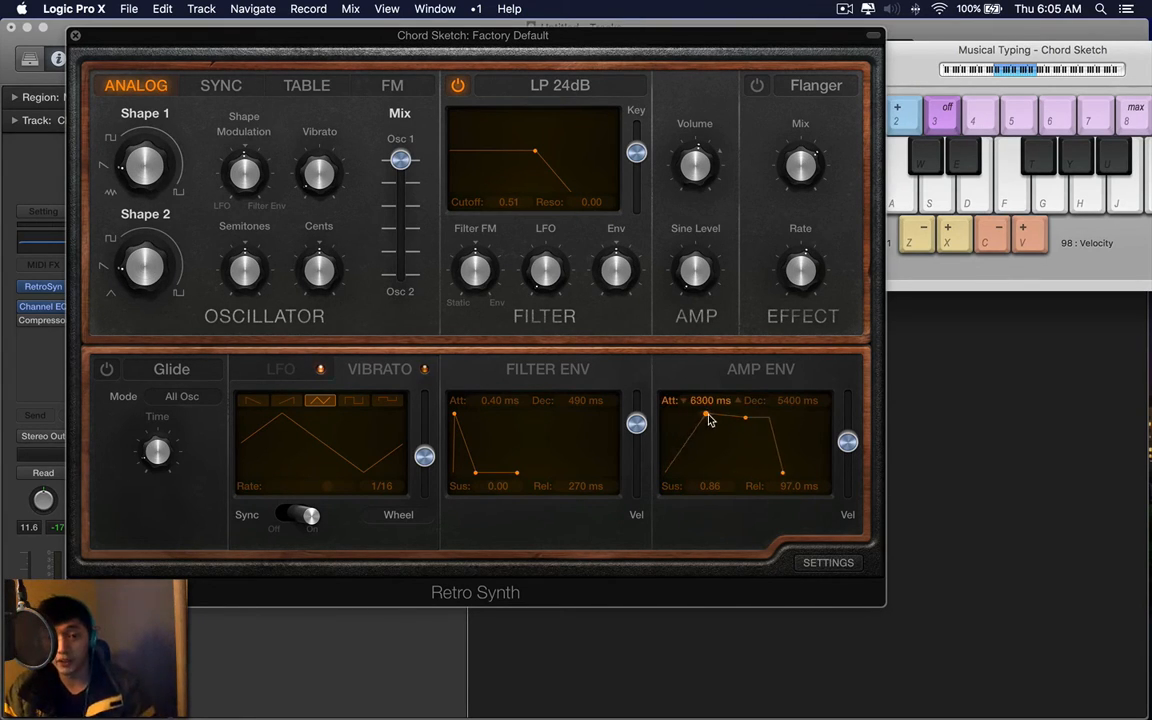
{"action": "left_click_drag", "start_coordinate": [705, 417], "coordinate": [705, 417]}
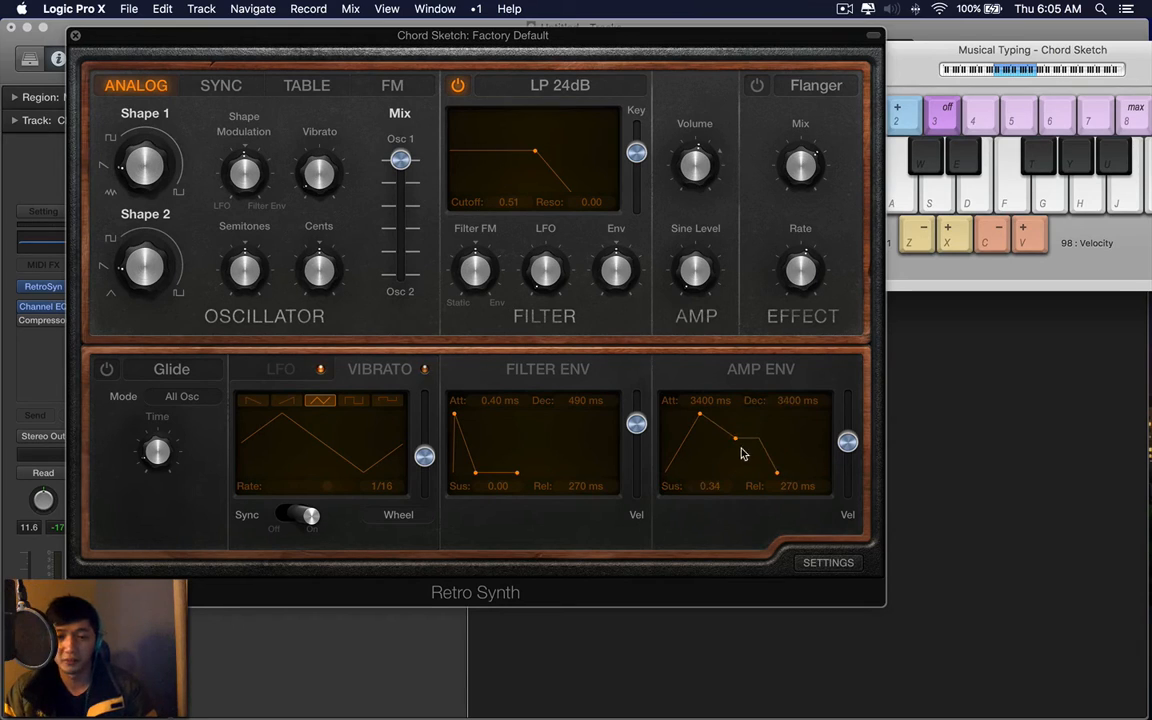
{"action": "left_click_drag", "start_coordinate": [737, 434], "coordinate": [743, 454]}
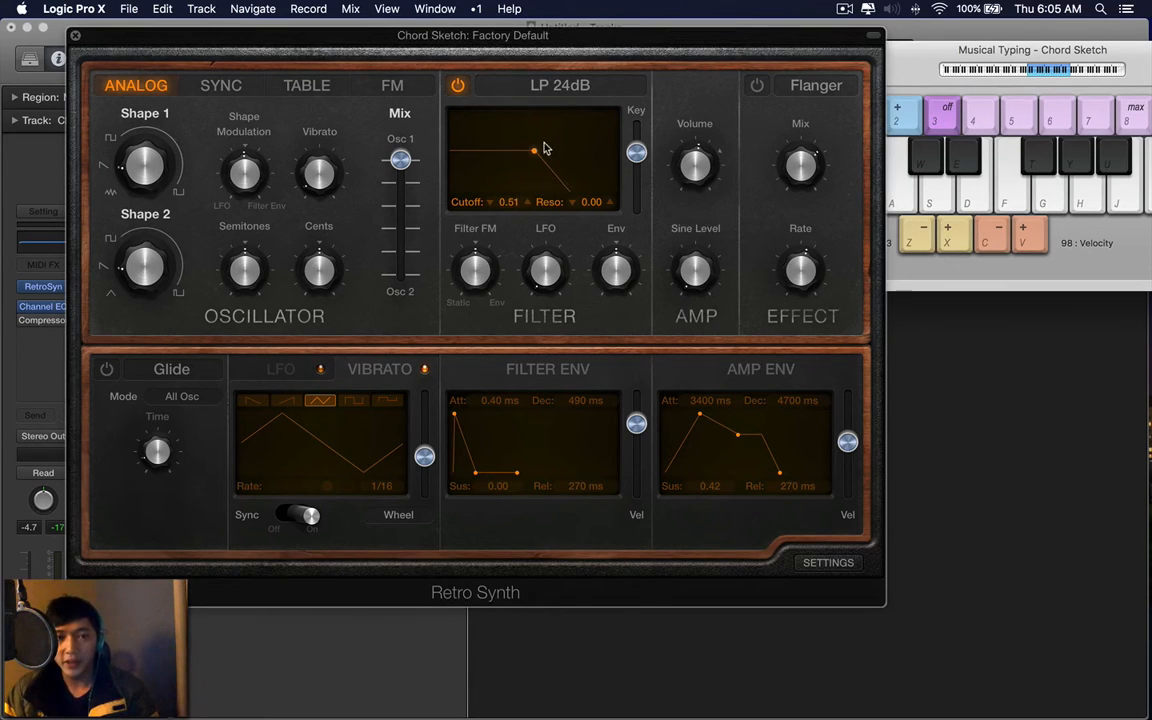
Try filter cutoff 0.39 and several filter envelope amounts, resetting the amount to zero
{"action": "left_click_drag", "start_coordinate": [533, 151], "coordinate": [516, 153]}
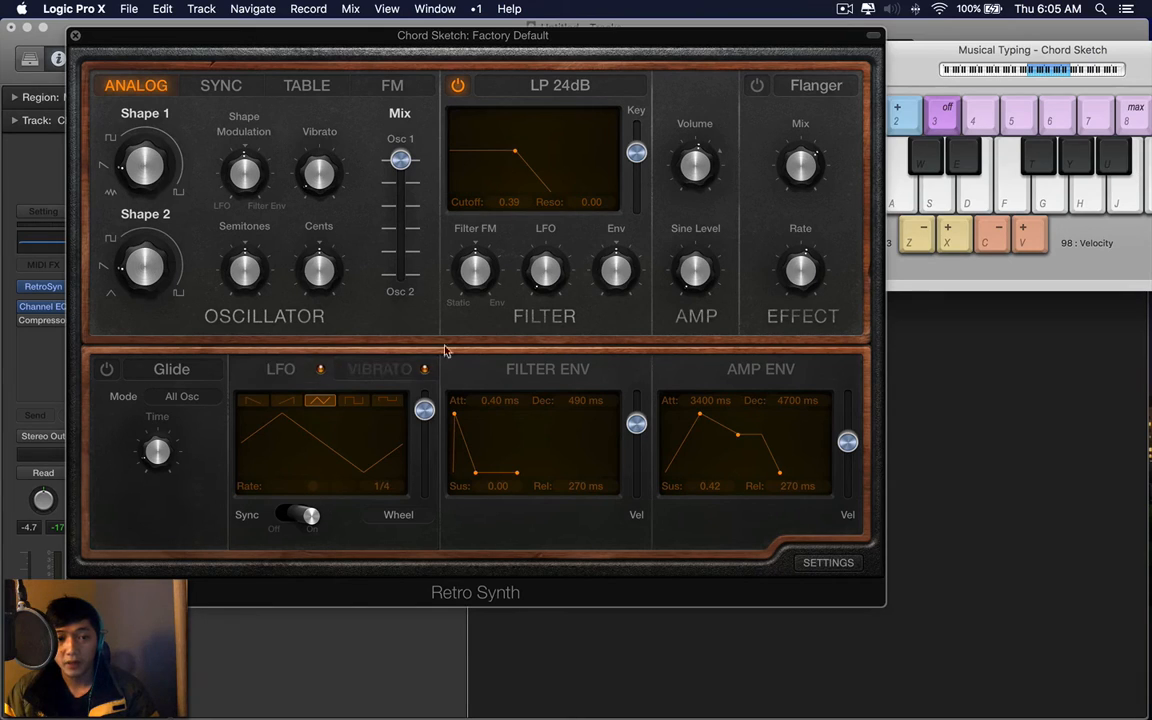
{"action": "left_click_drag", "start_coordinate": [615, 270], "coordinate": [616, 268]}
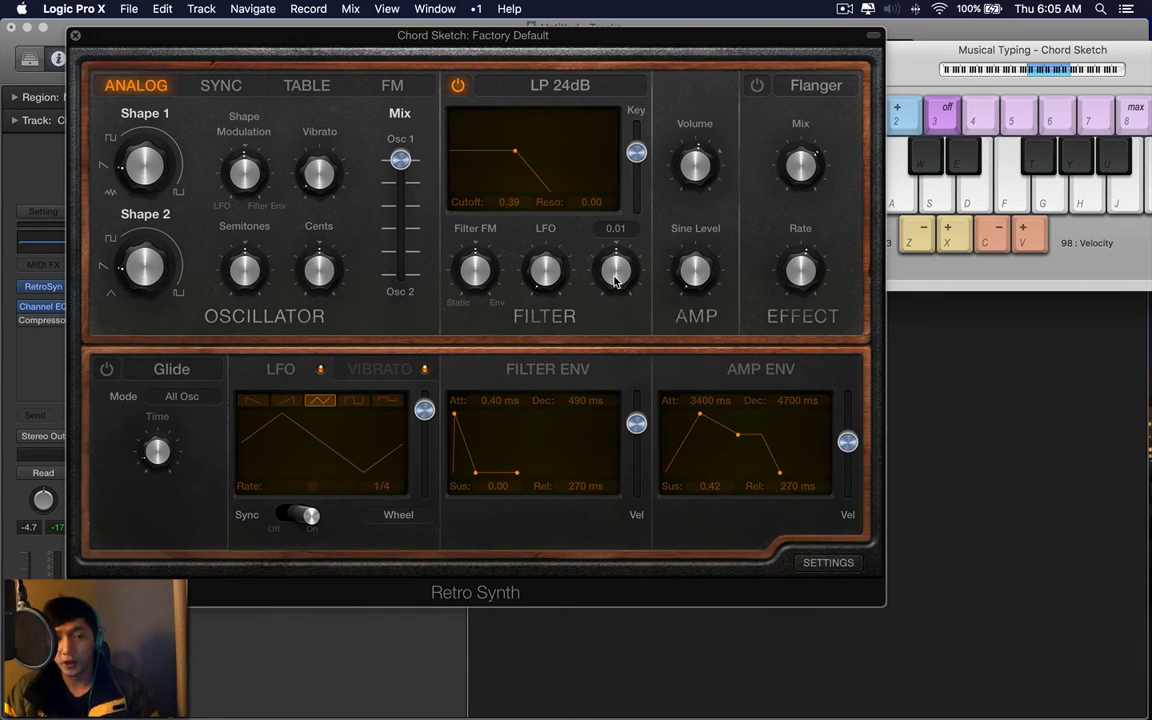
{"action": "left_click_drag", "start_coordinate": [615, 270], "coordinate": [615, 250]}
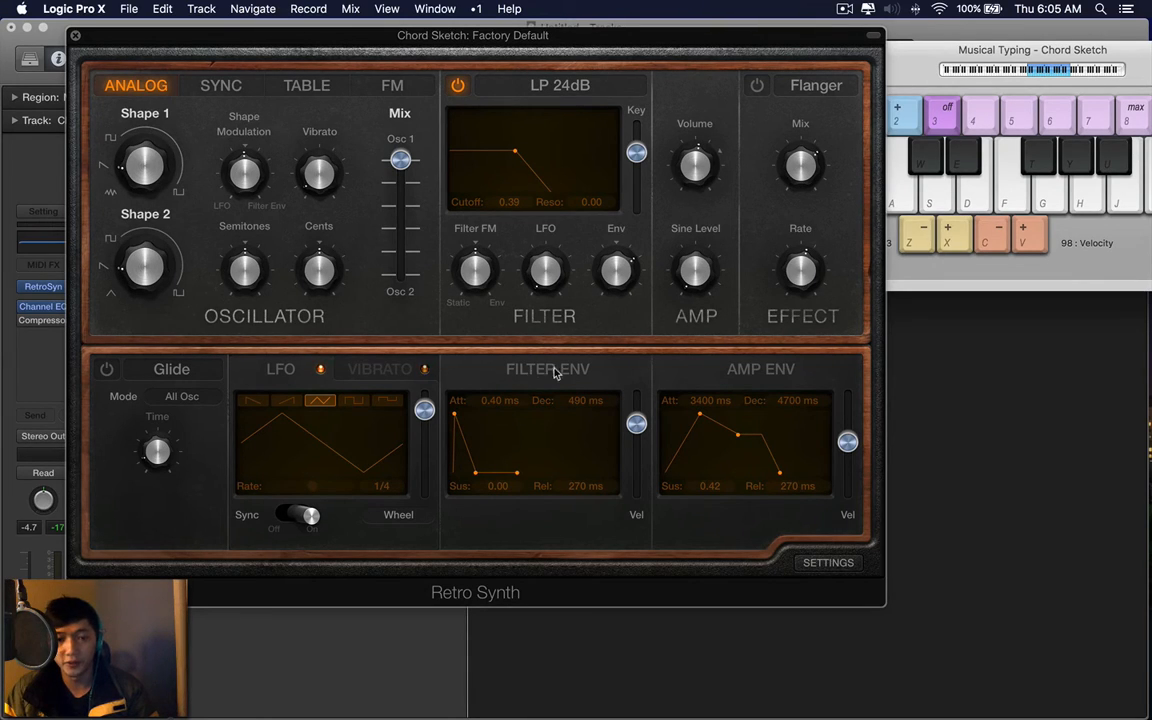
{"action": "mouse_move", "coordinate": [740, 348]}
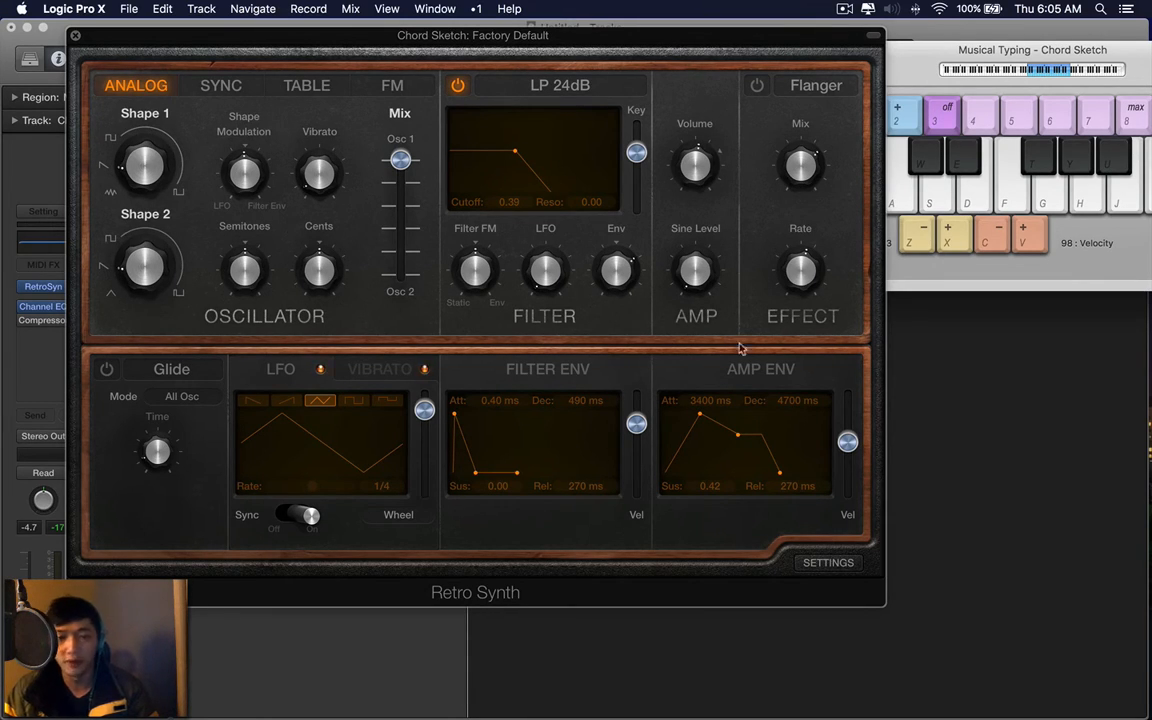
{"action": "left_click_drag", "start_coordinate": [616, 270], "coordinate": [616, 260]}
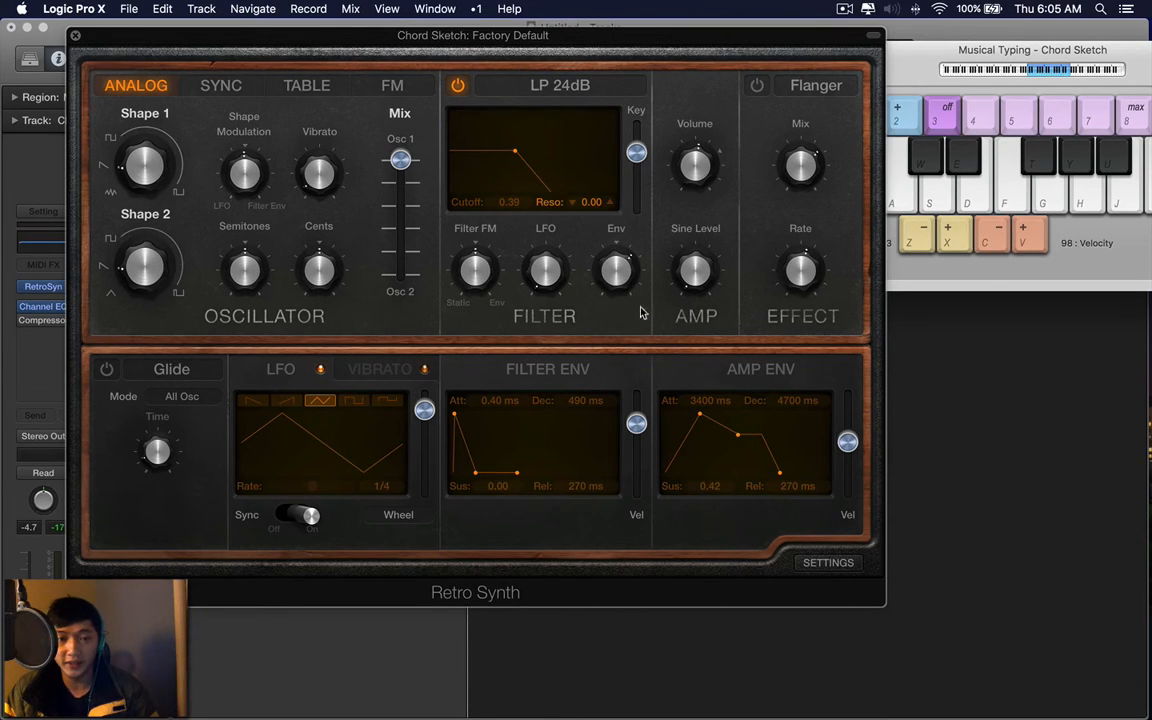
{"action": "mouse_move", "coordinate": [587, 325]}
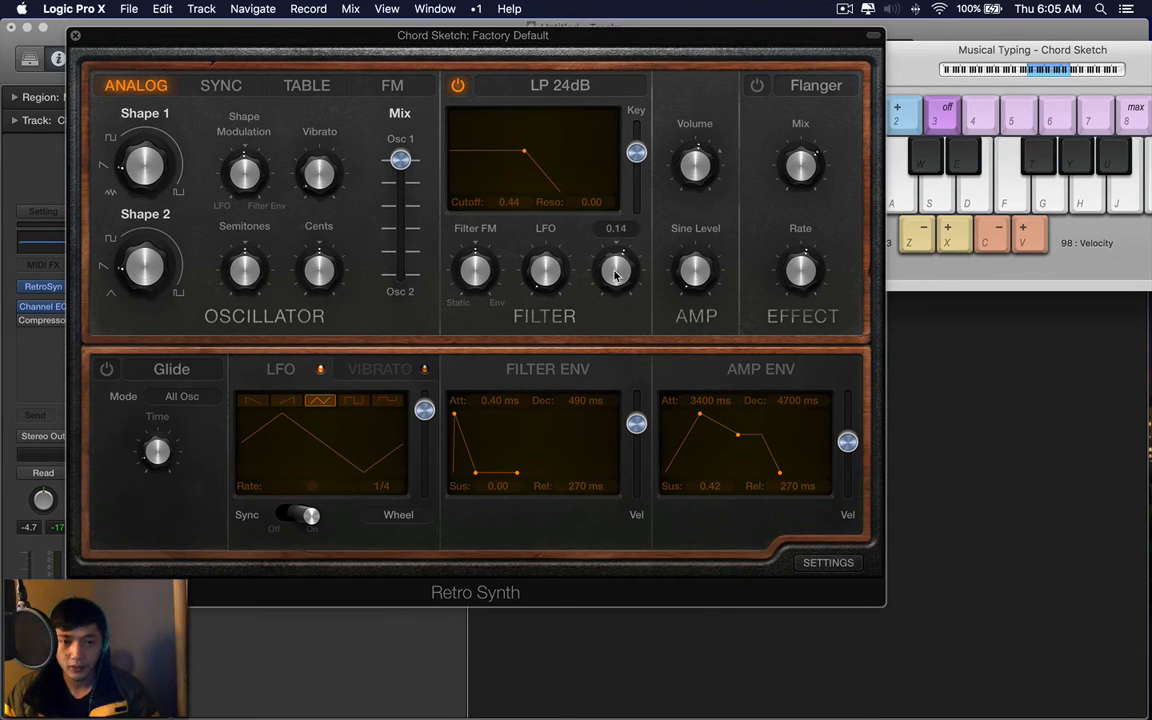
{"action": "left_click_drag", "start_coordinate": [615, 270], "coordinate": [615, 250]}
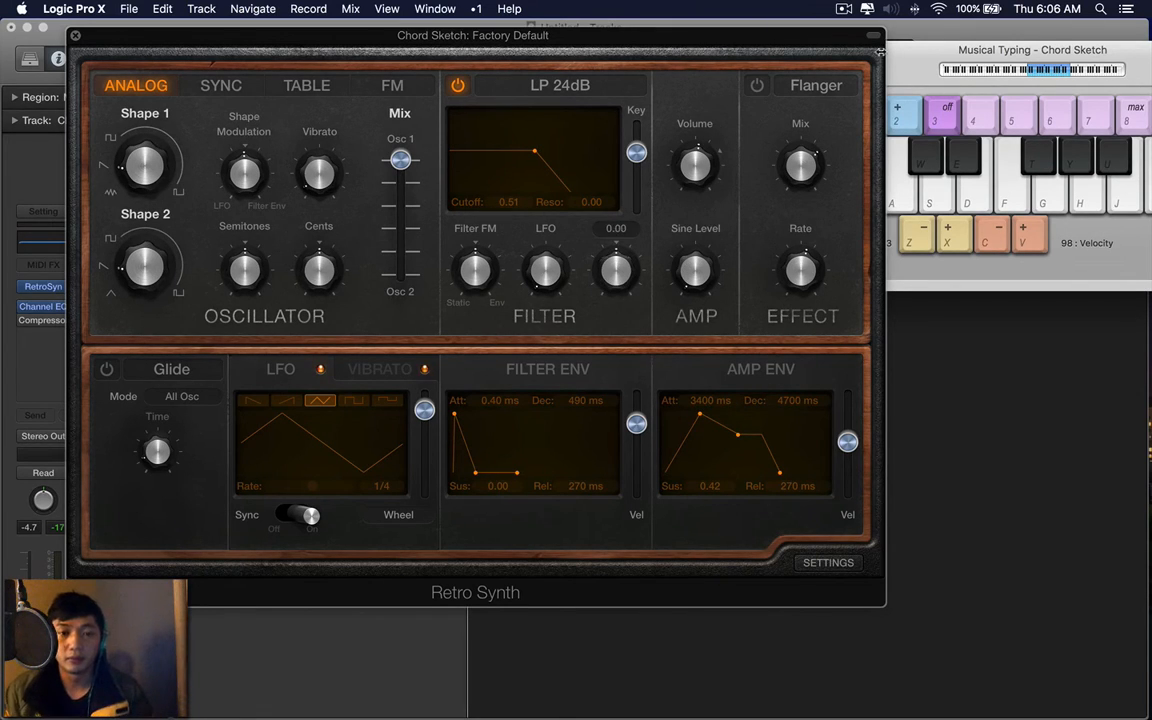
{"action": "mouse_move", "coordinate": [812, 367]}
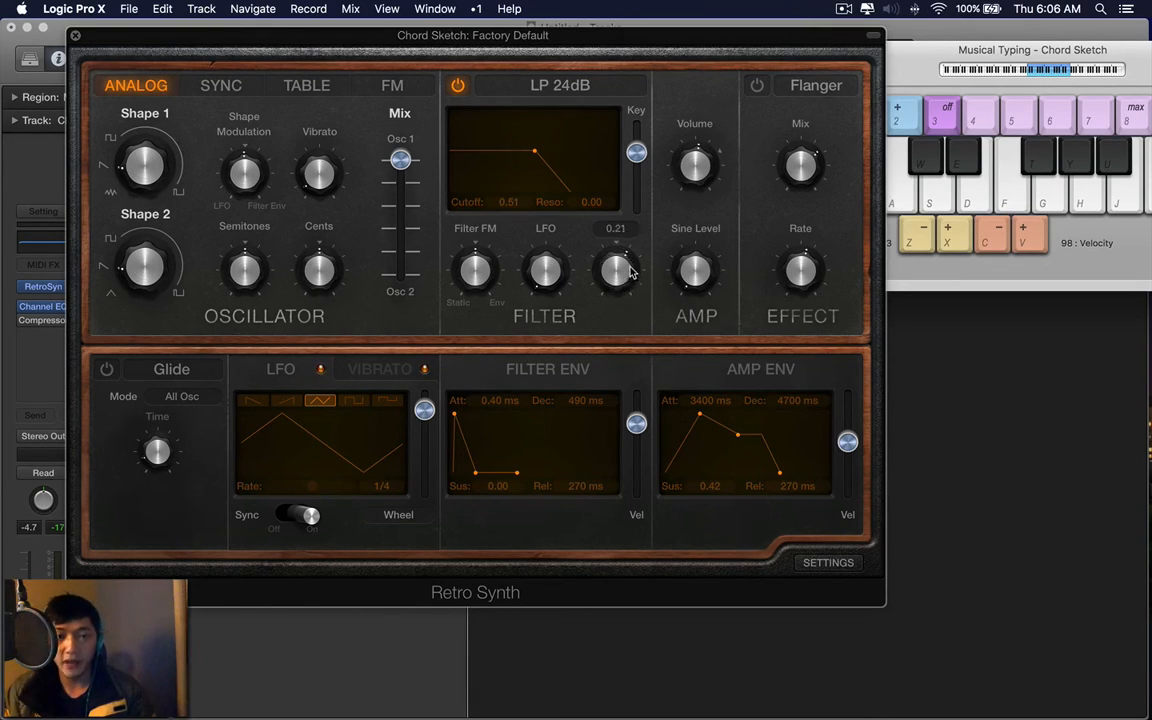
Lengthen the filter envelope attack, decay and release and raise its sustain
{"action": "left_click_drag", "start_coordinate": [615, 270], "coordinate": [620, 255]}
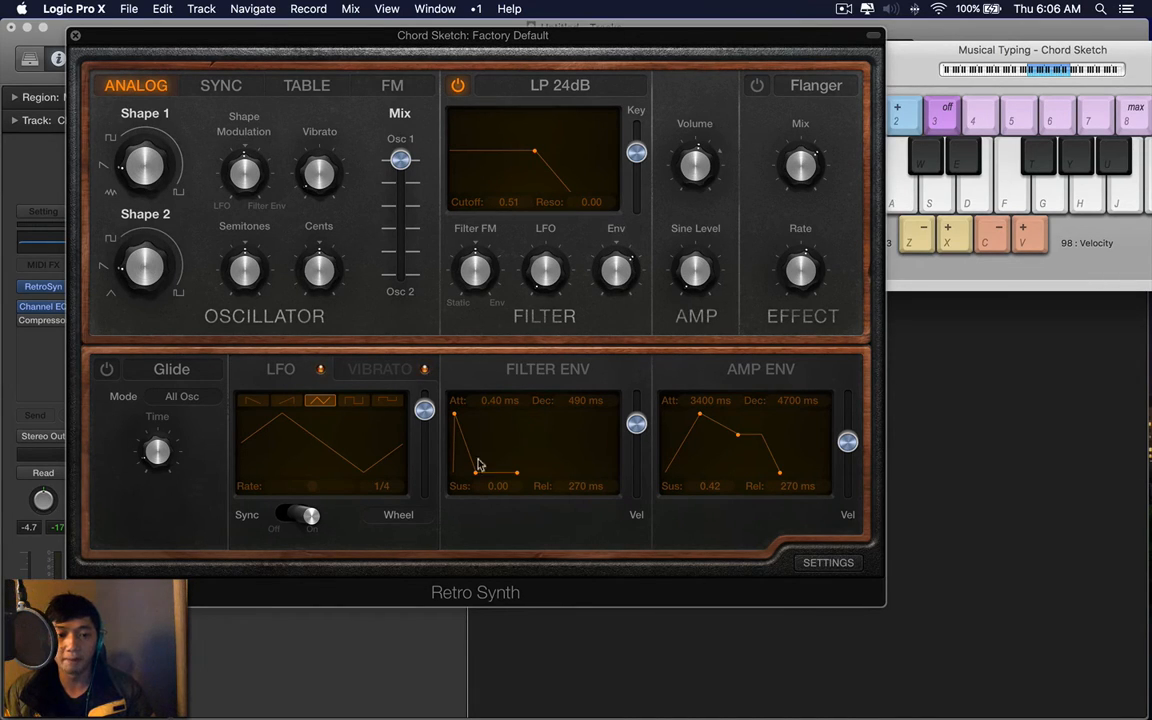
{"action": "left_click_drag", "start_coordinate": [478, 463], "coordinate": [470, 413]}
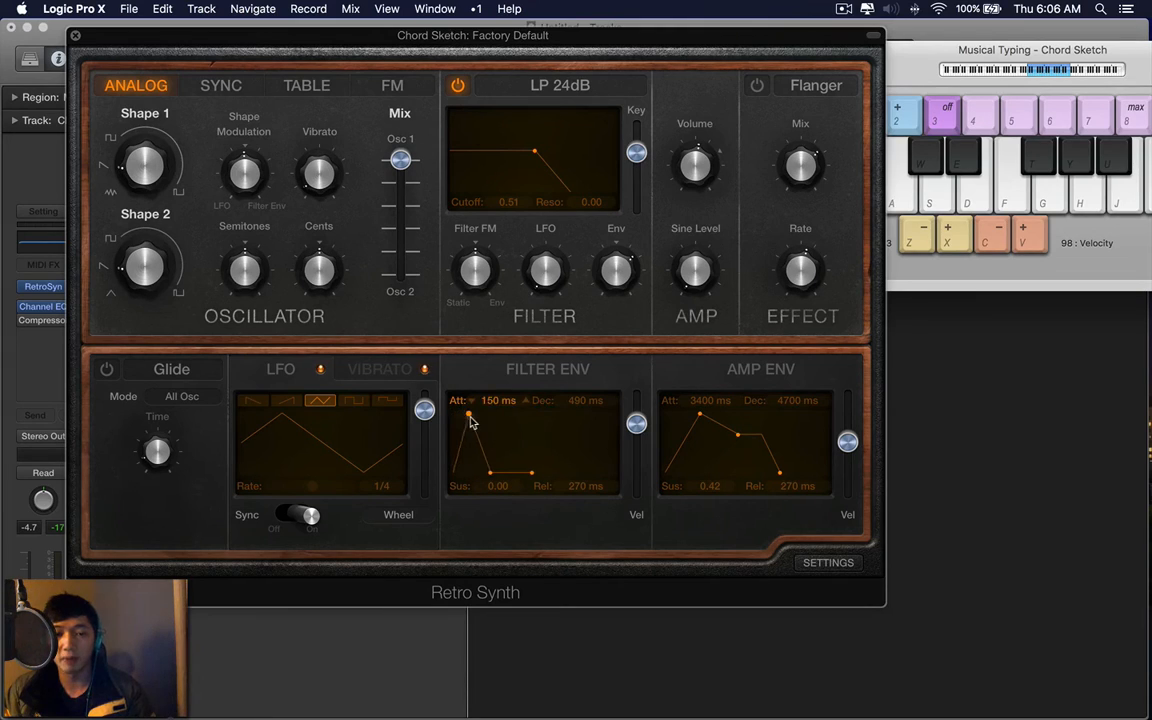
{"action": "left_click_drag", "start_coordinate": [470, 417], "coordinate": [507, 444]}
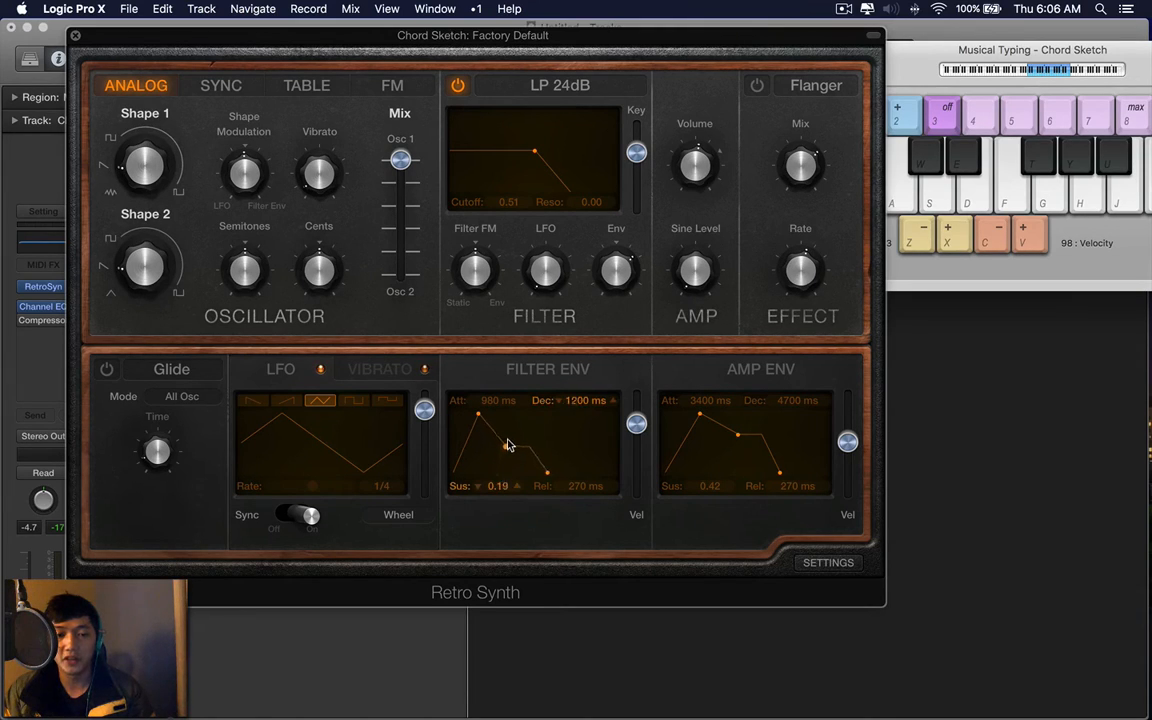
{"action": "left_click_drag", "start_coordinate": [510, 445], "coordinate": [512, 443]}
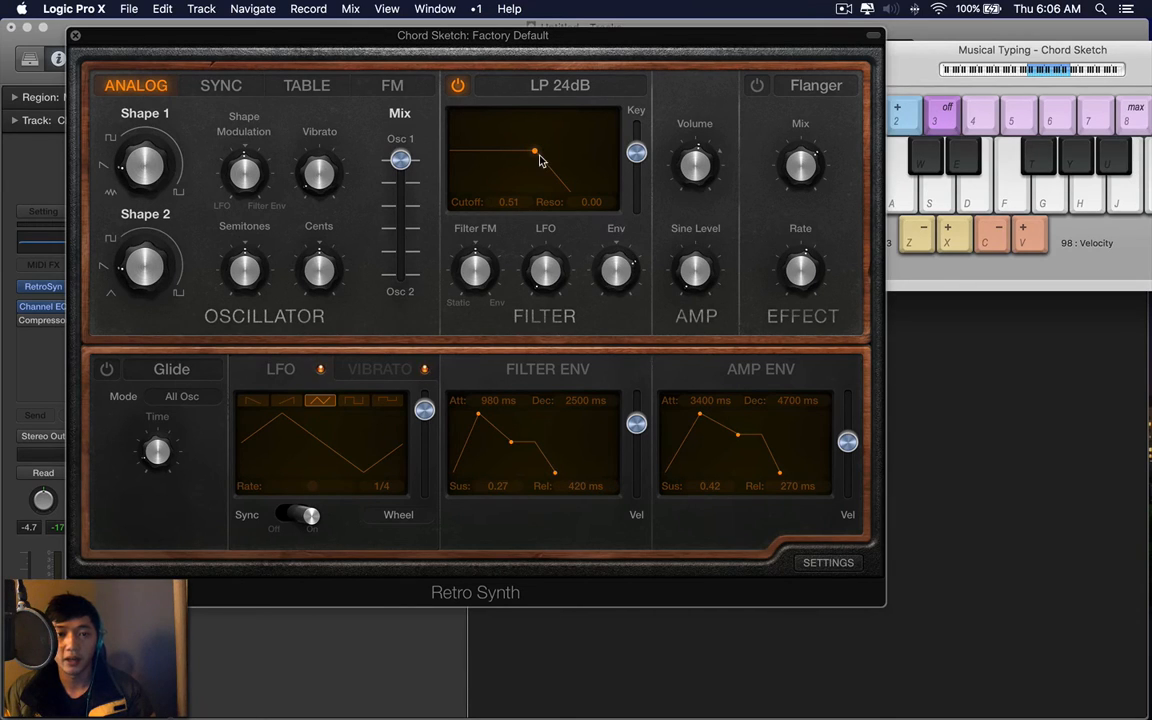
Stretch filter attack to 4200 ms and move cutoff from 0.35 up to 0.54
{"action": "left_click_drag", "start_coordinate": [535, 152], "coordinate": [512, 152]}
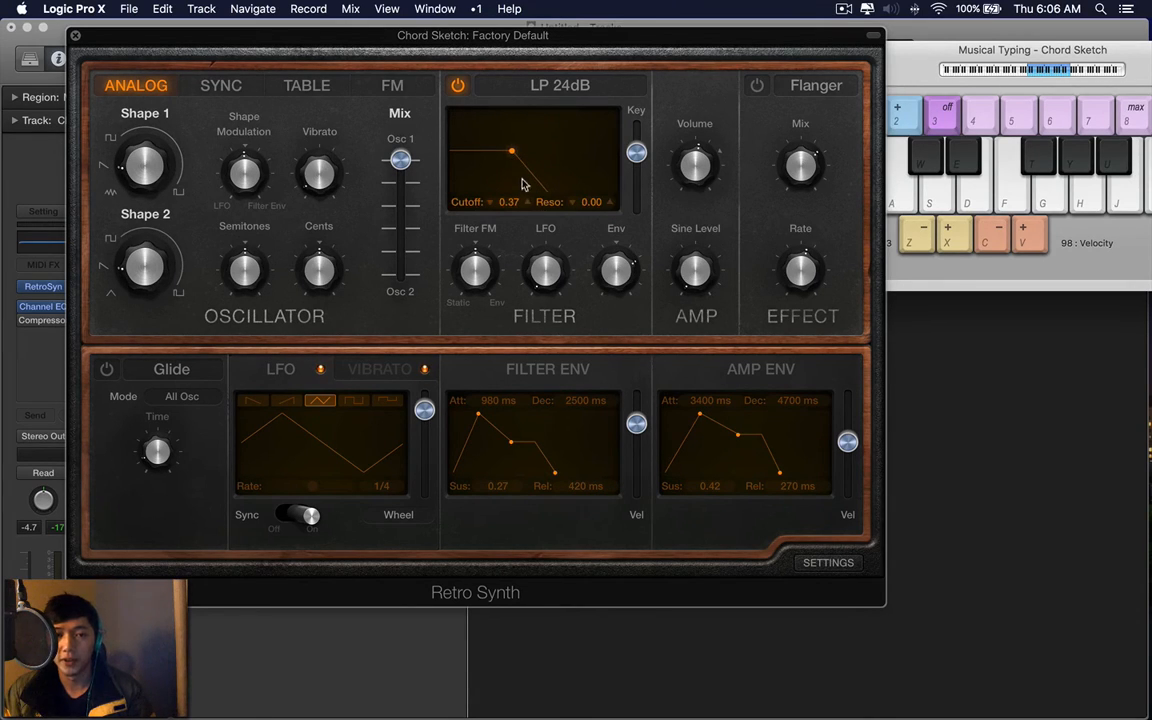
{"action": "left_click_drag", "start_coordinate": [512, 152], "coordinate": [521, 152]}
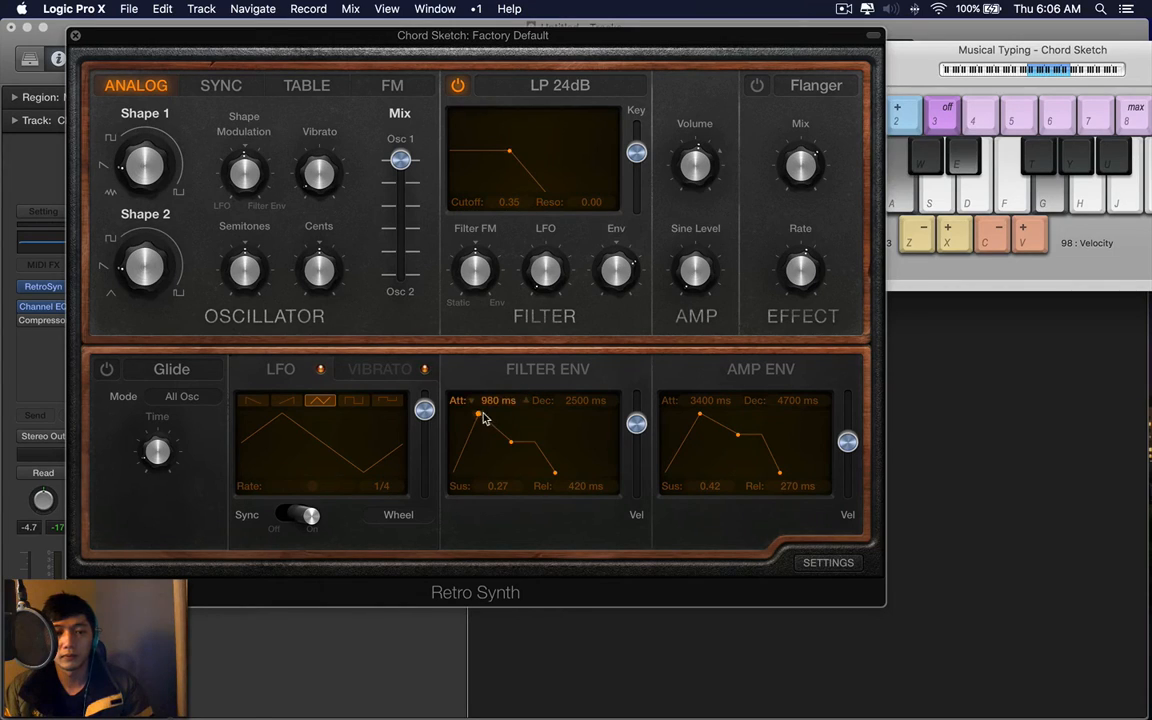
{"action": "left_click_drag", "start_coordinate": [480, 418], "coordinate": [500, 420]}
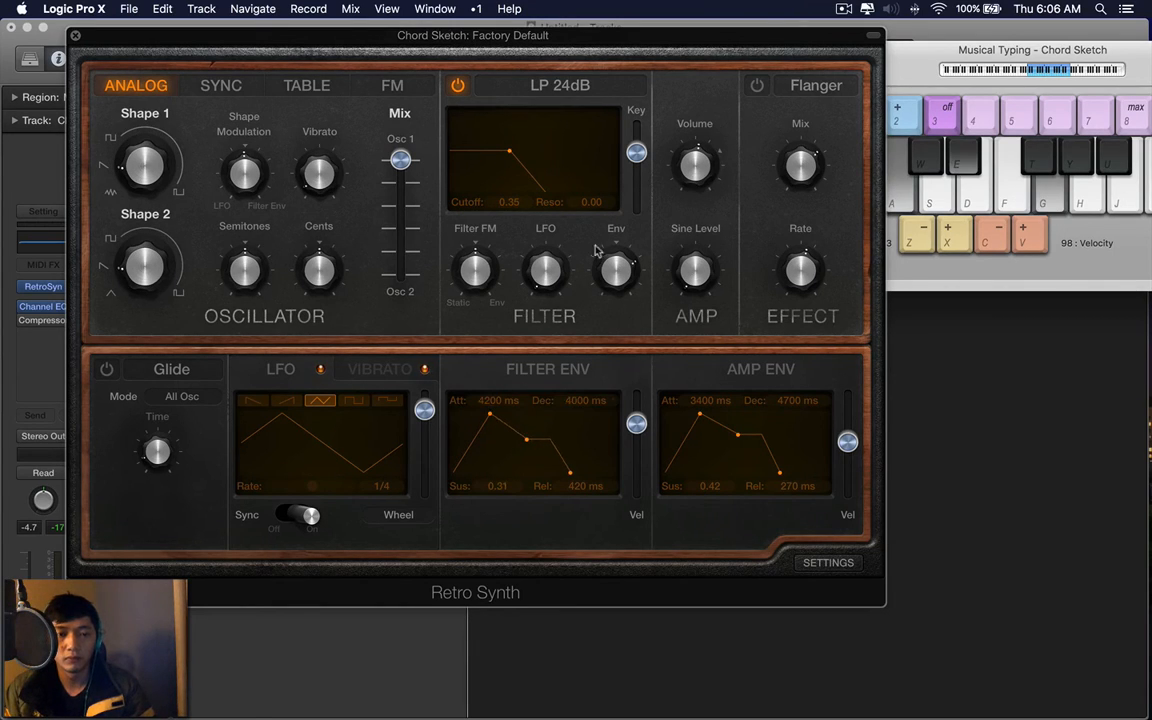
{"action": "left_click_drag", "start_coordinate": [616, 270], "coordinate": [616, 255]}
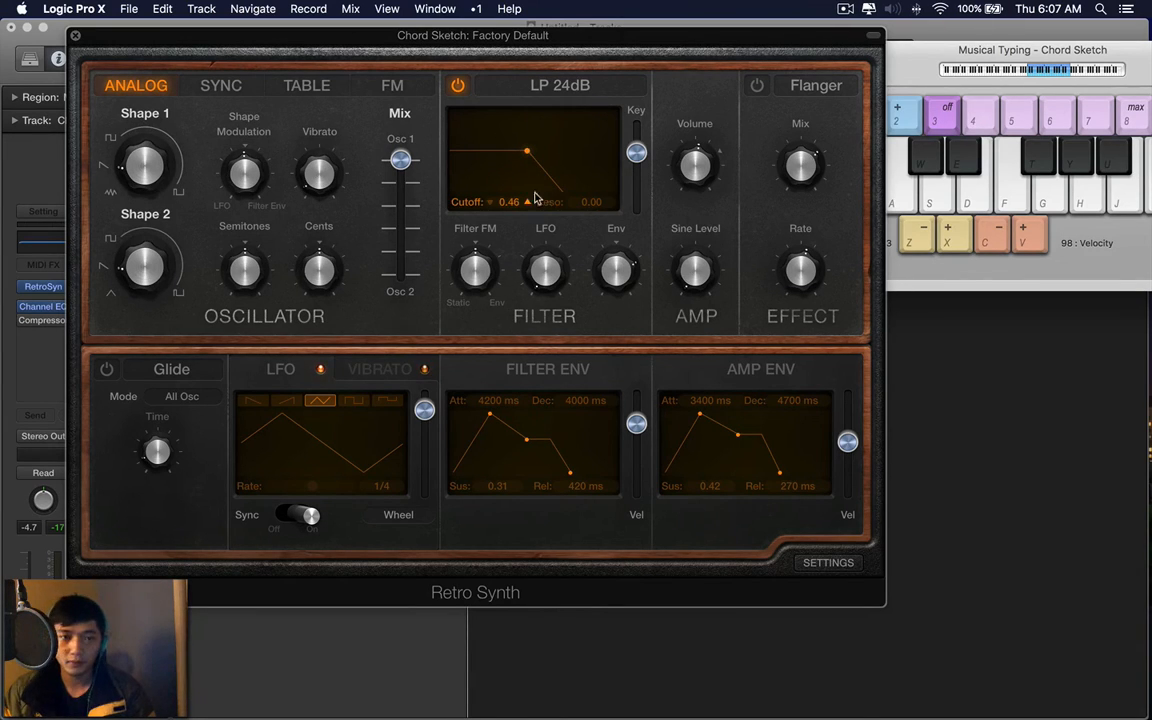
{"action": "left_click_drag", "start_coordinate": [527, 151], "coordinate": [540, 151]}
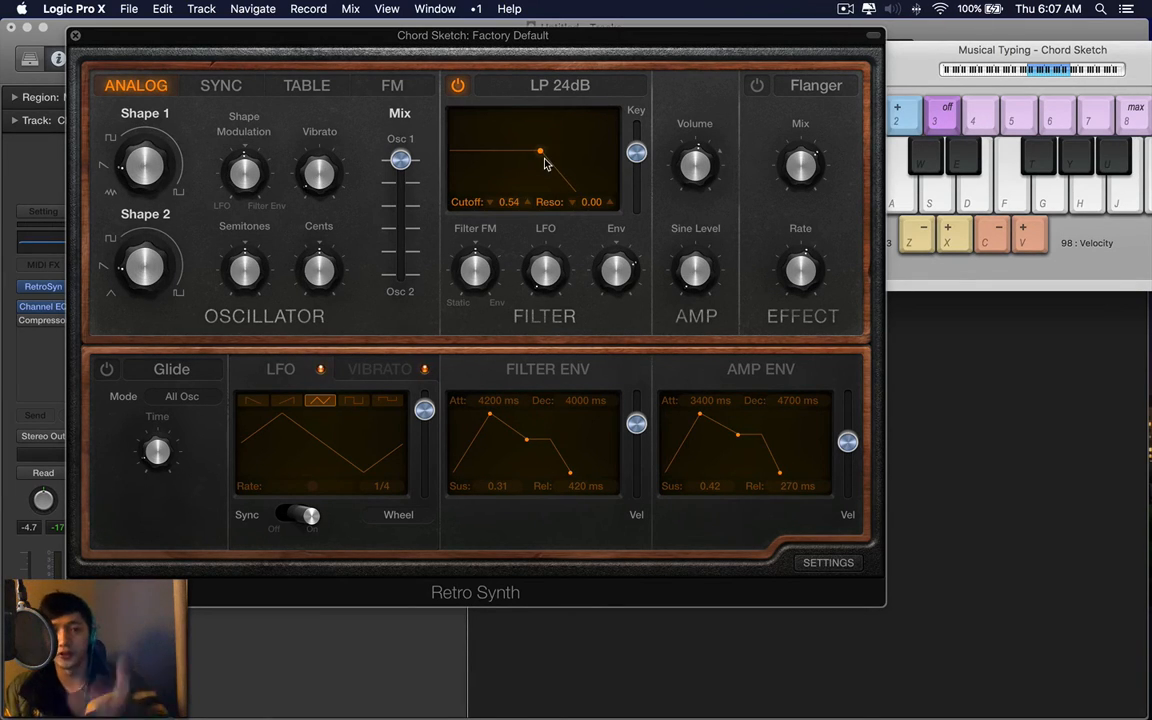
Open cutoff to 0.66, switch Retro Synth to Table mode, and show the preset list
{"action": "left_click_drag", "start_coordinate": [540, 152], "coordinate": [558, 152]}
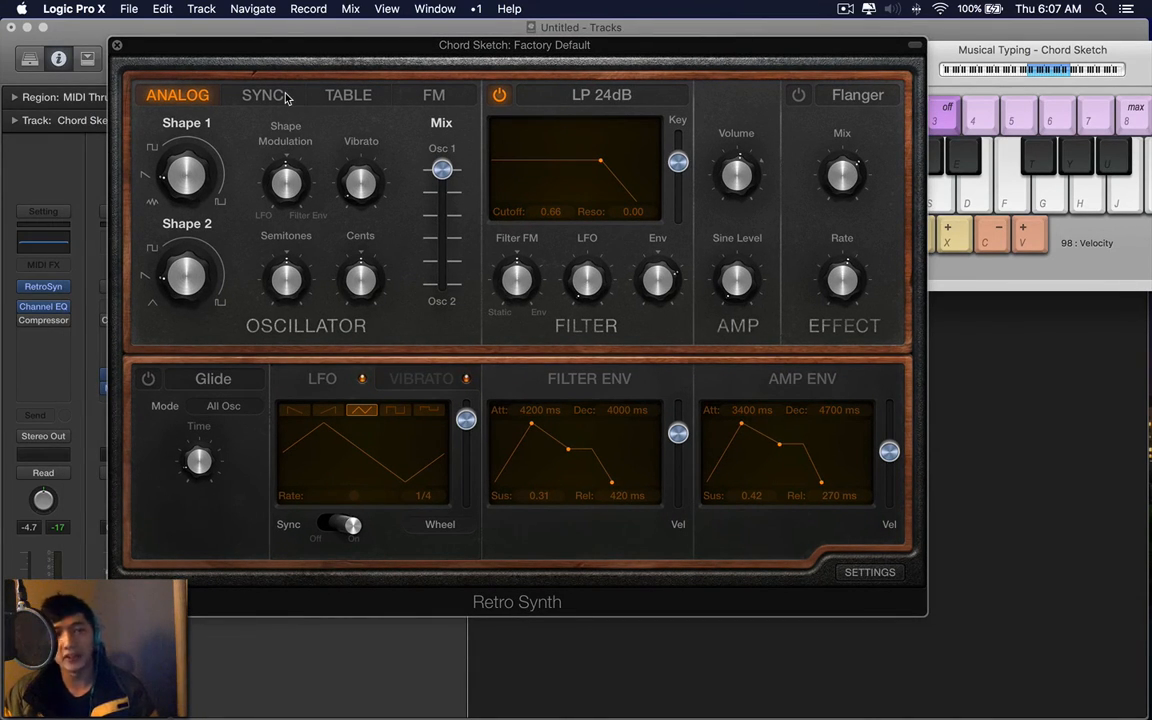
{"action": "left_click", "coordinate": [347, 94]}
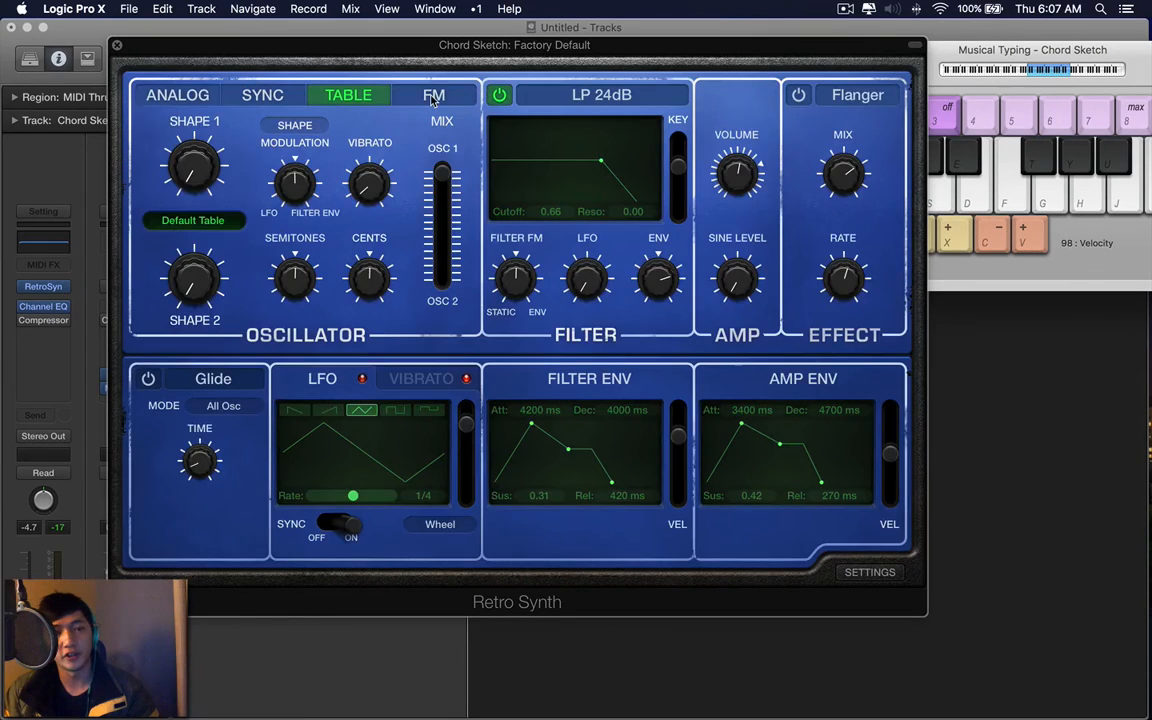
{"action": "left_click", "coordinate": [177, 94]}
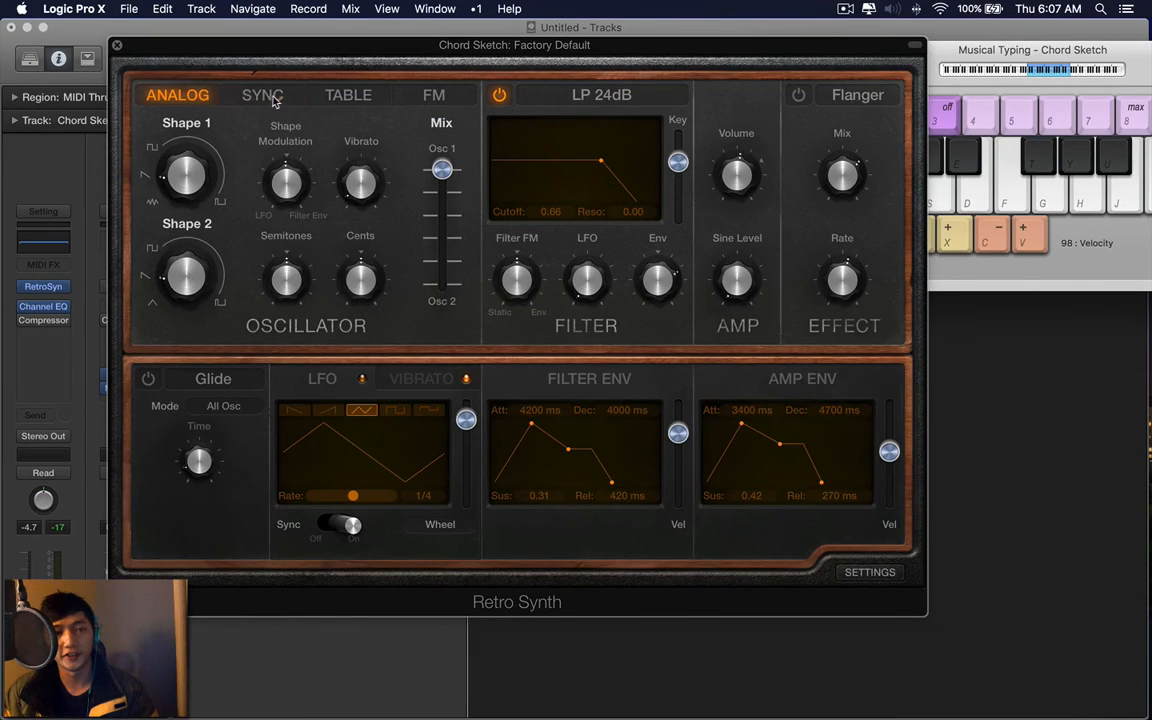
{"action": "left_click", "coordinate": [348, 94]}
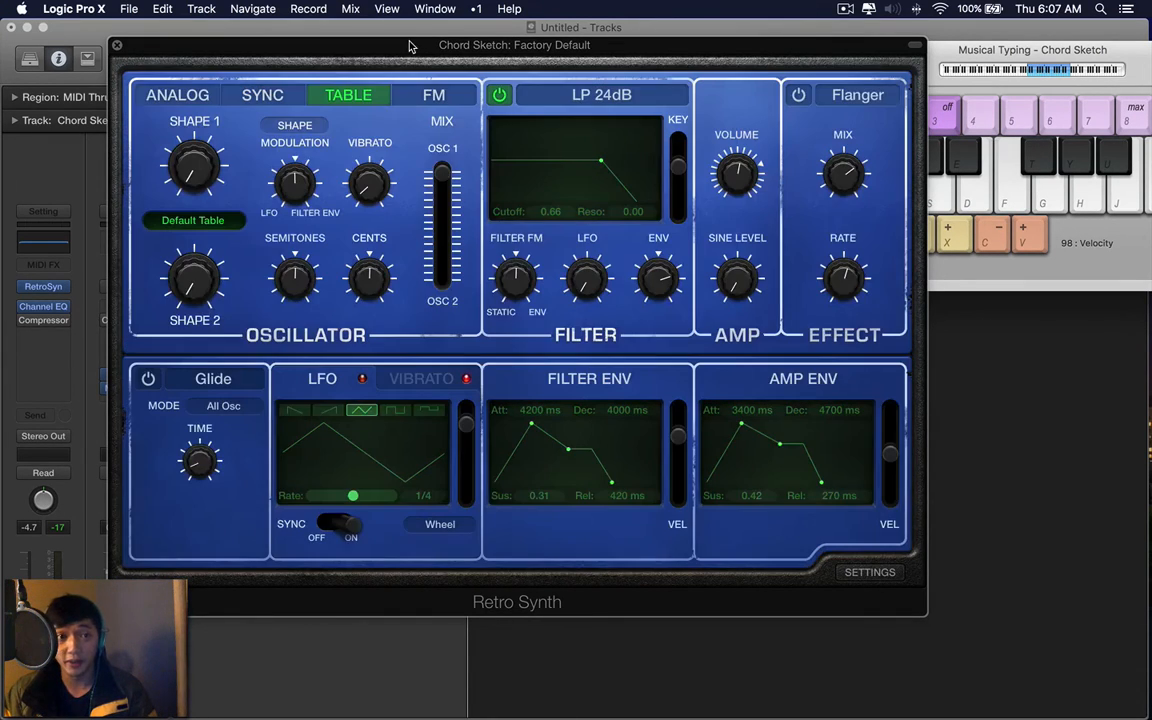
{"action": "left_click", "coordinate": [270, 50]}
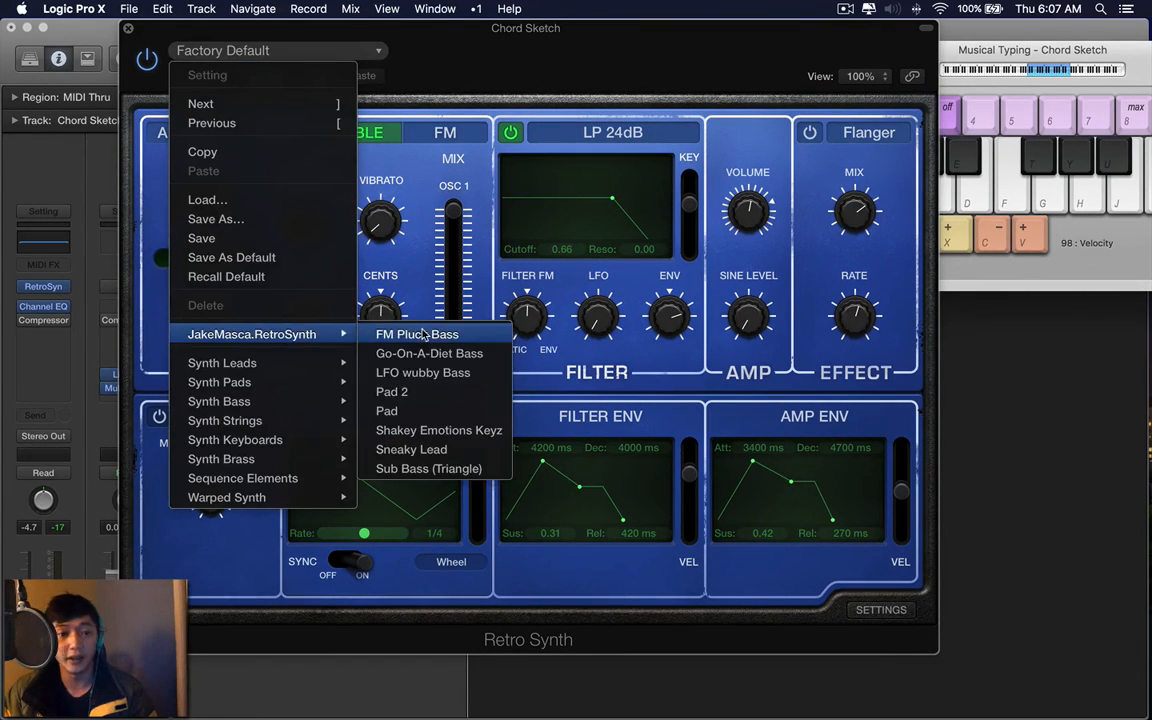
Choose Go-On-A-Diet Bass from the Setting menu's custom presets submenu
{"action": "left_click", "coordinate": [417, 334]}
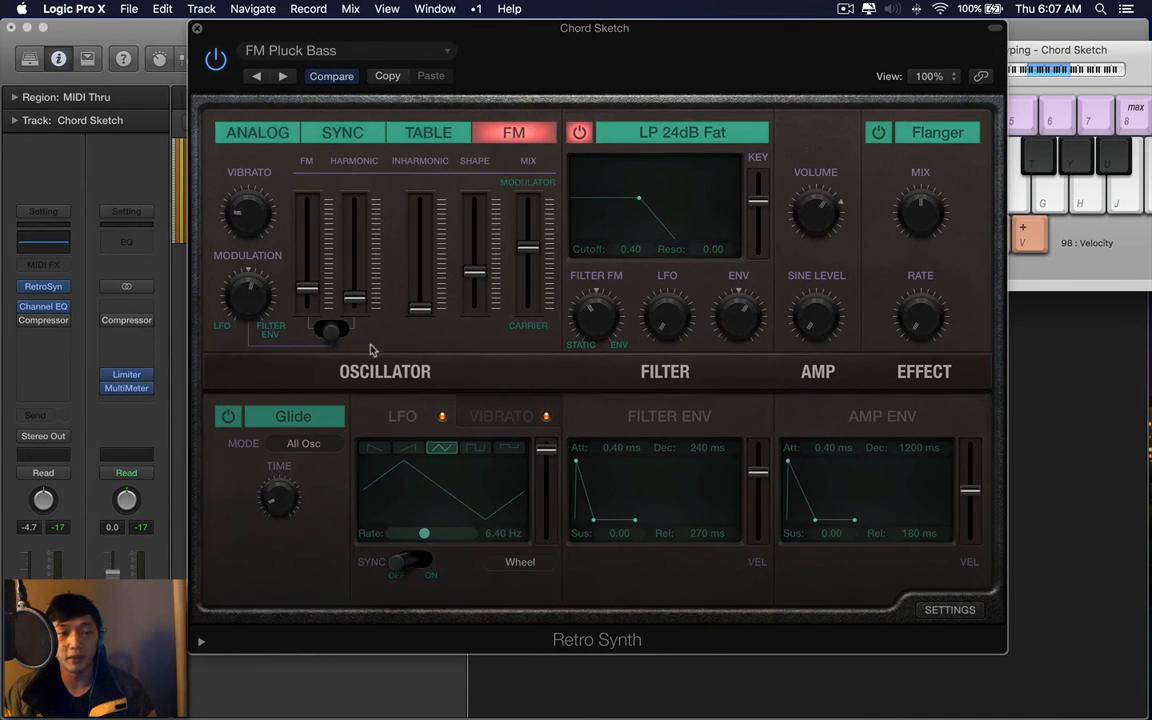
{"action": "left_click_drag", "start_coordinate": [595, 28], "coordinate": [425, 28]}
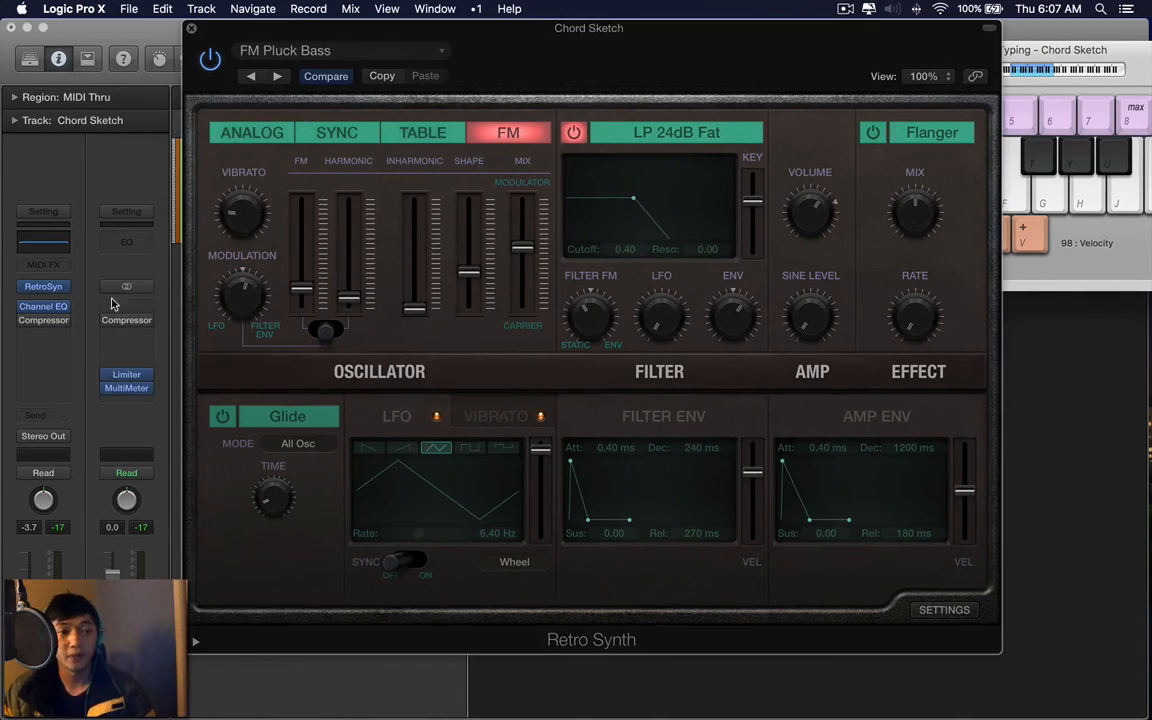
{"action": "left_click", "coordinate": [43, 306]}
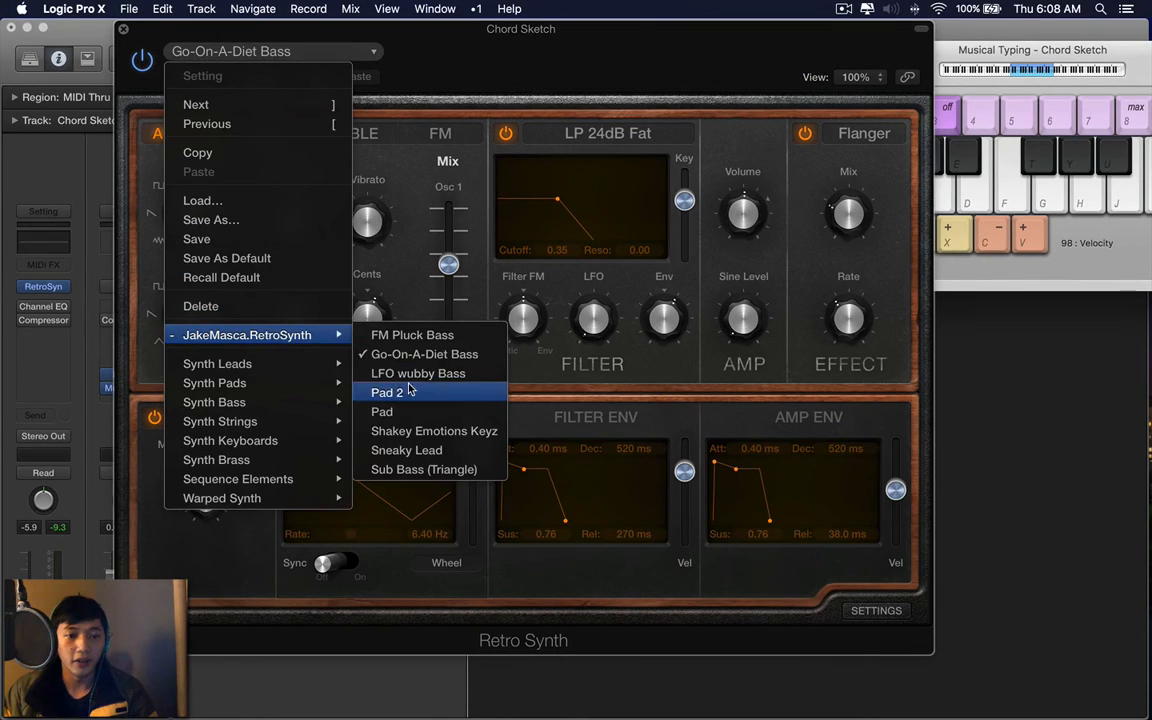
Audition LFO wubby Bass, Pad 2 and Pad, then load Shakey Emotions Keyz
{"action": "left_click", "coordinate": [417, 373]}
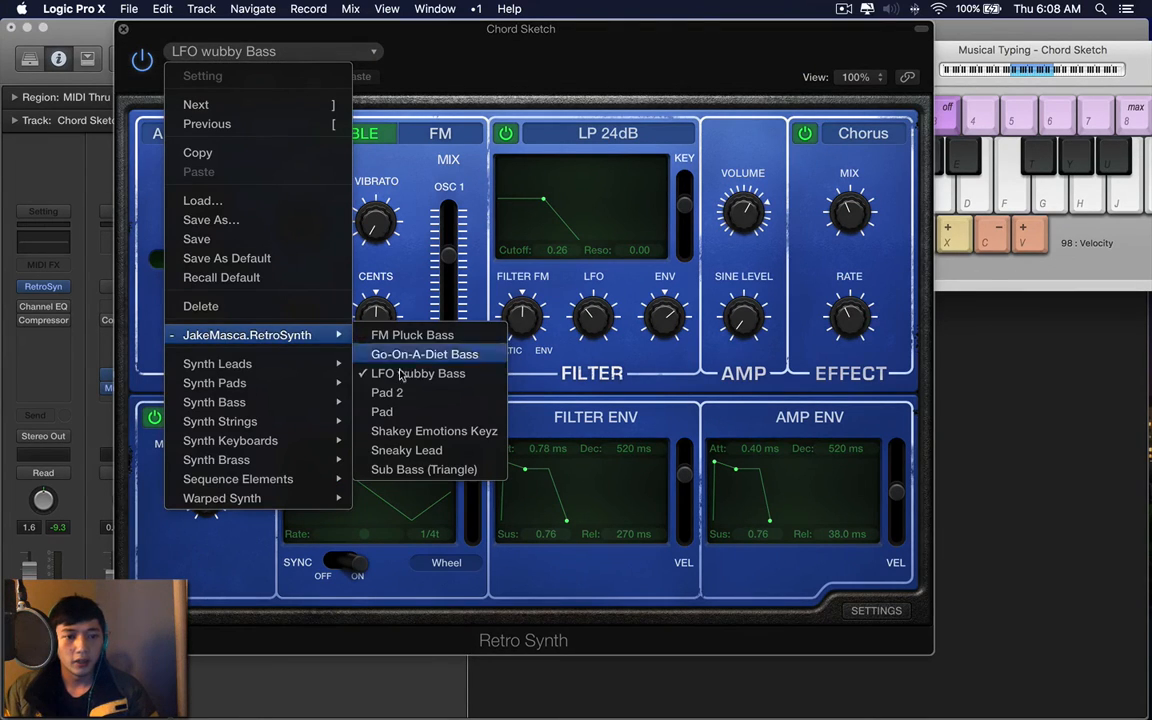
{"action": "left_click", "coordinate": [387, 392]}
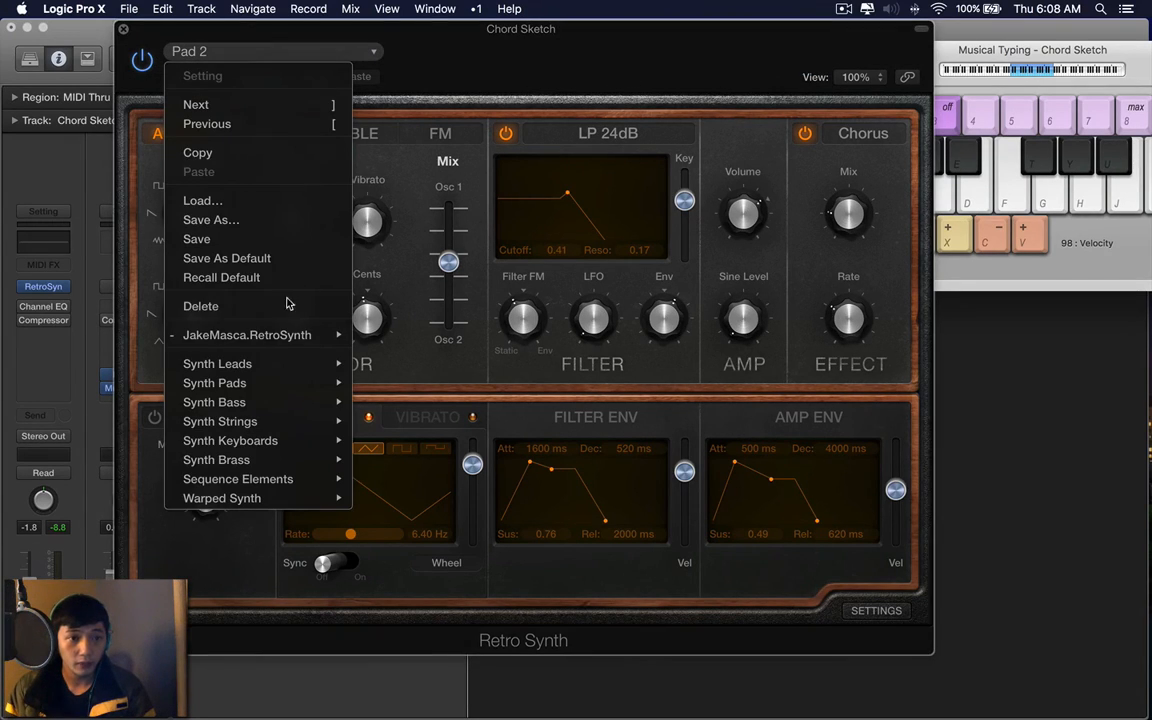
{"action": "left_click", "coordinate": [395, 155]}
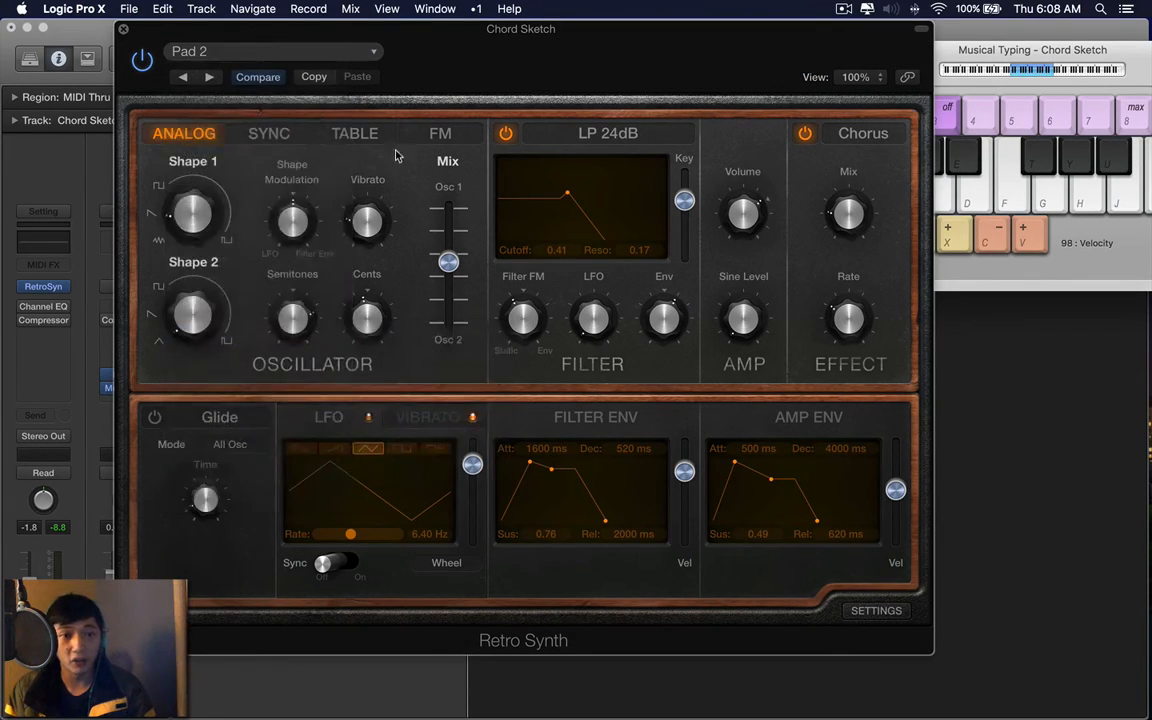
{"action": "left_click", "coordinate": [354, 133]}
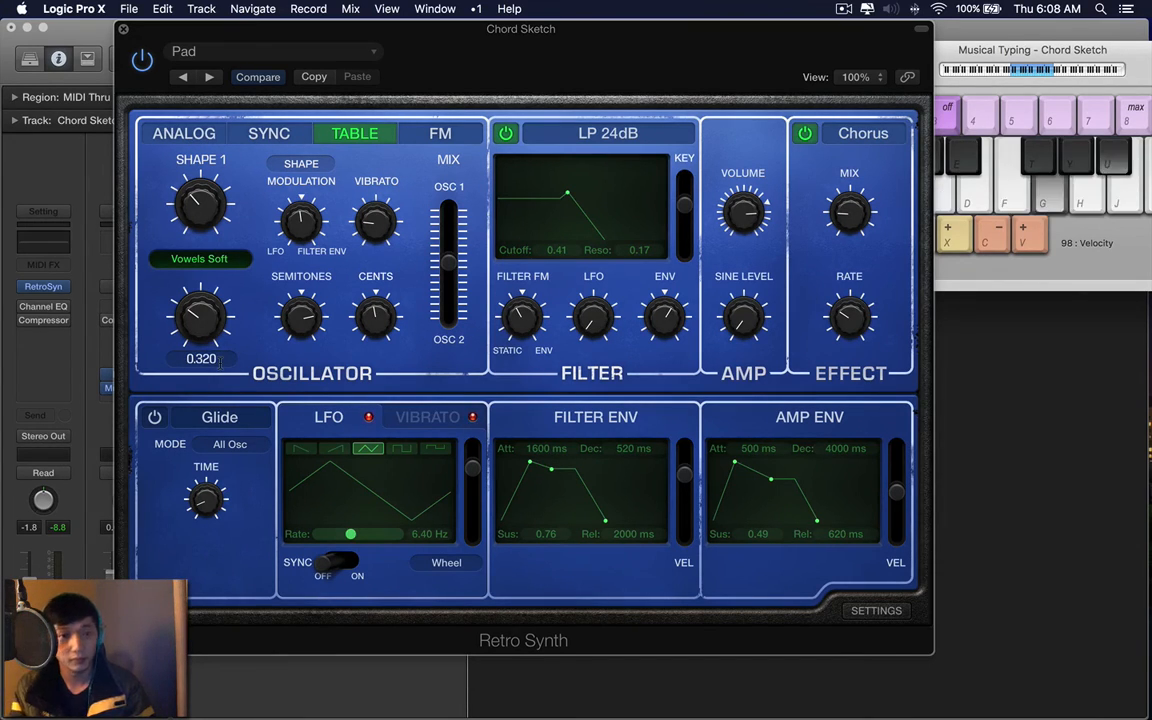
{"action": "left_click", "coordinate": [270, 51]}
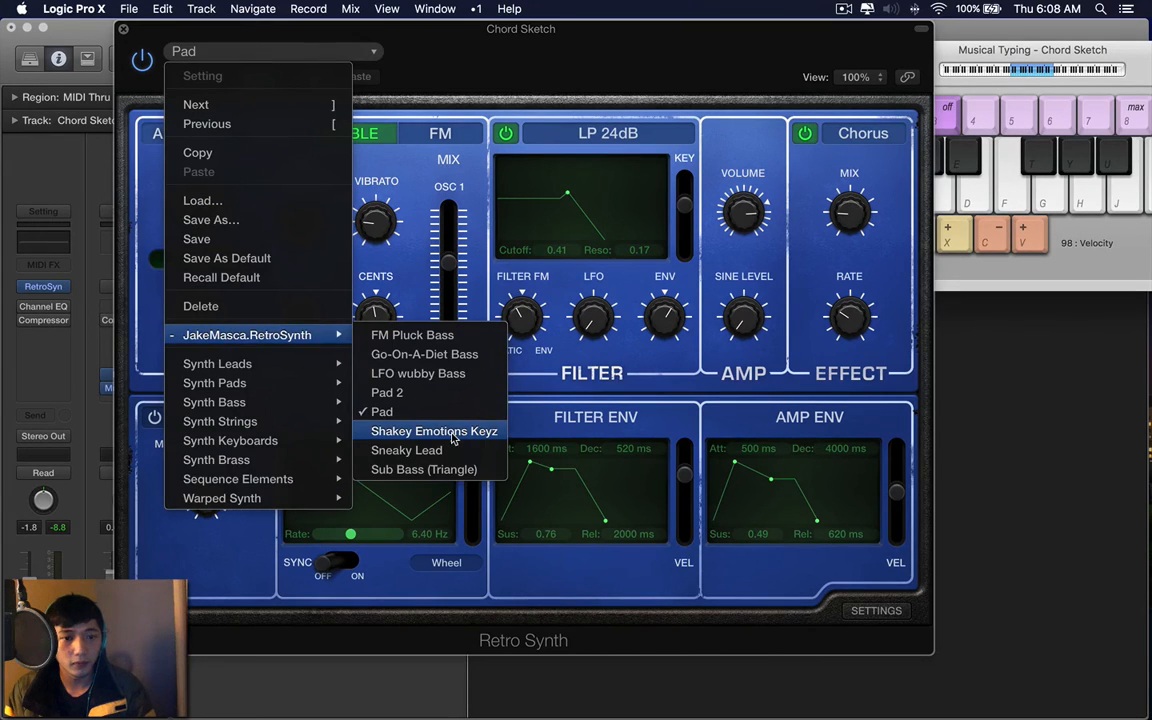
{"action": "left_click", "coordinate": [434, 431]}
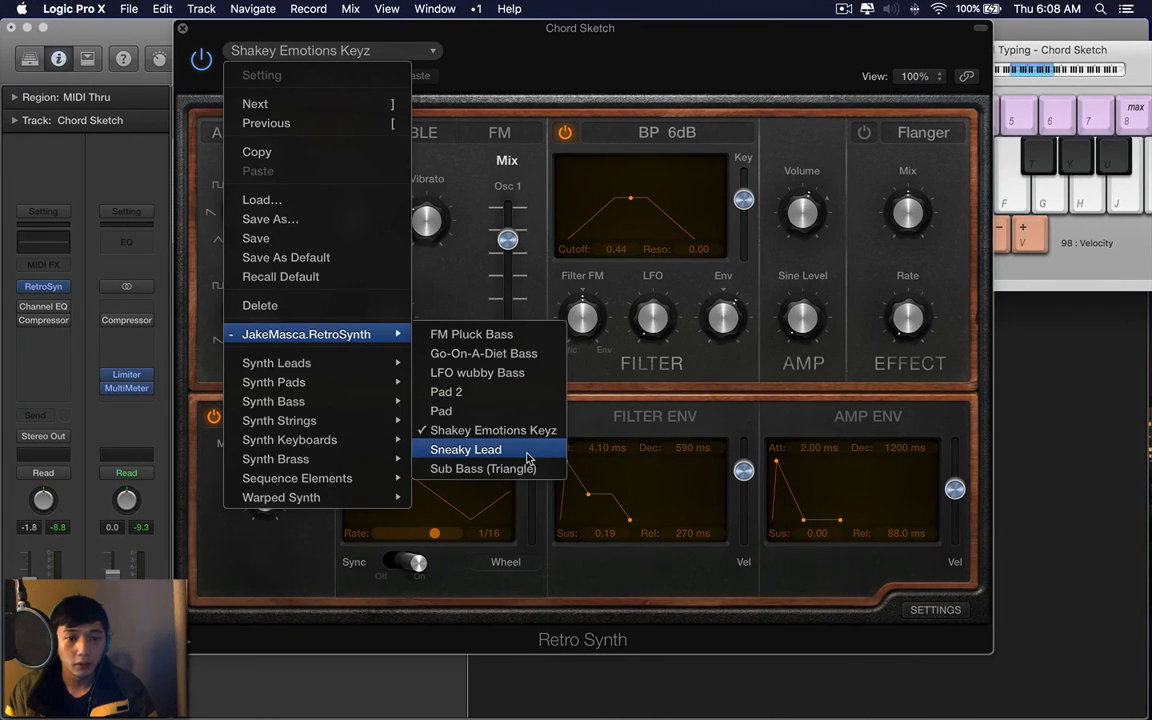
Audition the Sneaky Lead preset, then load Sub Bass (Triangle) and show Retro Synth's settings
{"action": "left_click", "coordinate": [466, 449]}
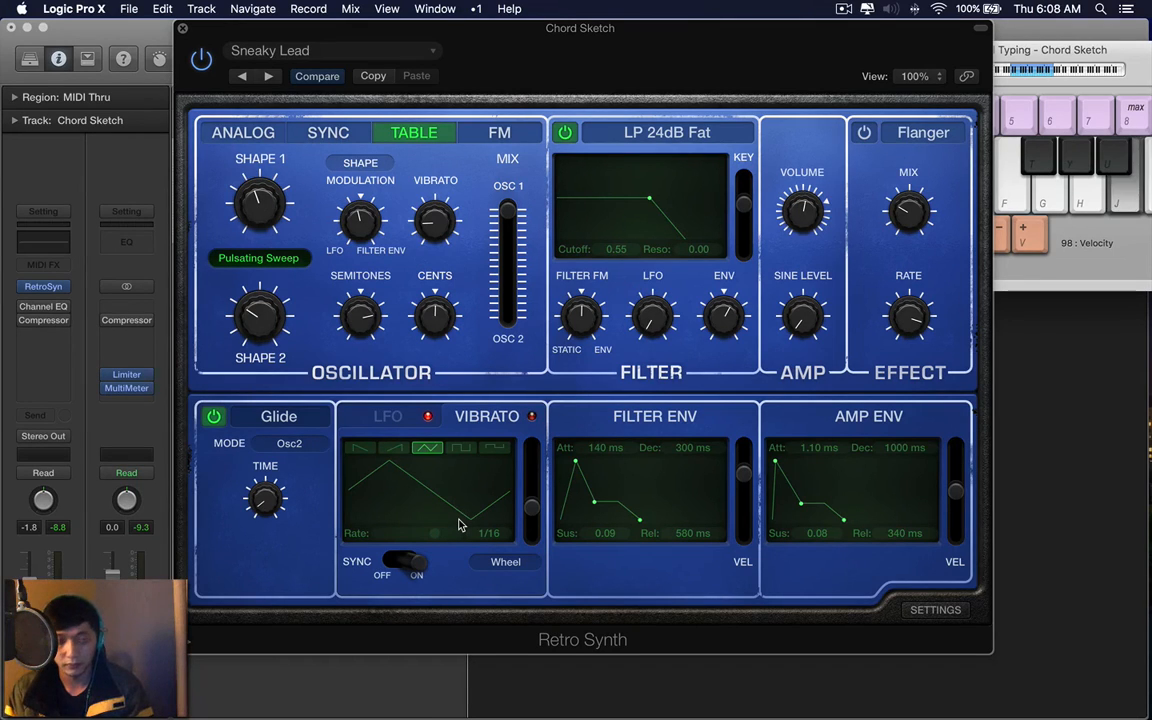
{"action": "mouse_move", "coordinate": [308, 175]}
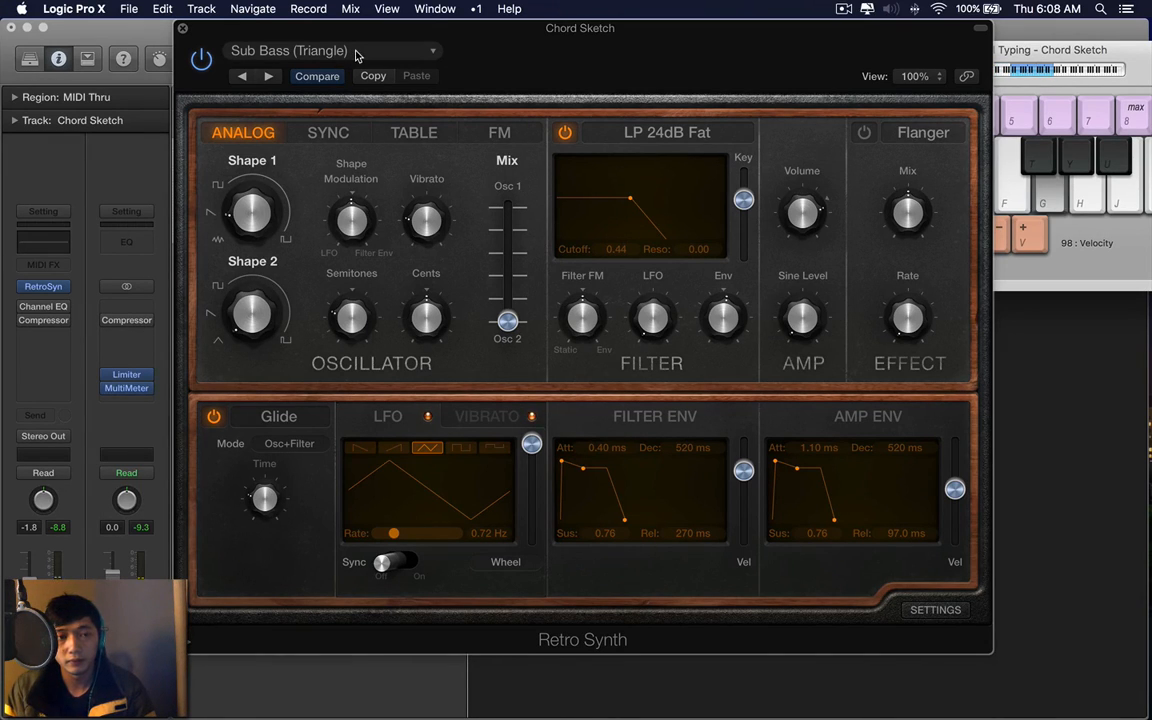
{"action": "left_click", "coordinate": [330, 50]}
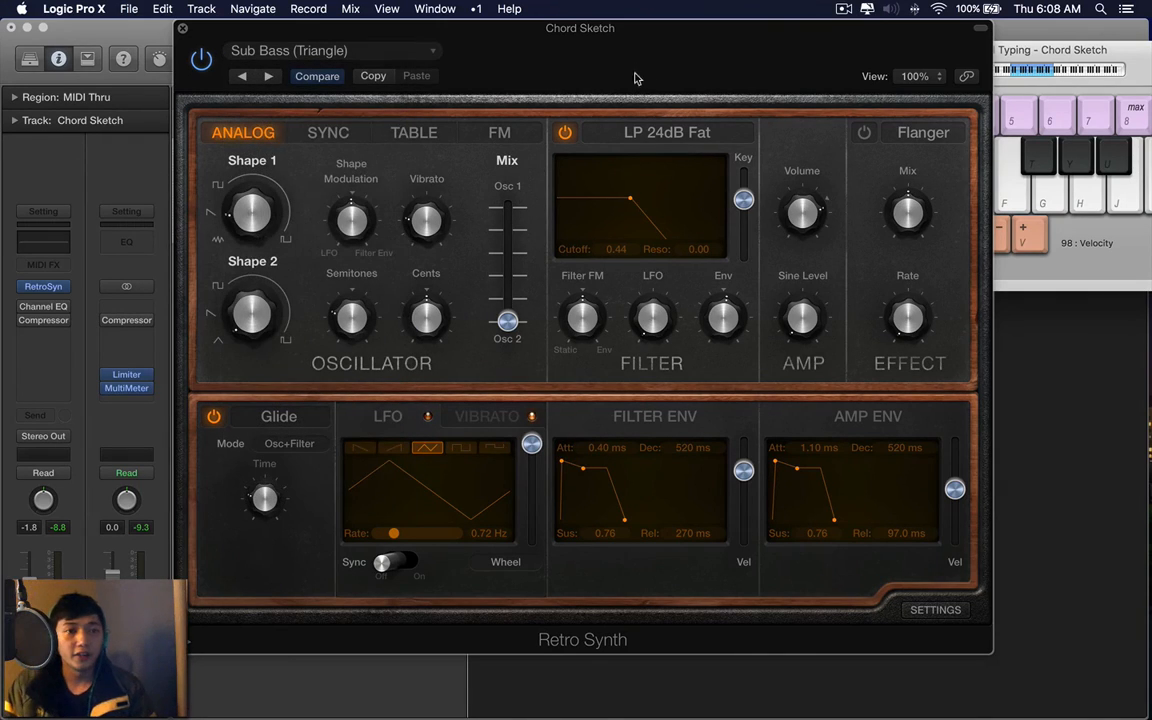
{"action": "left_click", "coordinate": [330, 50]}
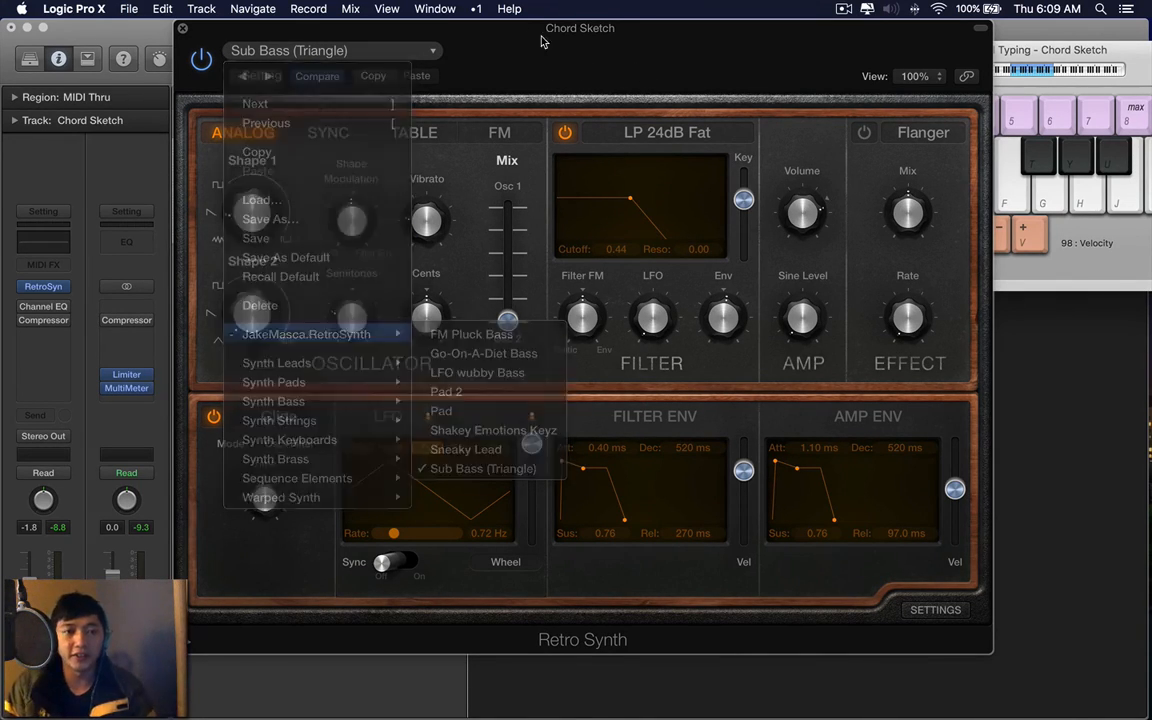
{"action": "left_click", "coordinate": [483, 468]}
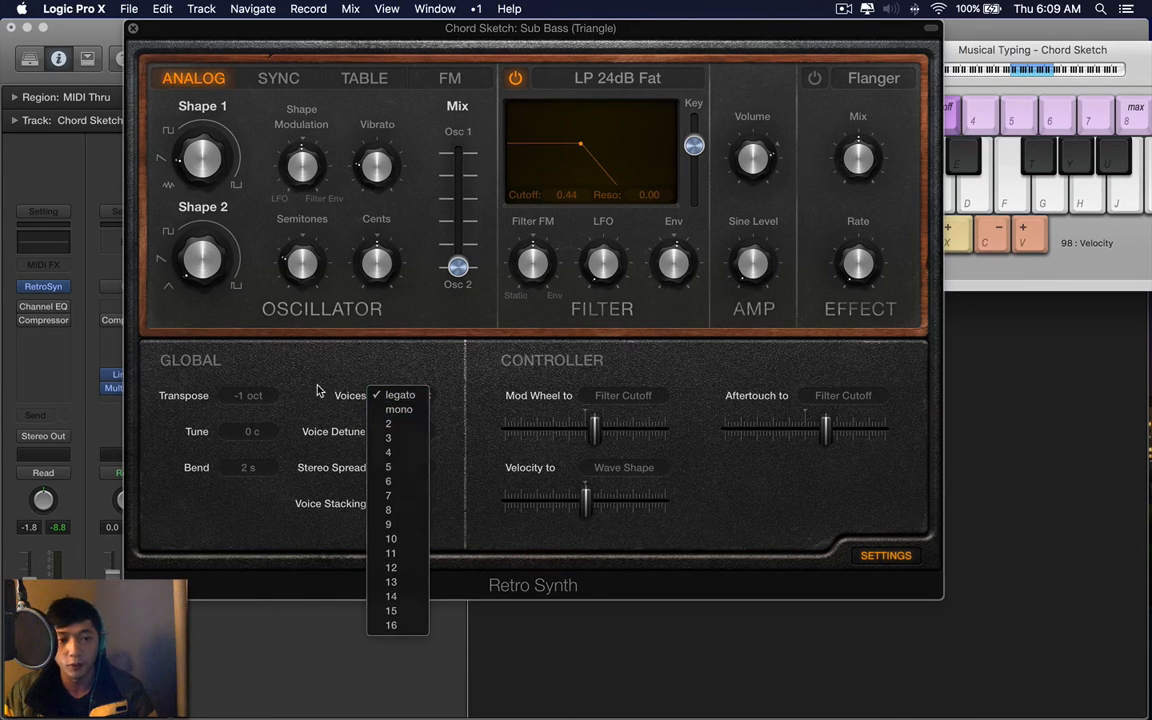
Check the Voices pop-up and keep the voice mode set to Legato
{"action": "left_click", "coordinate": [399, 394]}
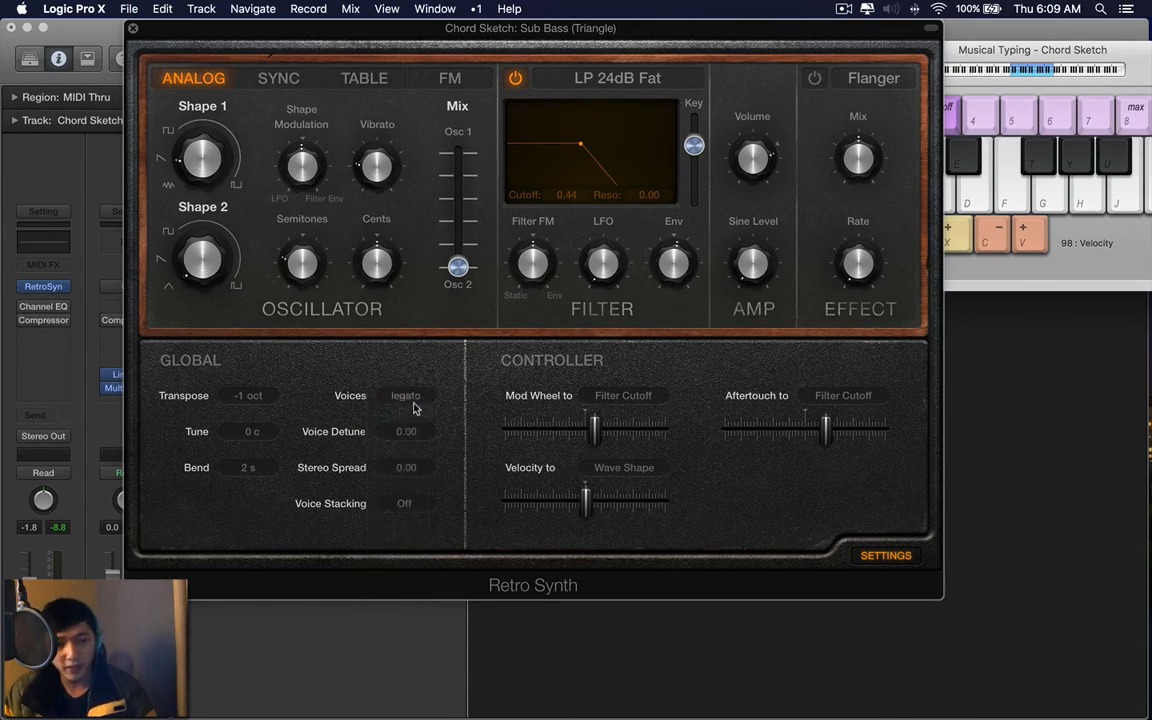
{"action": "left_click", "coordinate": [405, 395]}
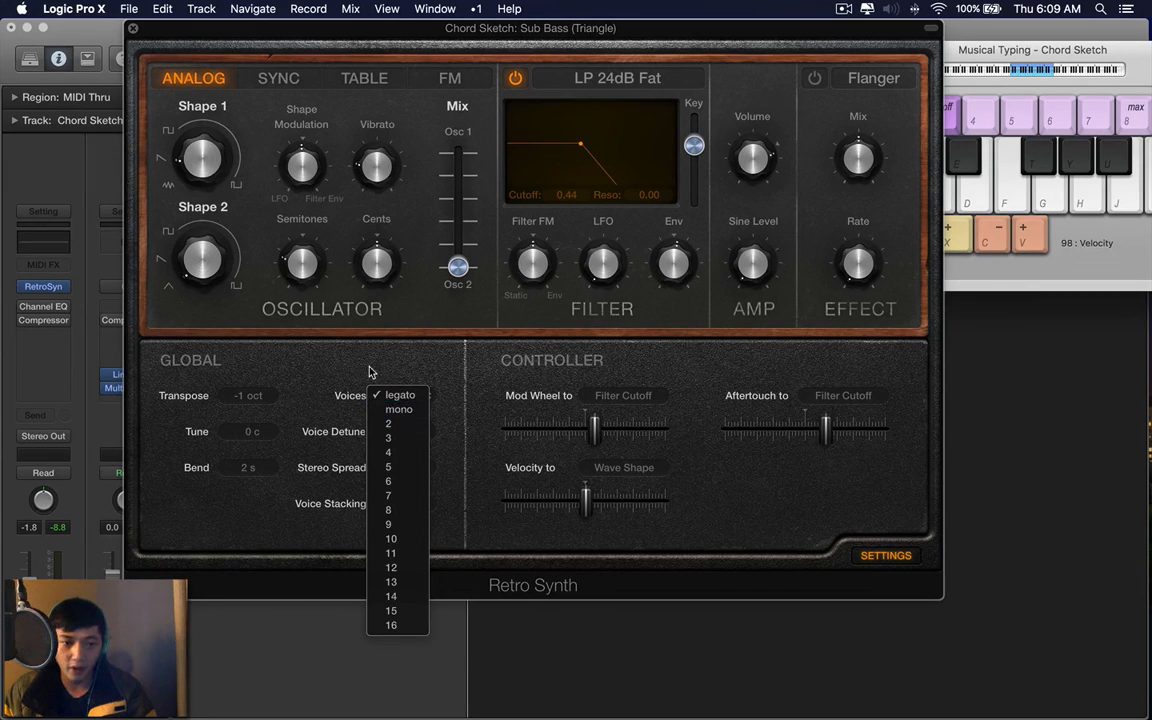
{"action": "left_click", "coordinate": [399, 394]}
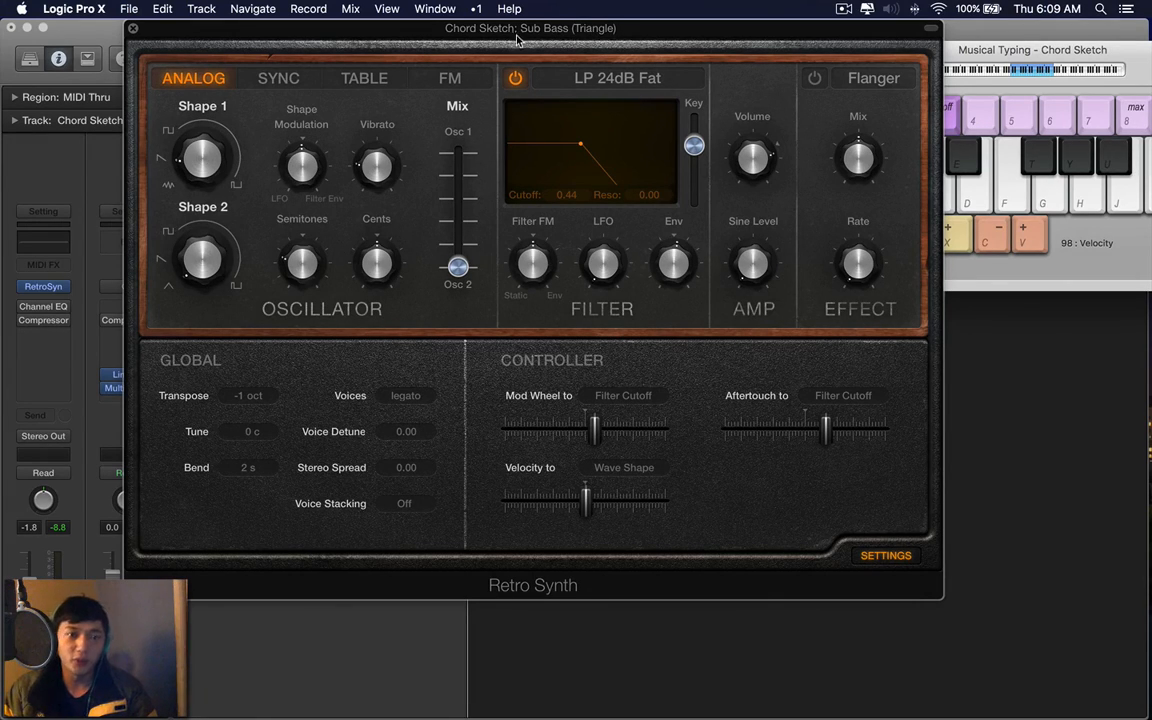
Close the untitled project without saving
{"action": "left_click_drag", "start_coordinate": [805, 425], "coordinate": [825, 425]}
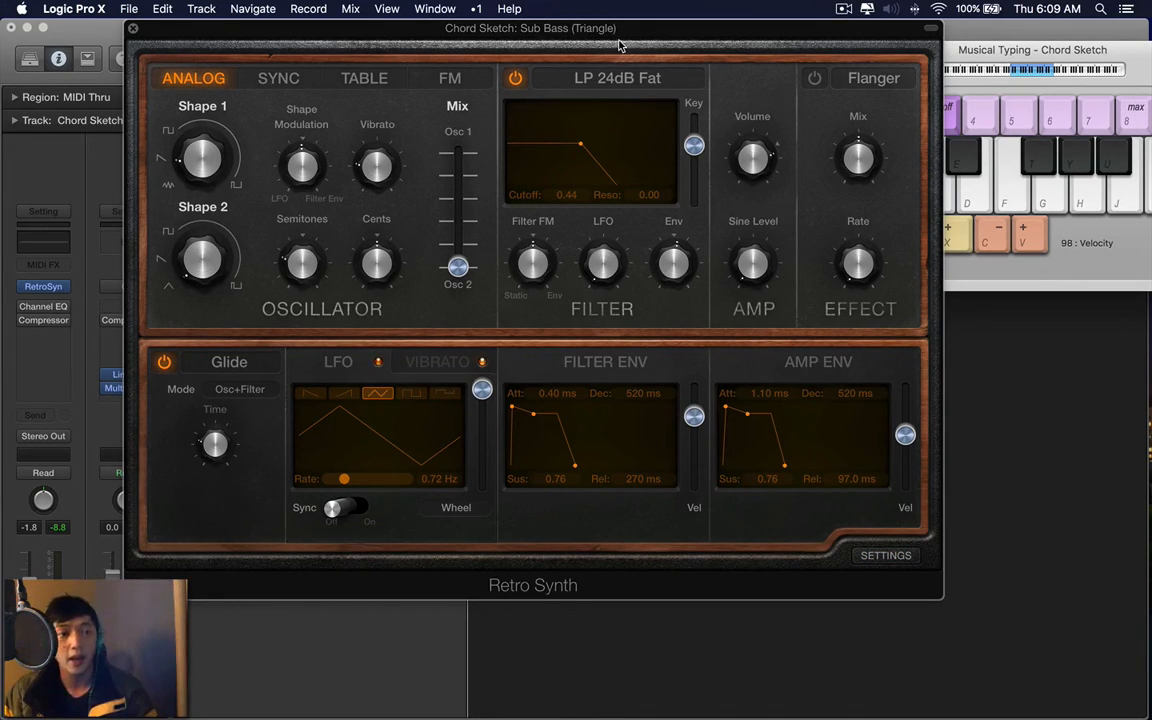
{"action": "left_click", "coordinate": [133, 28]}
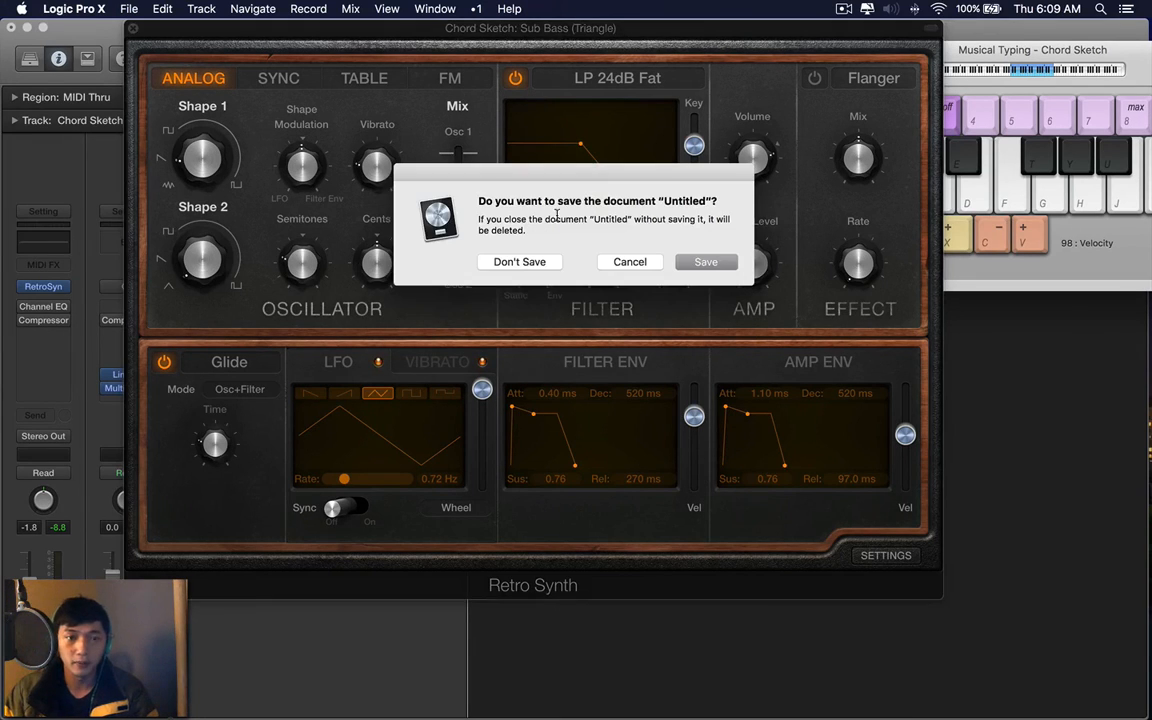
{"action": "left_click", "coordinate": [519, 261]}
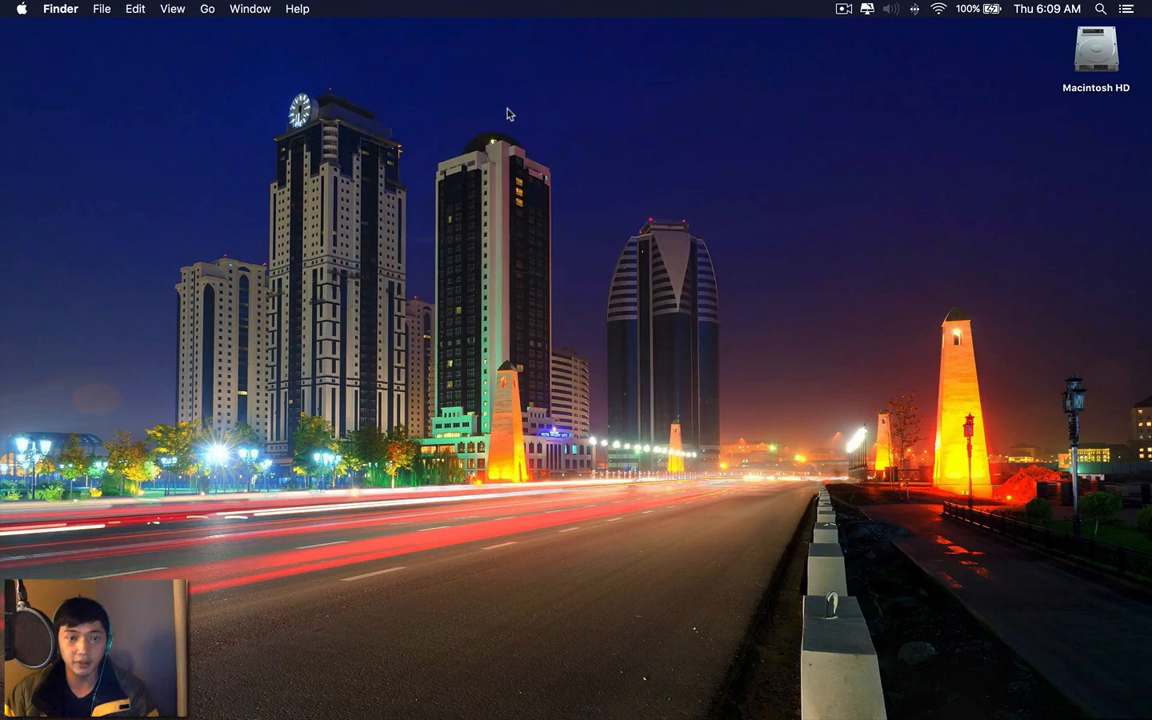
{"action": "mouse_move", "coordinate": [550, 116]}
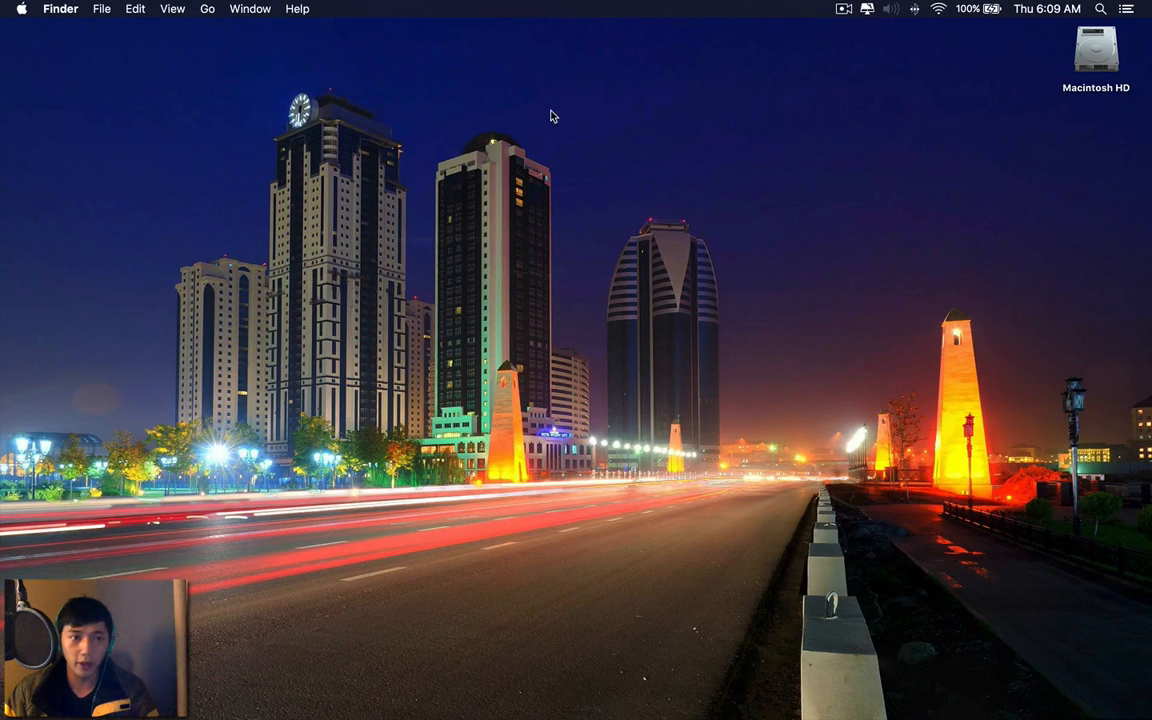
{"action": "mouse_move", "coordinate": [470, 194]}
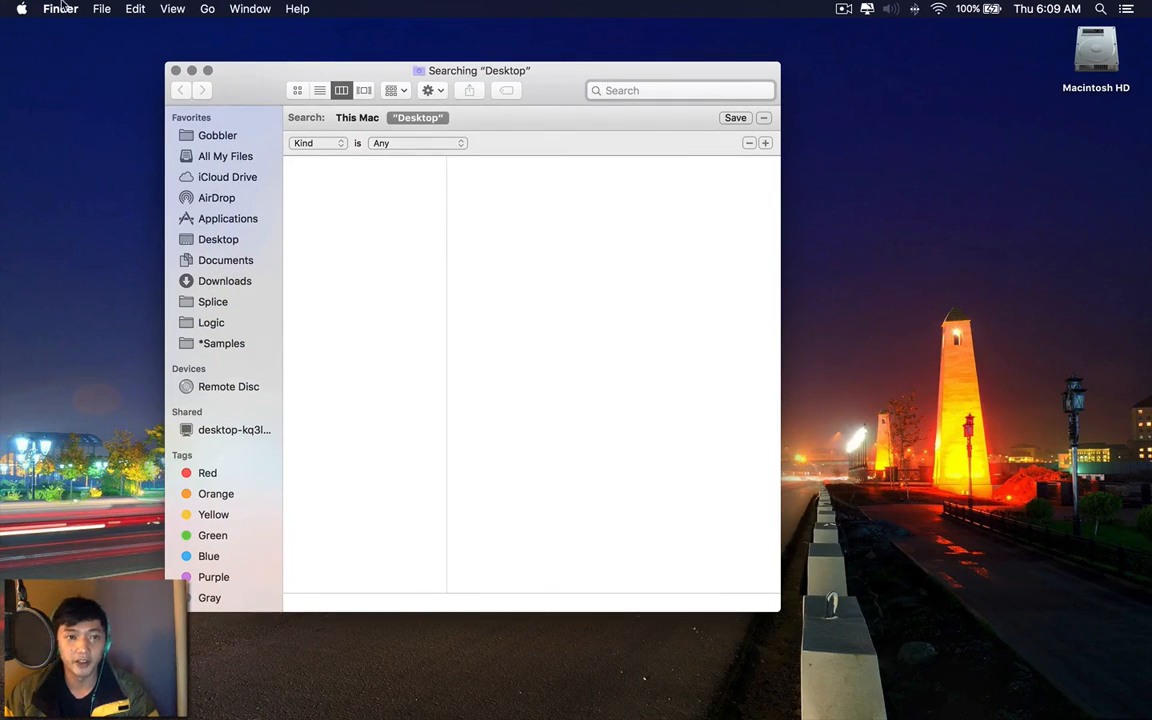
{"action": "left_click", "coordinate": [60, 9]}
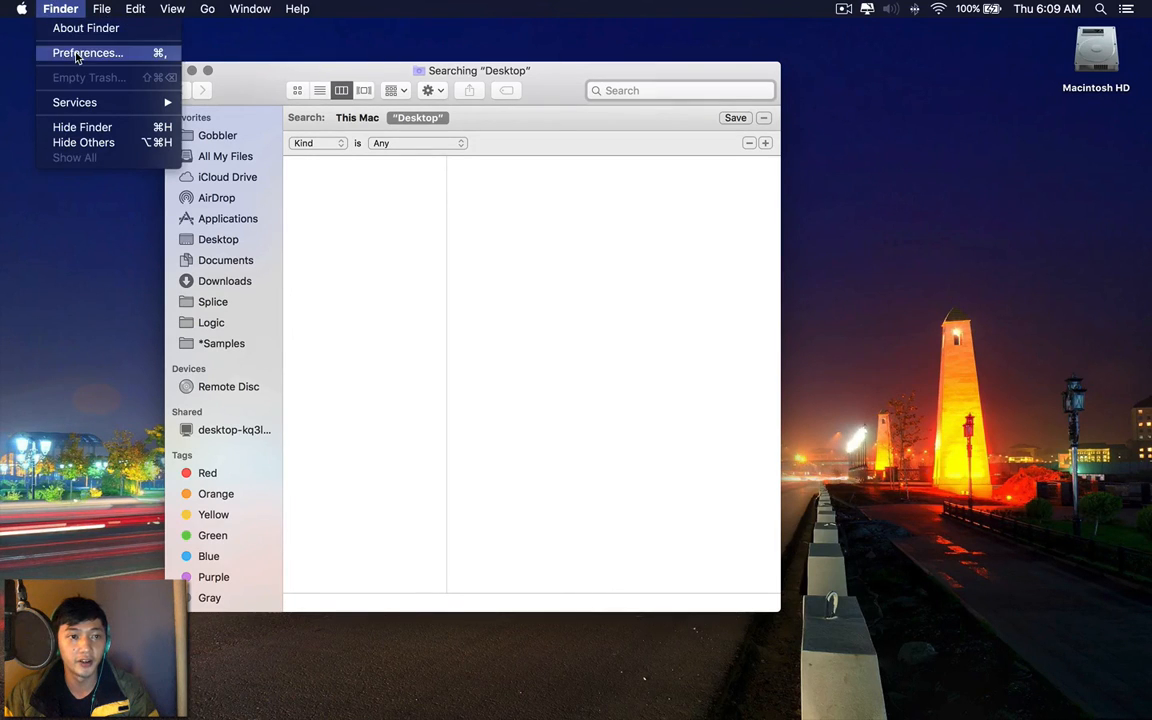
{"action": "left_click", "coordinate": [88, 53]}
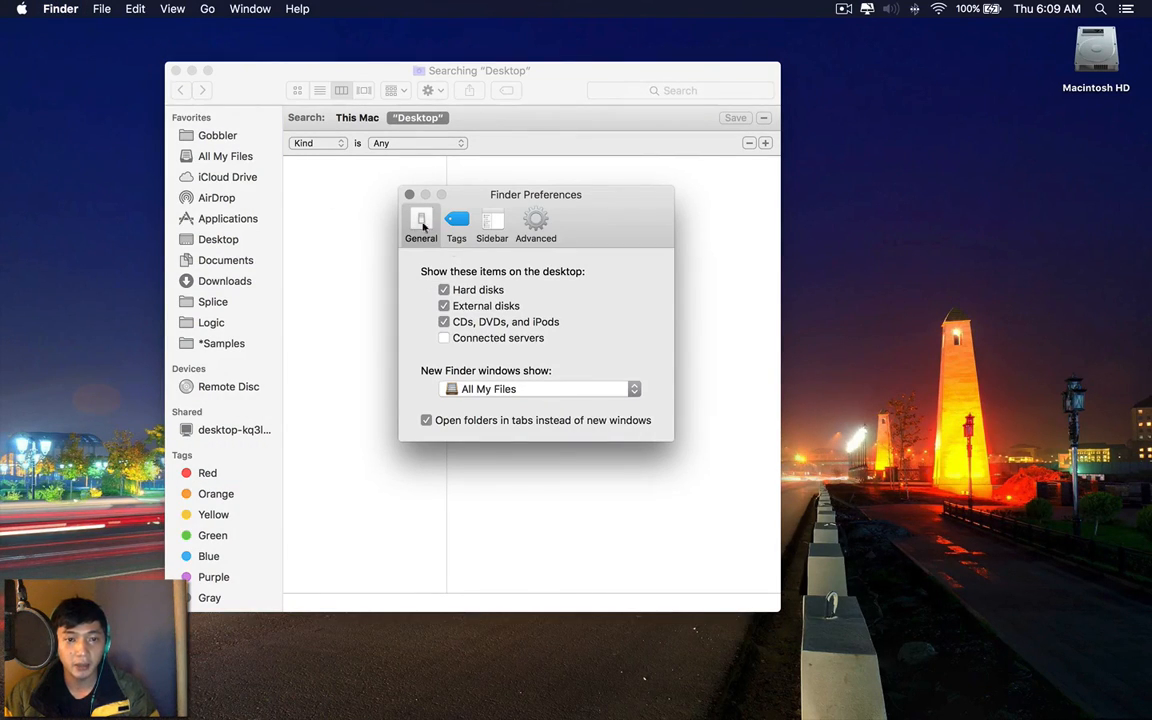
{"action": "left_click", "coordinate": [444, 289]}
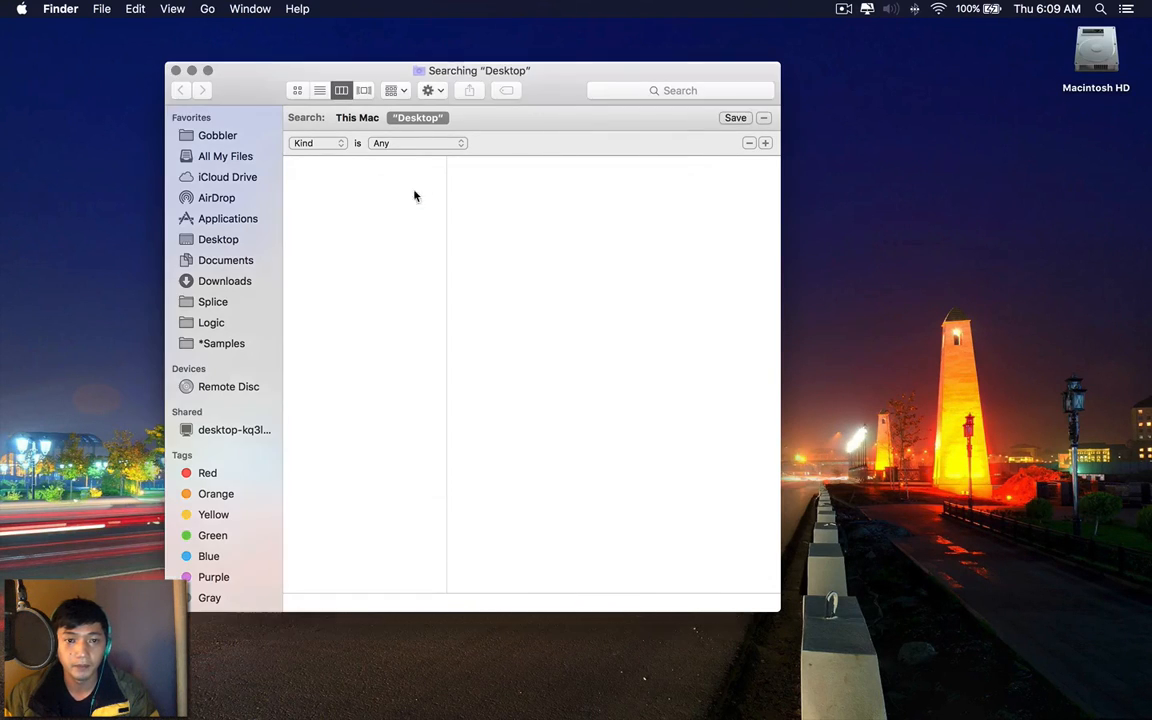
{"action": "left_click", "coordinate": [176, 70]}
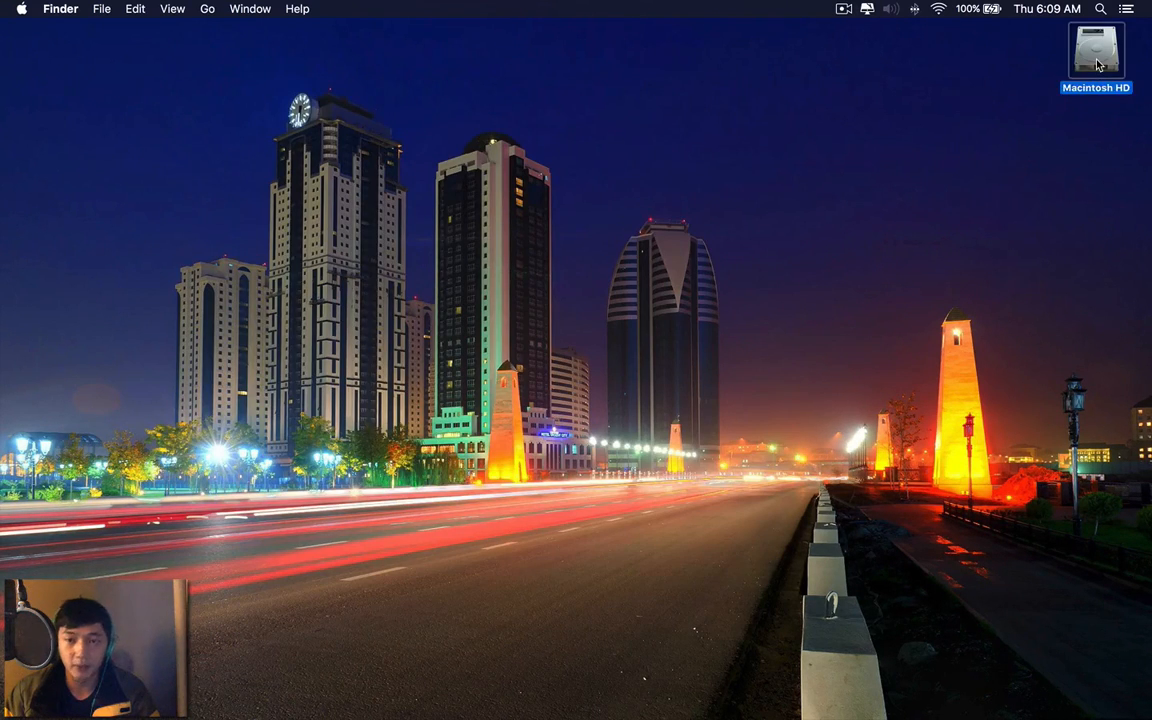
{"action": "double_click", "coordinate": [1096, 52]}
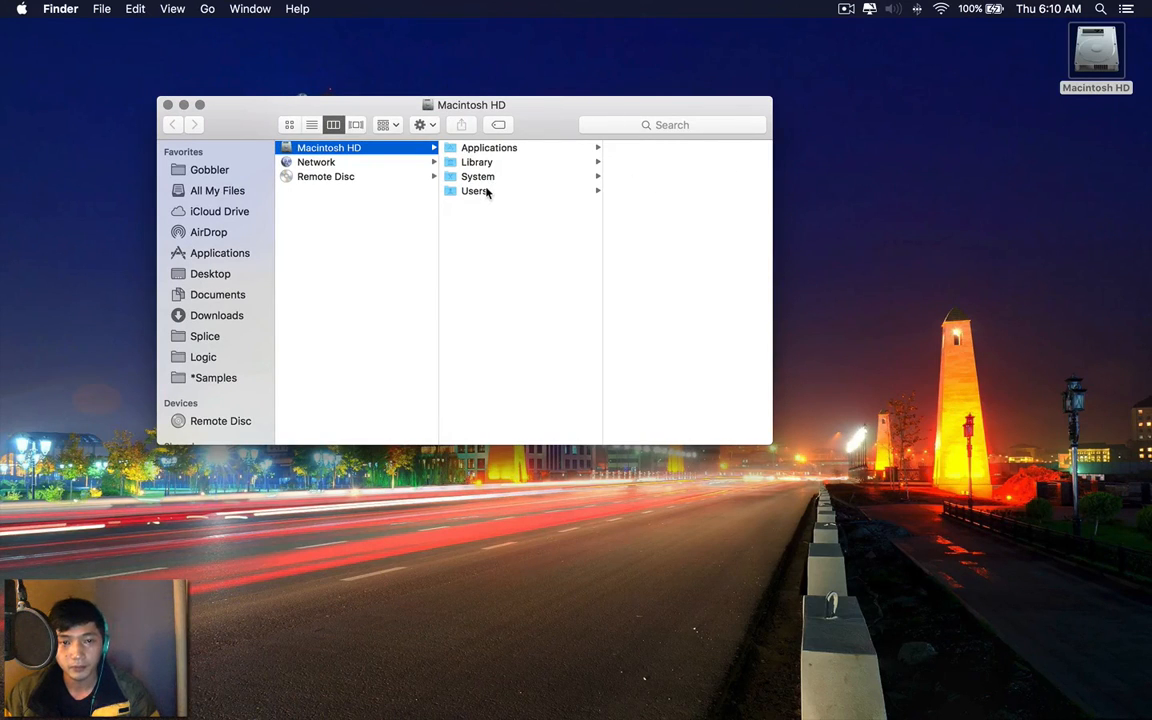
{"action": "left_click", "coordinate": [476, 191]}
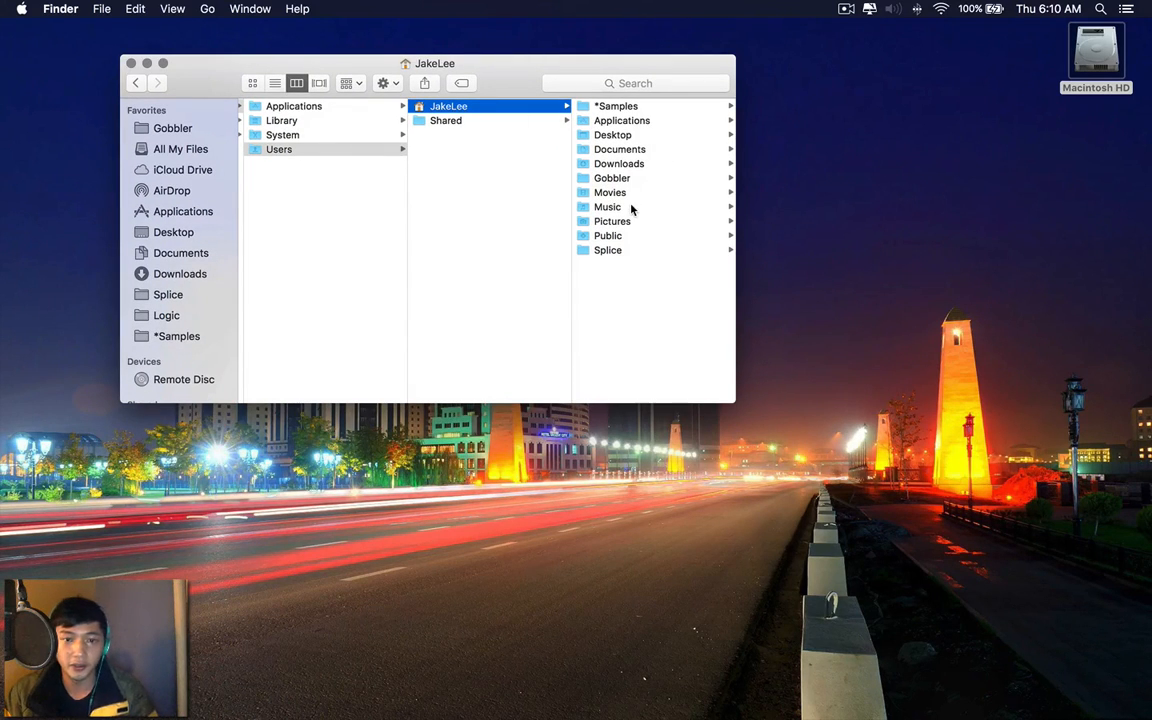
{"action": "left_click", "coordinate": [607, 207]}
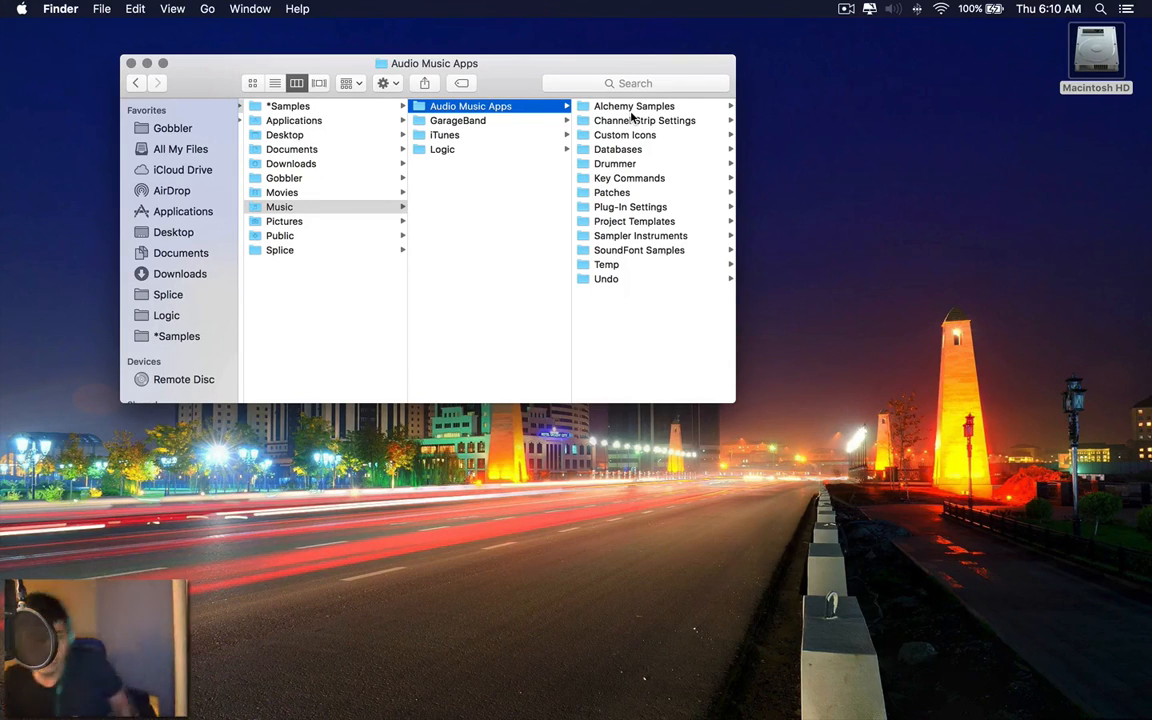
{"action": "left_click", "coordinate": [630, 207]}
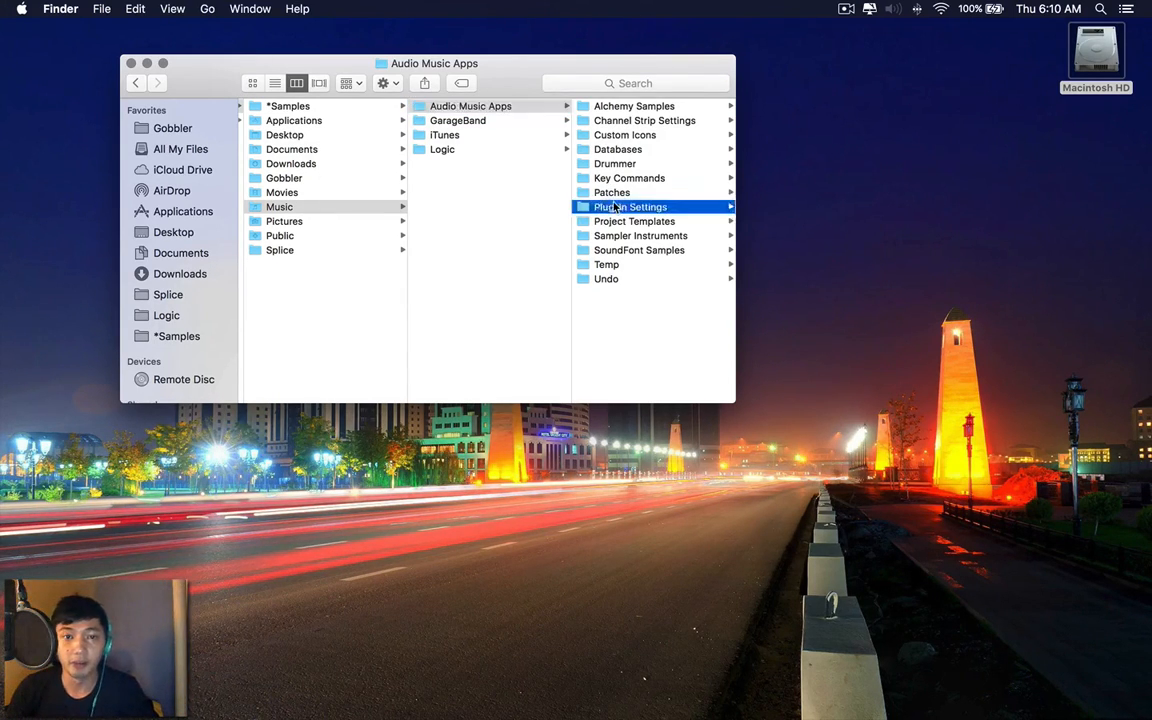
{"action": "left_click", "coordinate": [631, 207]}
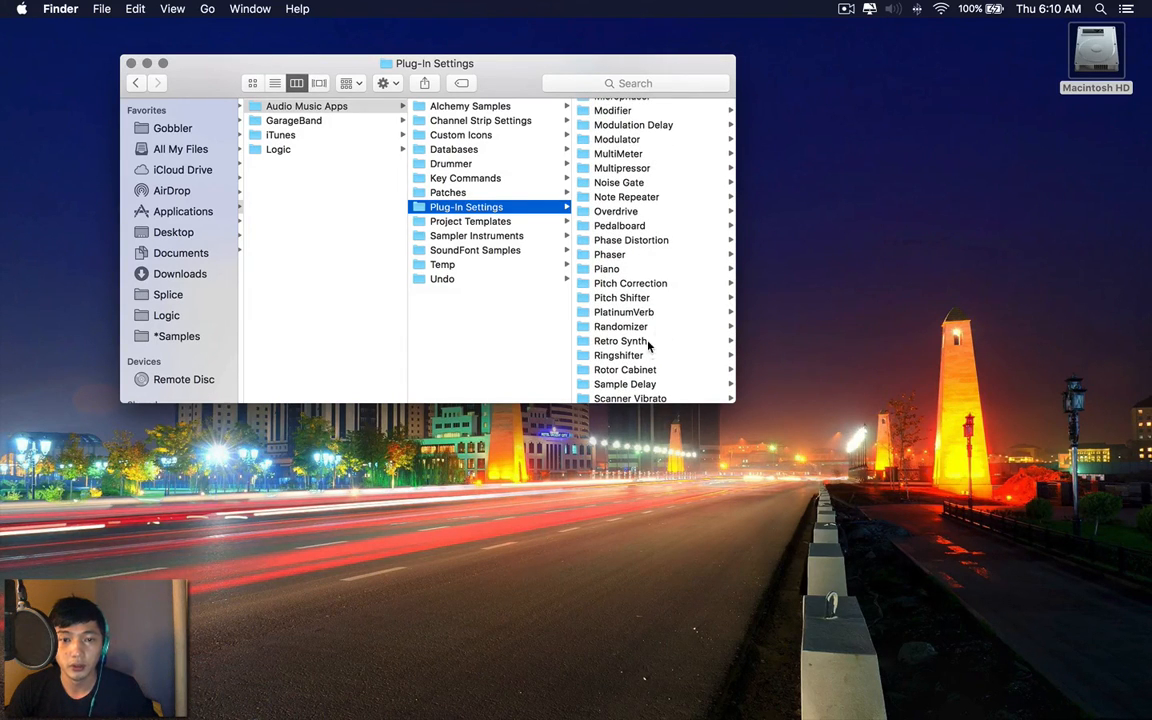
{"action": "left_click", "coordinate": [620, 340]}
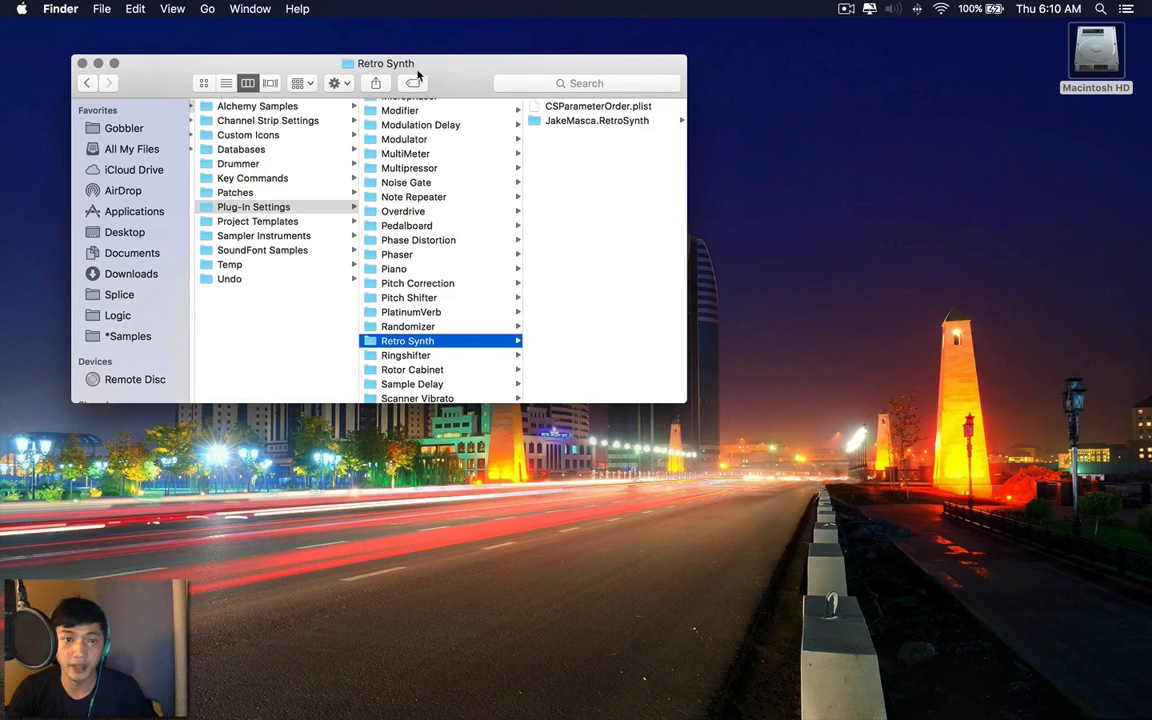
{"action": "left_click", "coordinate": [82, 63]}
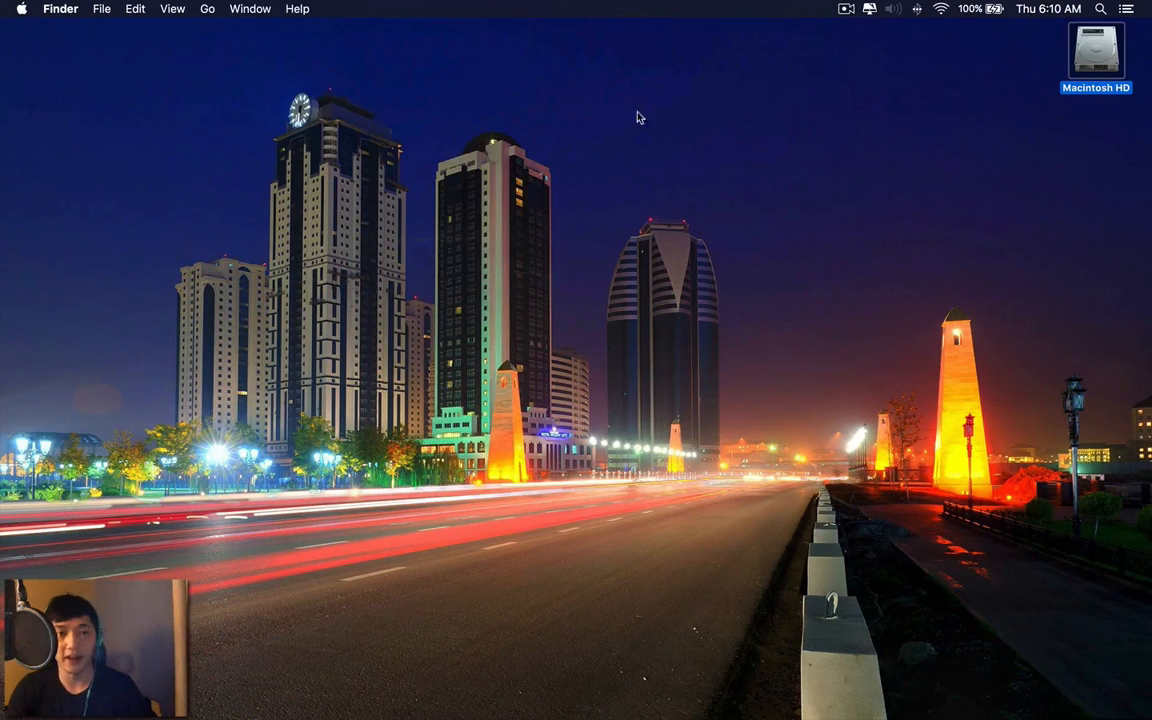